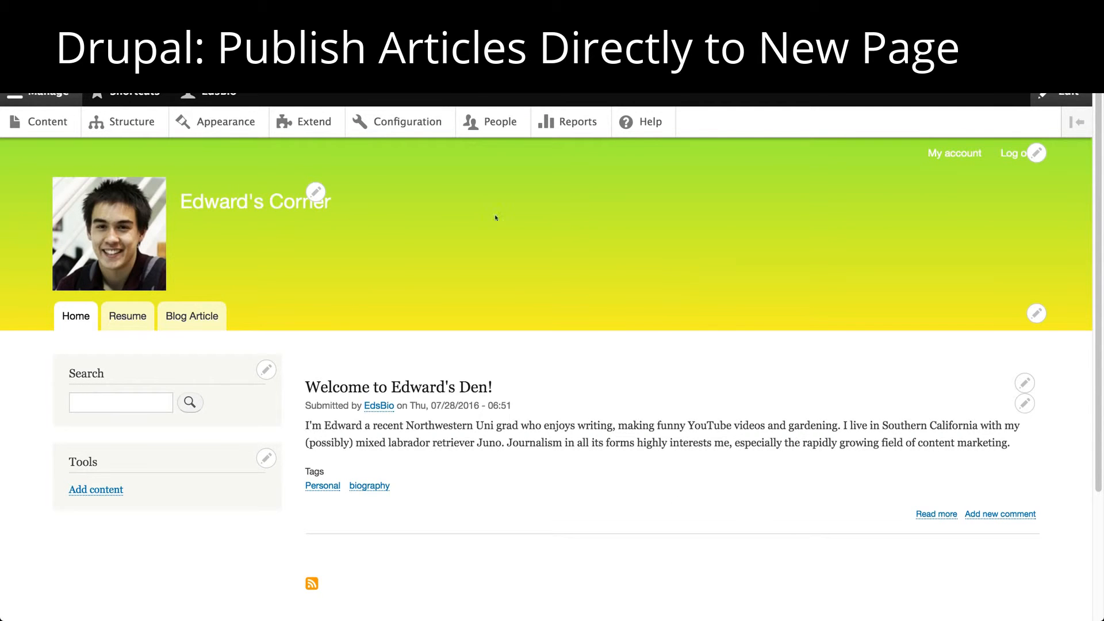
pyautogui.moveTo(420, 204)
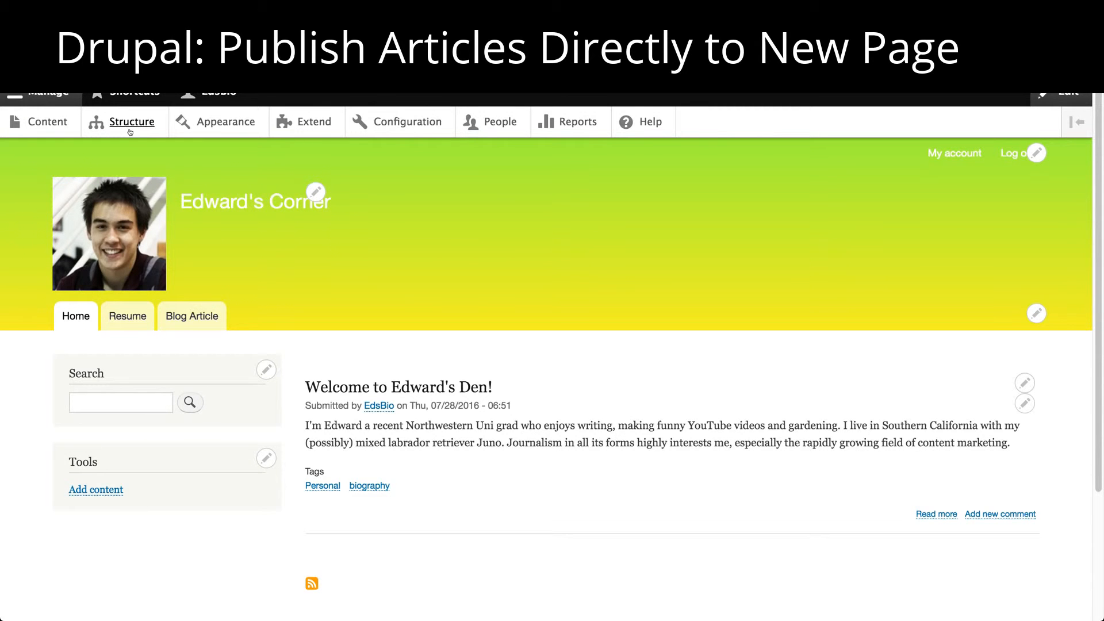
# Go through Structure to the Views list showing Blog Article, Content and Files.
pyautogui.click(130, 121)
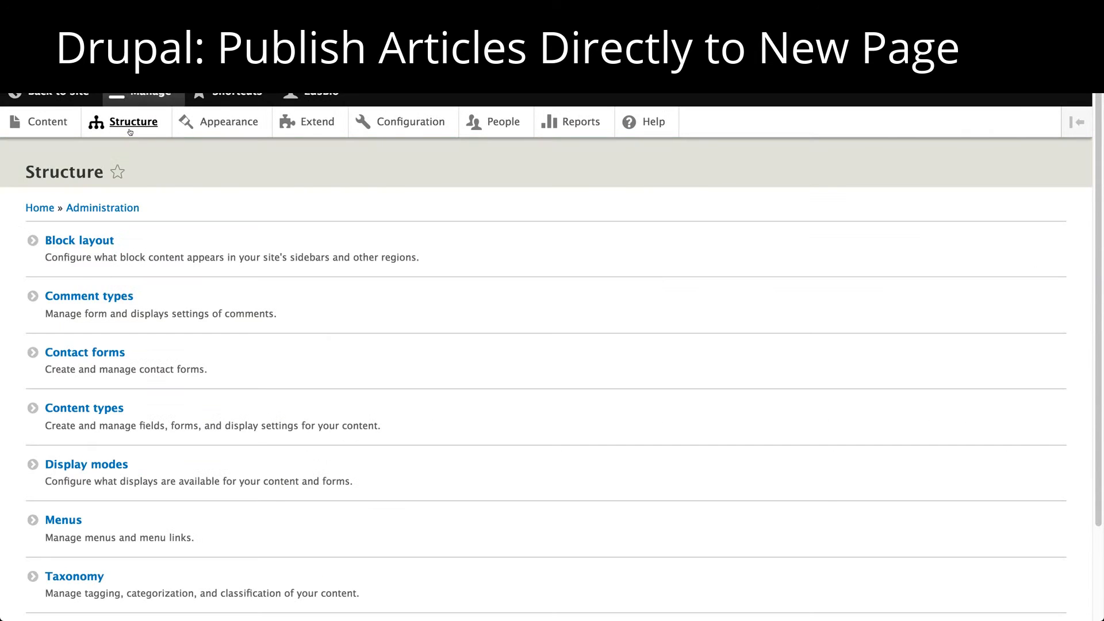
pyautogui.scroll(-3)
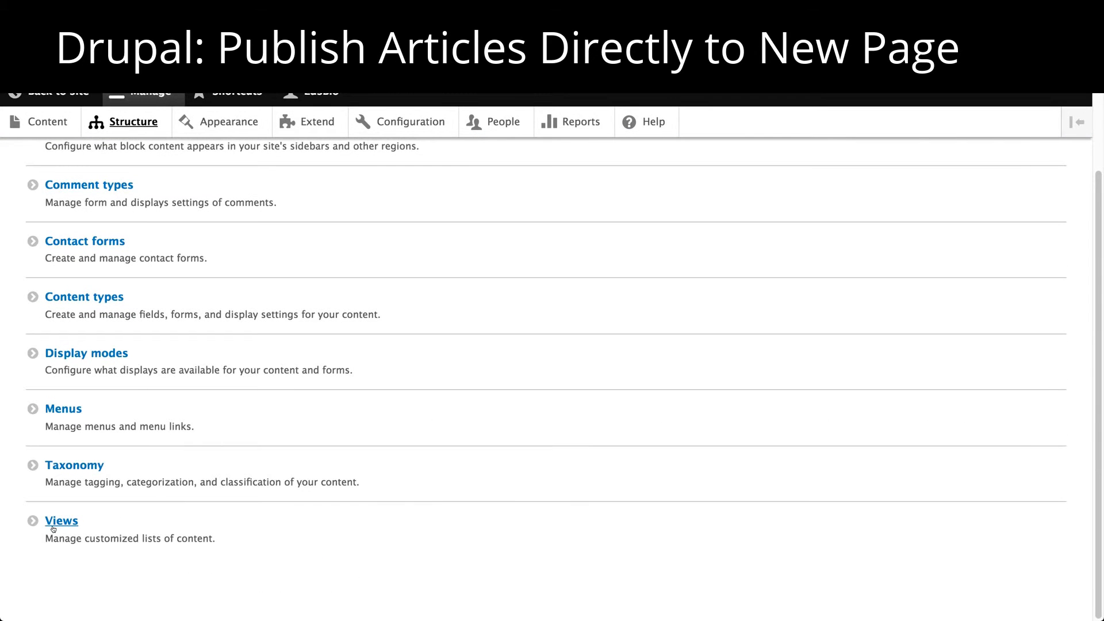
pyautogui.click(60, 520)
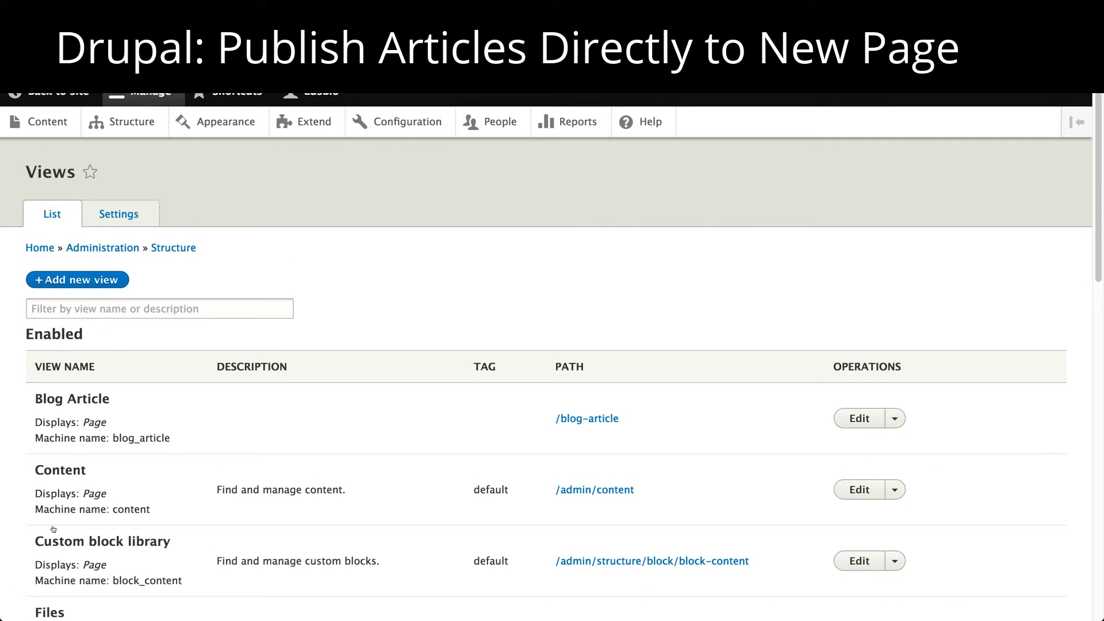
pyautogui.moveTo(149, 267)
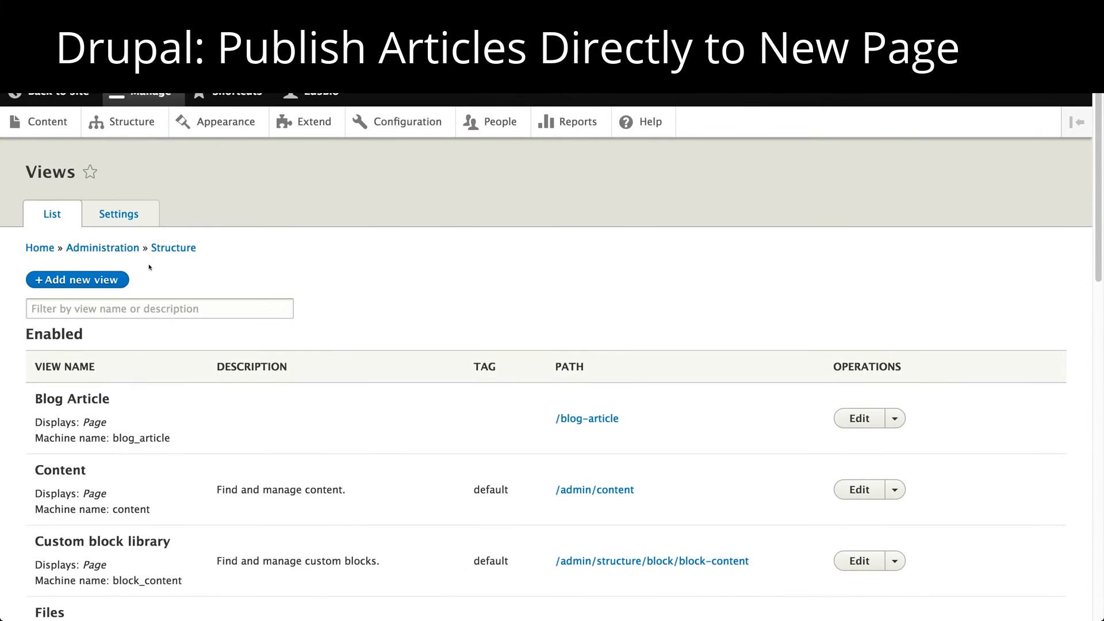
pyautogui.scroll(-3)
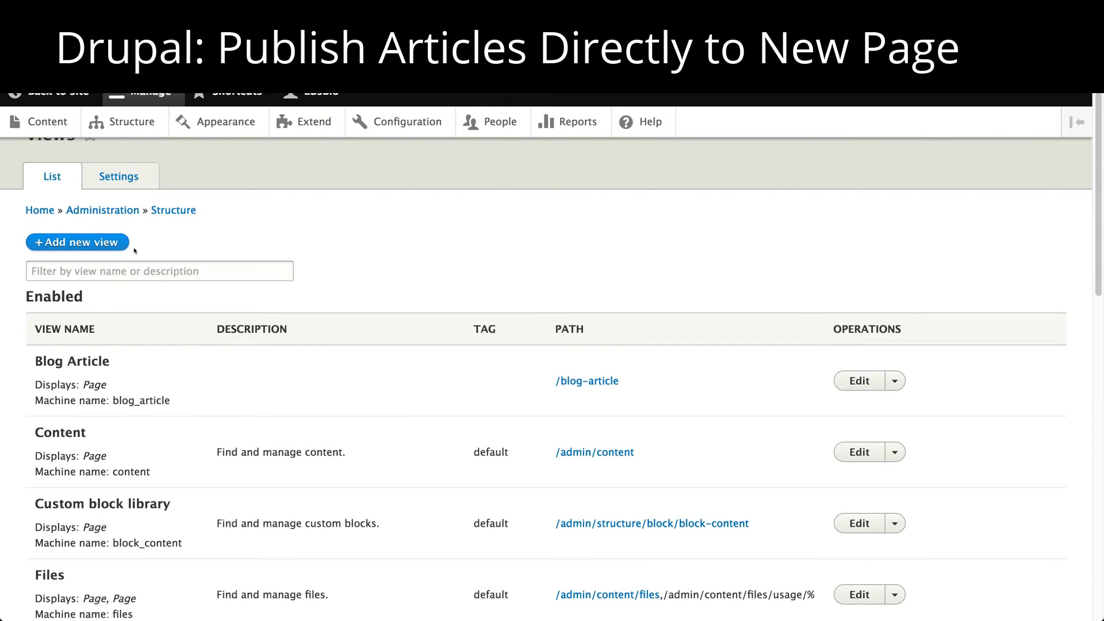
# Start a view named 'News Articles' with a page display at news-articles.
pyautogui.click(78, 242)
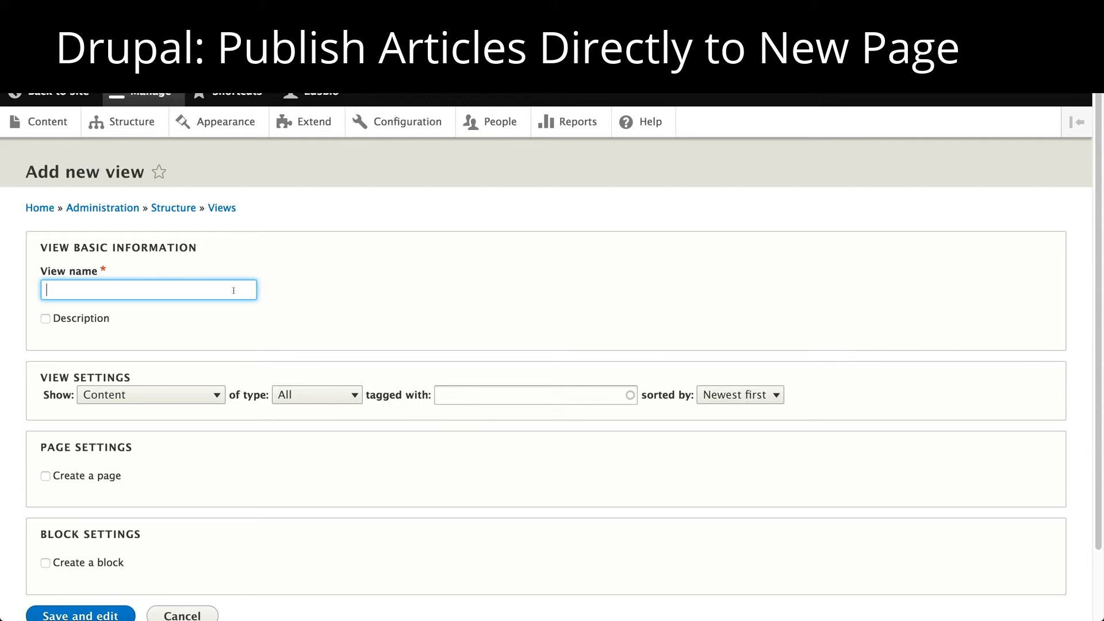
pyautogui.write('Blog Article')
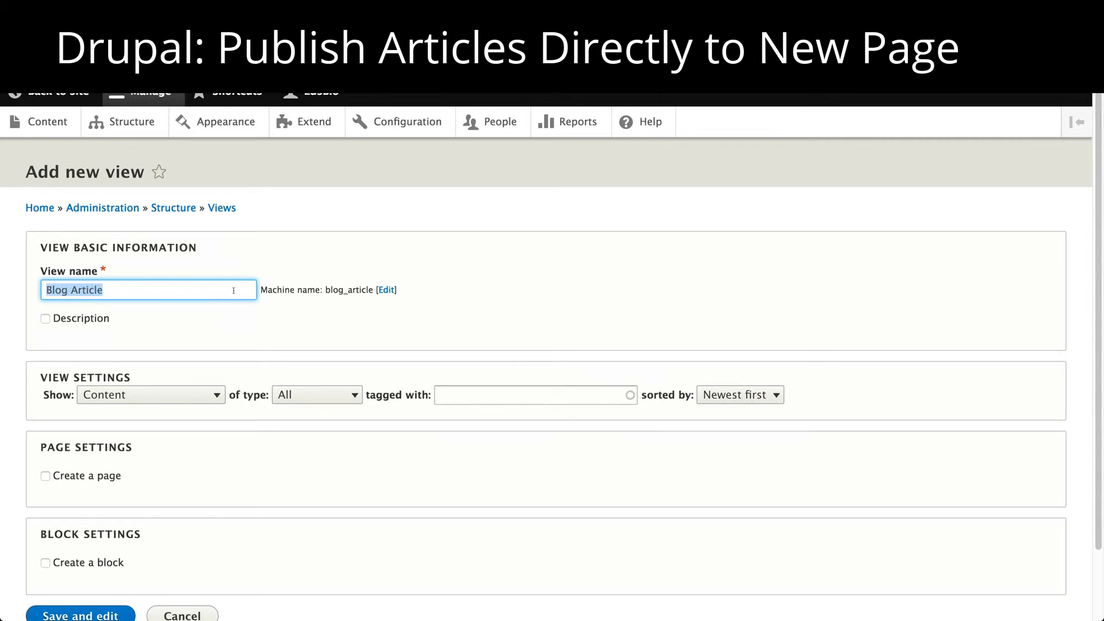
pyautogui.write('News Articles')
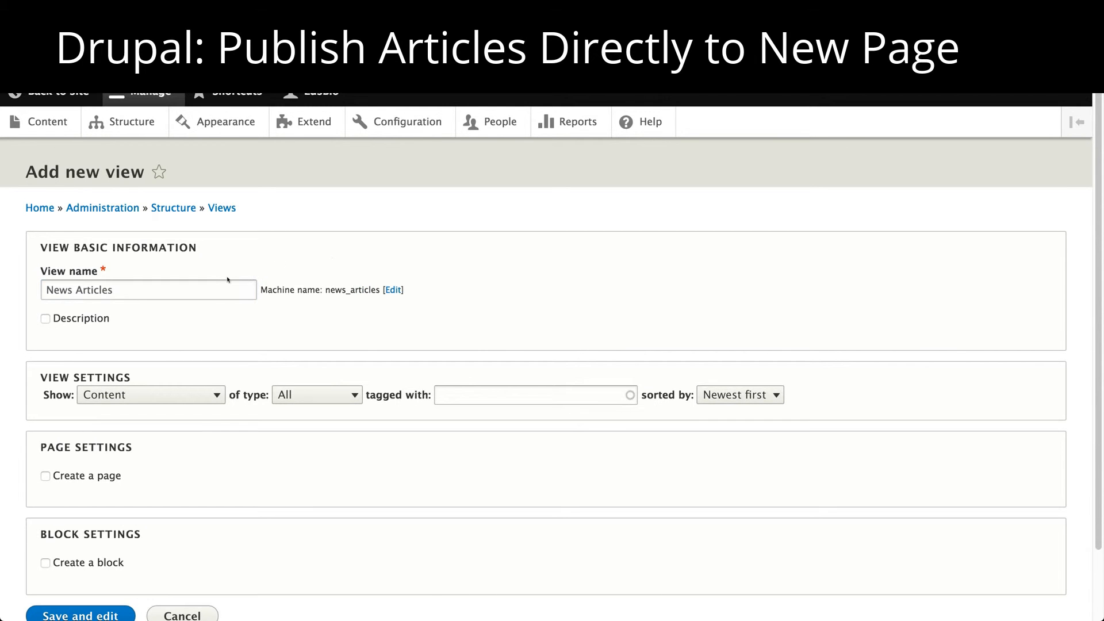
pyautogui.scroll(-3)
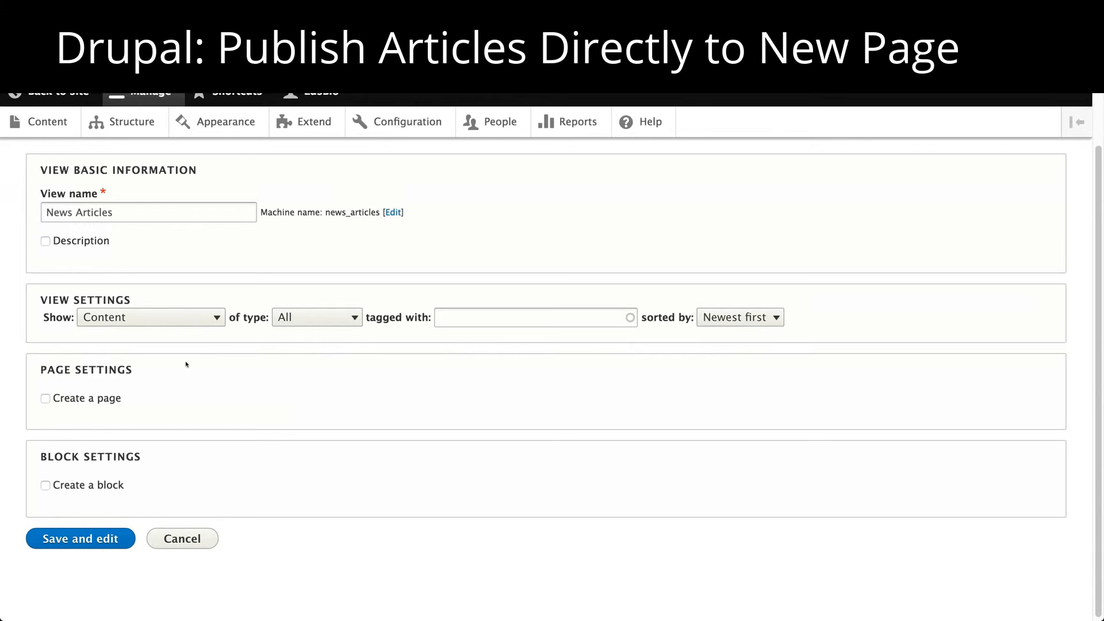
pyautogui.click(45, 398)
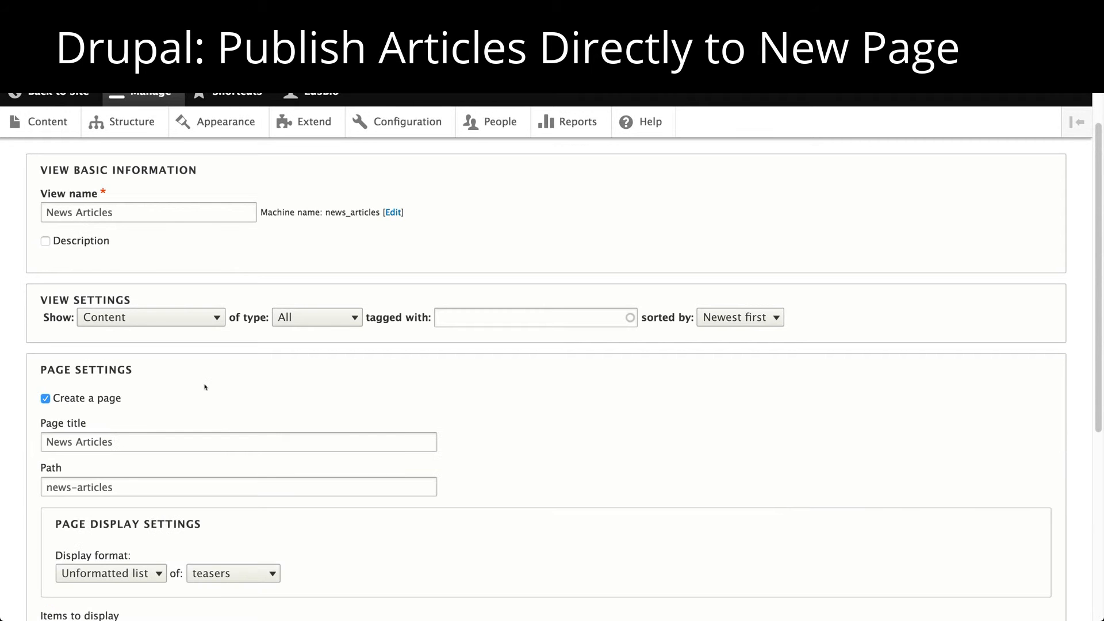
pyautogui.scroll(-3)
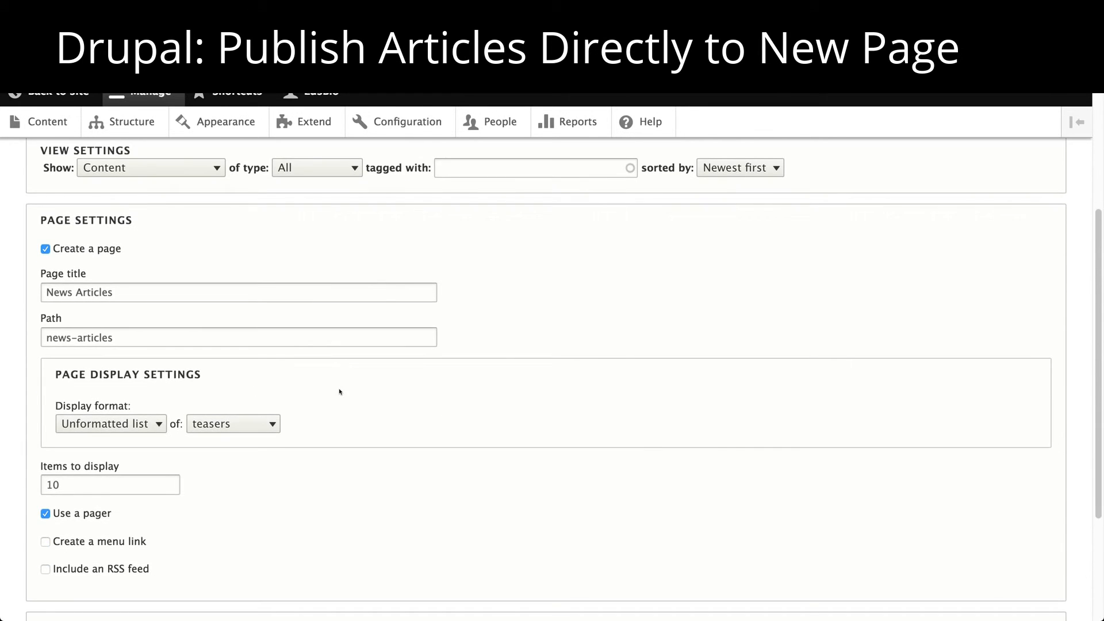
pyautogui.scroll(-3)
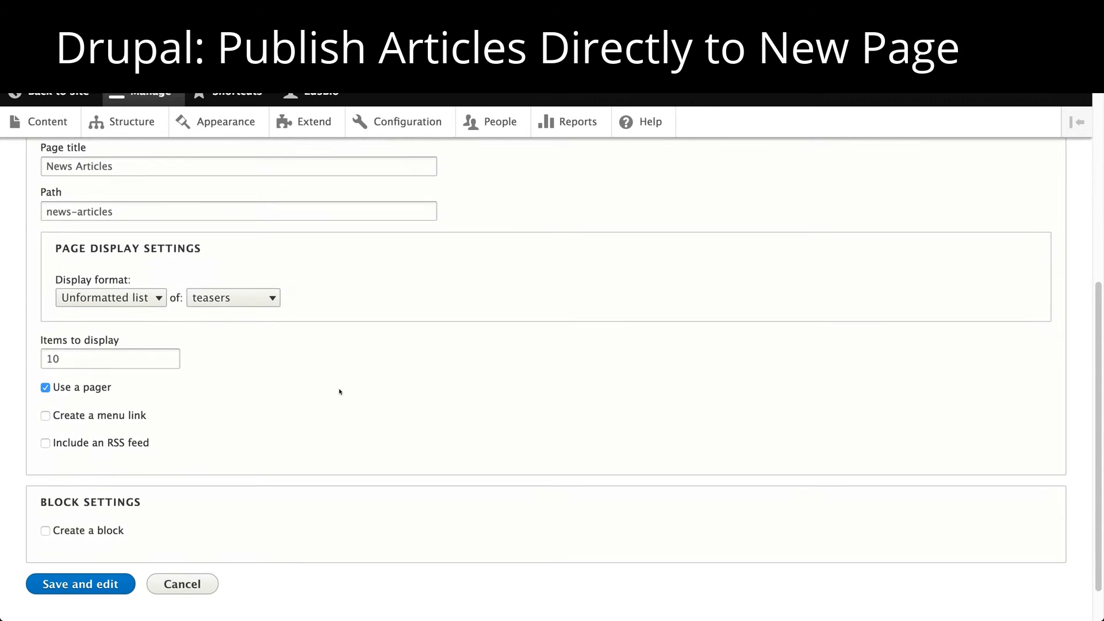
pyautogui.scroll(-3)
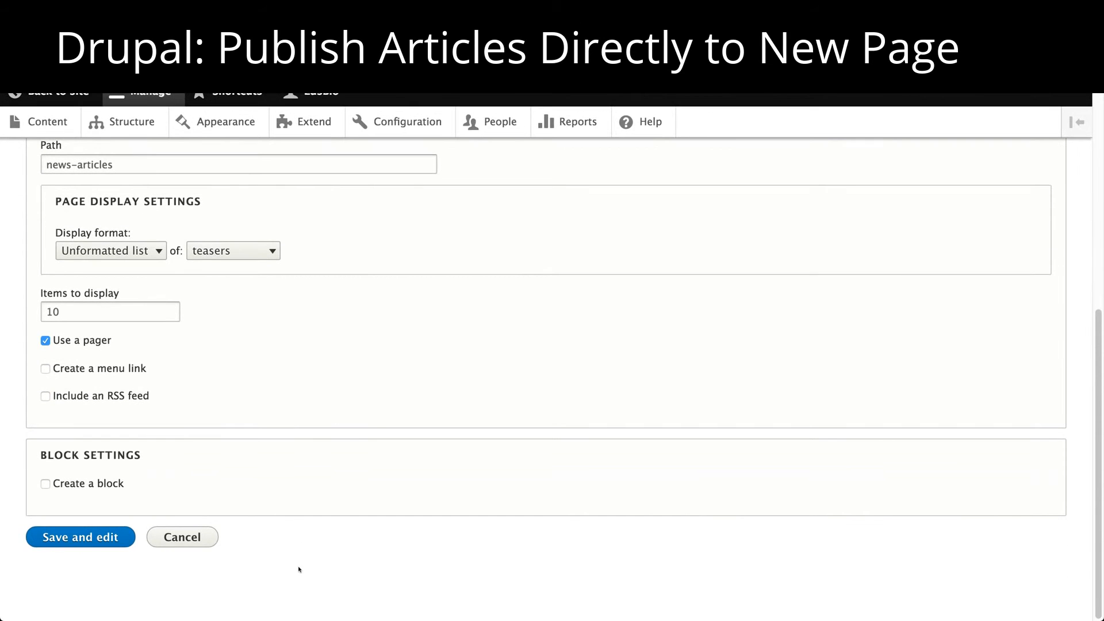
pyautogui.moveTo(184, 415)
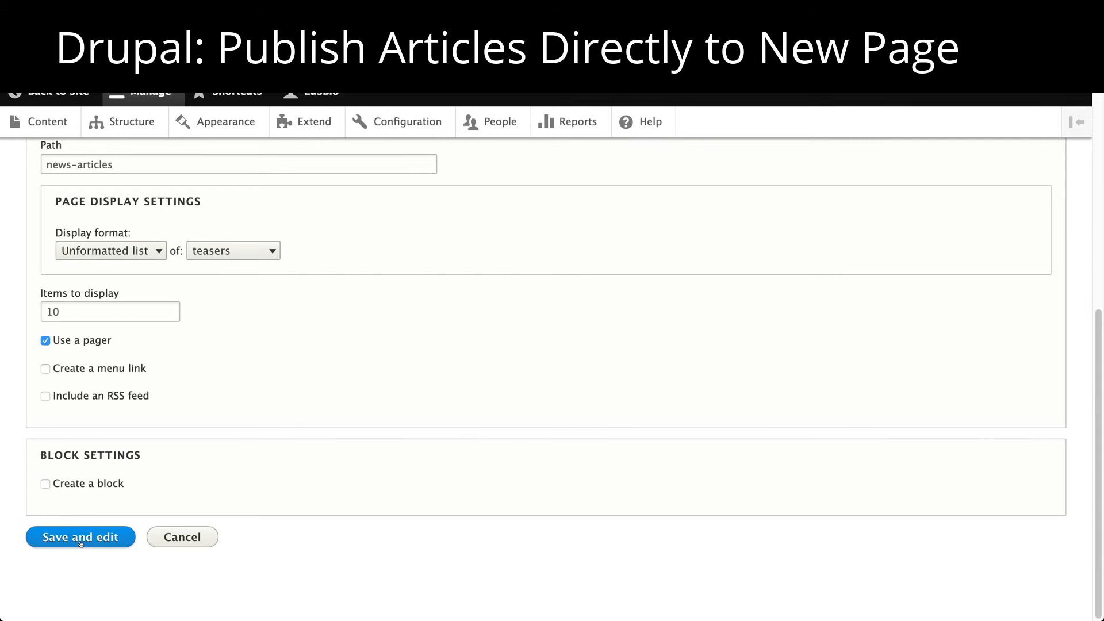
# Save the News Articles view with its /news-articles page and open the Content list.
pyautogui.click(80, 537)
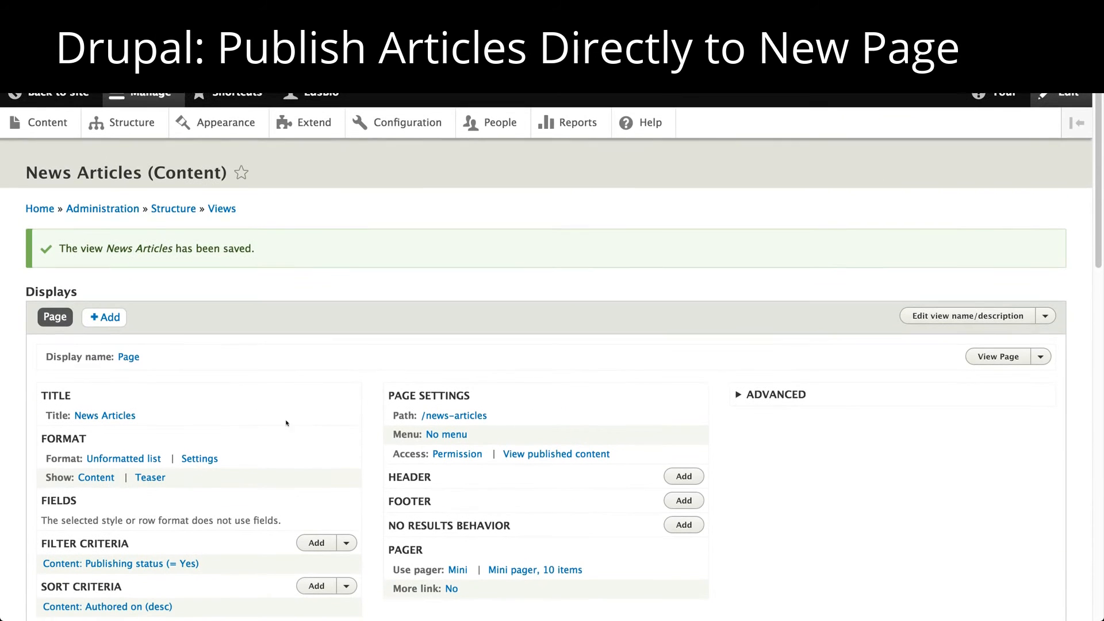
pyautogui.scroll(-3)
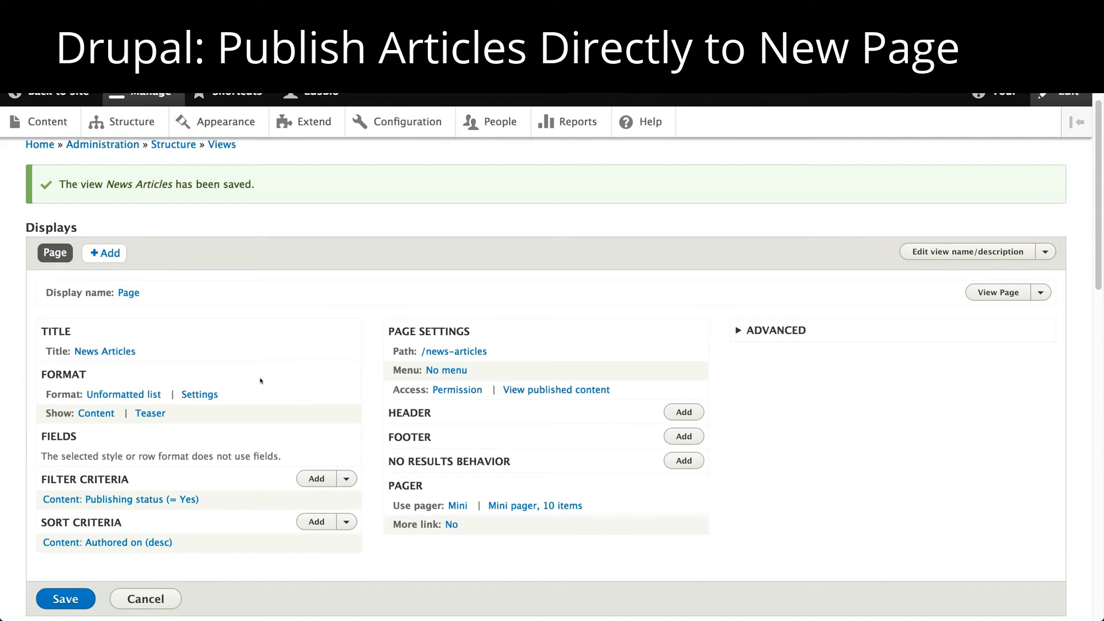
pyautogui.scroll(-3)
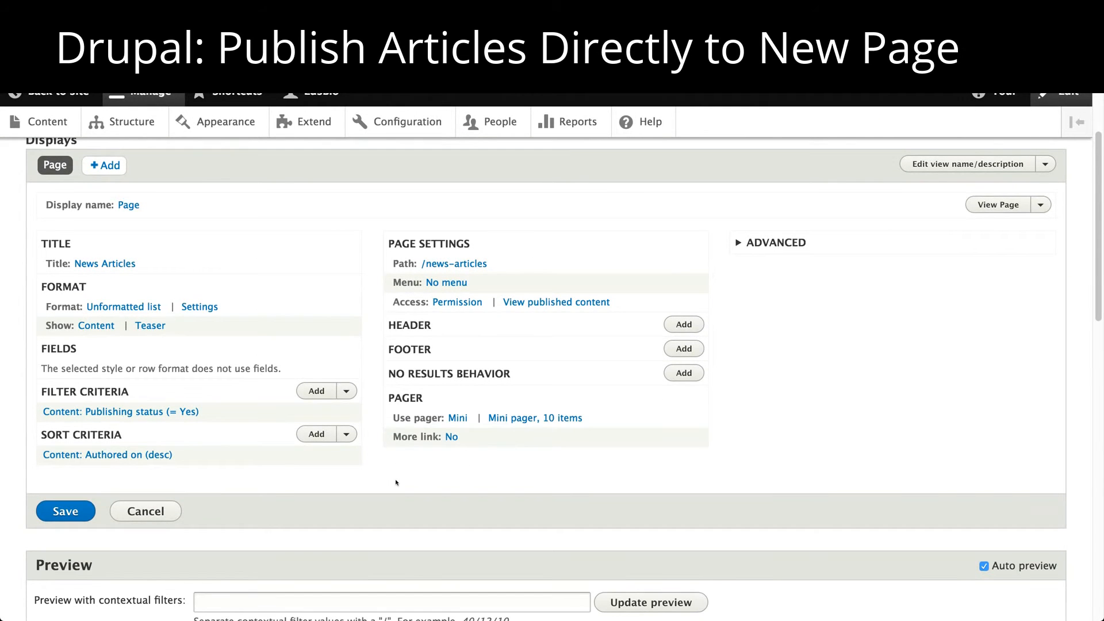
pyautogui.click(65, 511)
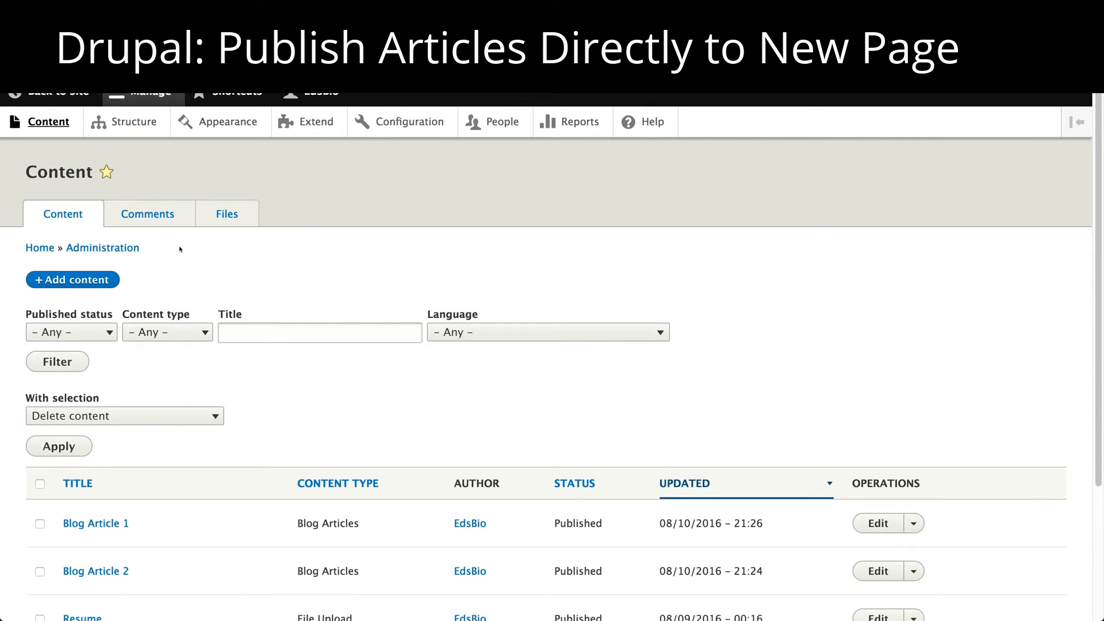
pyautogui.moveTo(91, 280)
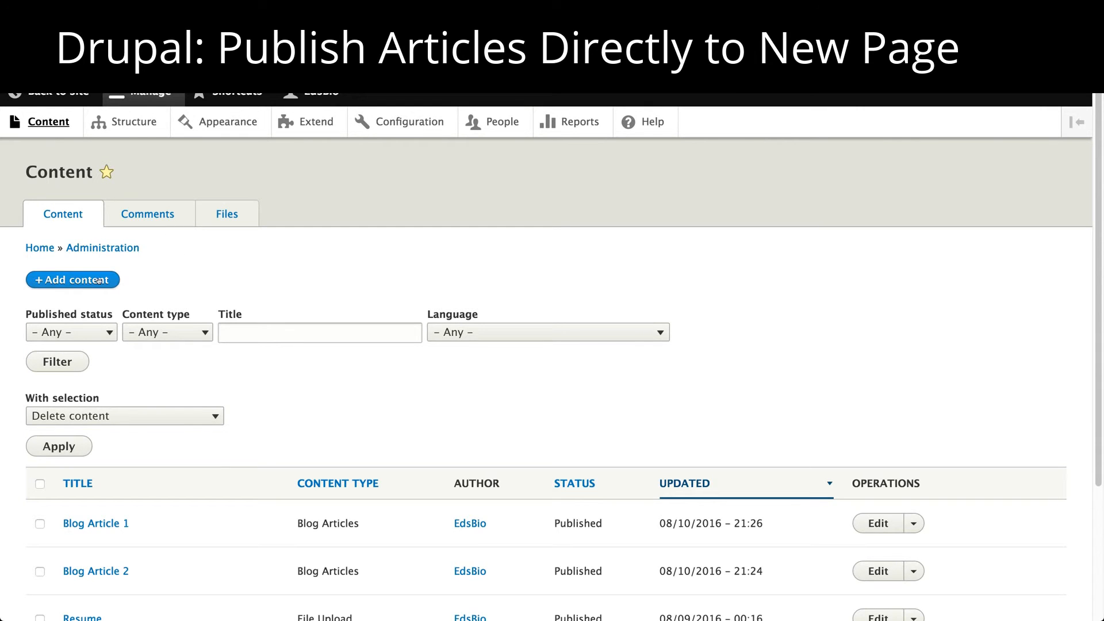
# Check Add content, then reach the Content types list through Structure.
pyautogui.click(72, 280)
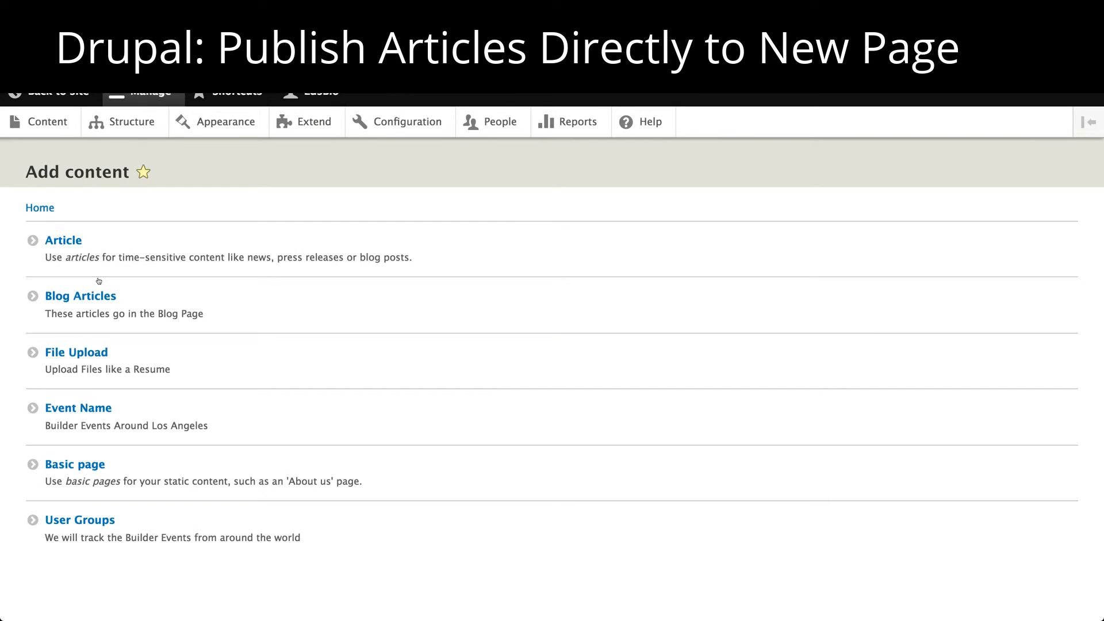
pyautogui.moveTo(116, 122)
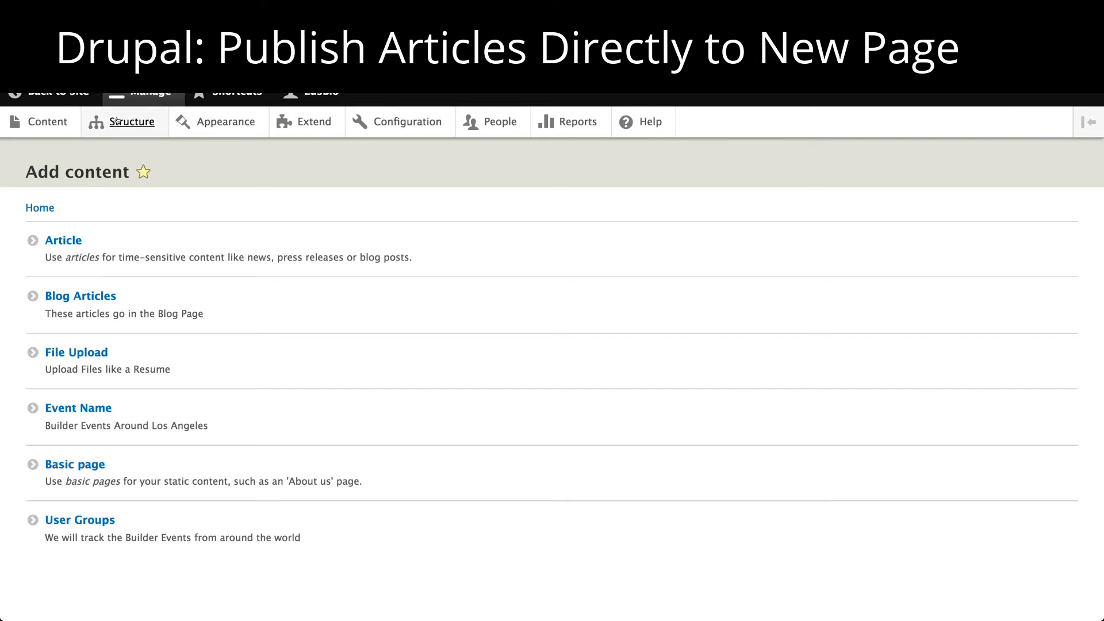
pyautogui.click(132, 122)
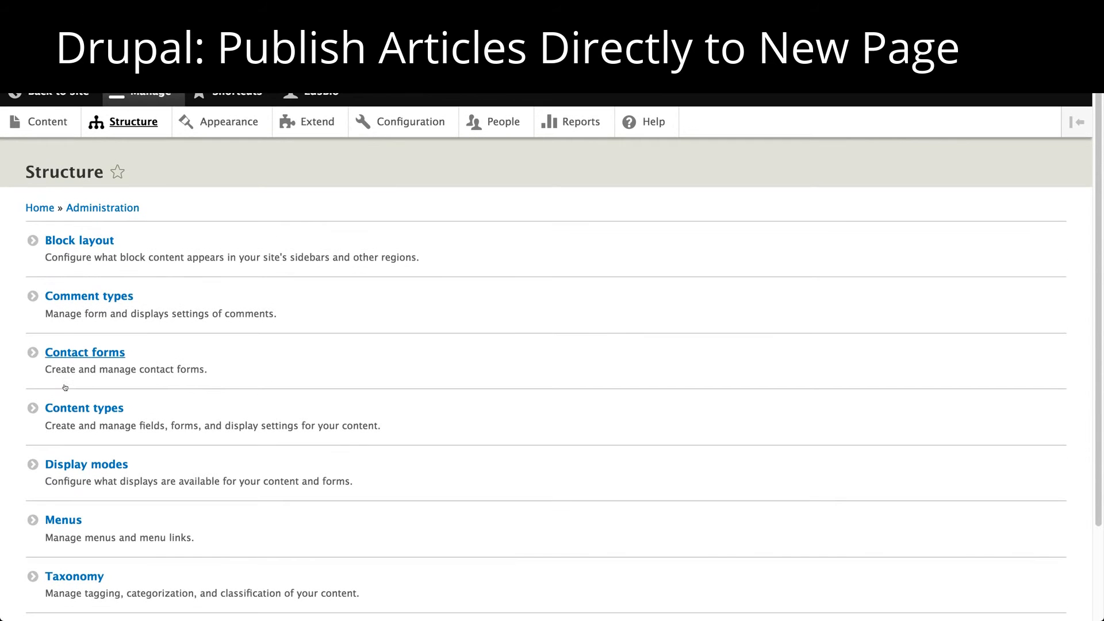
pyautogui.click(83, 408)
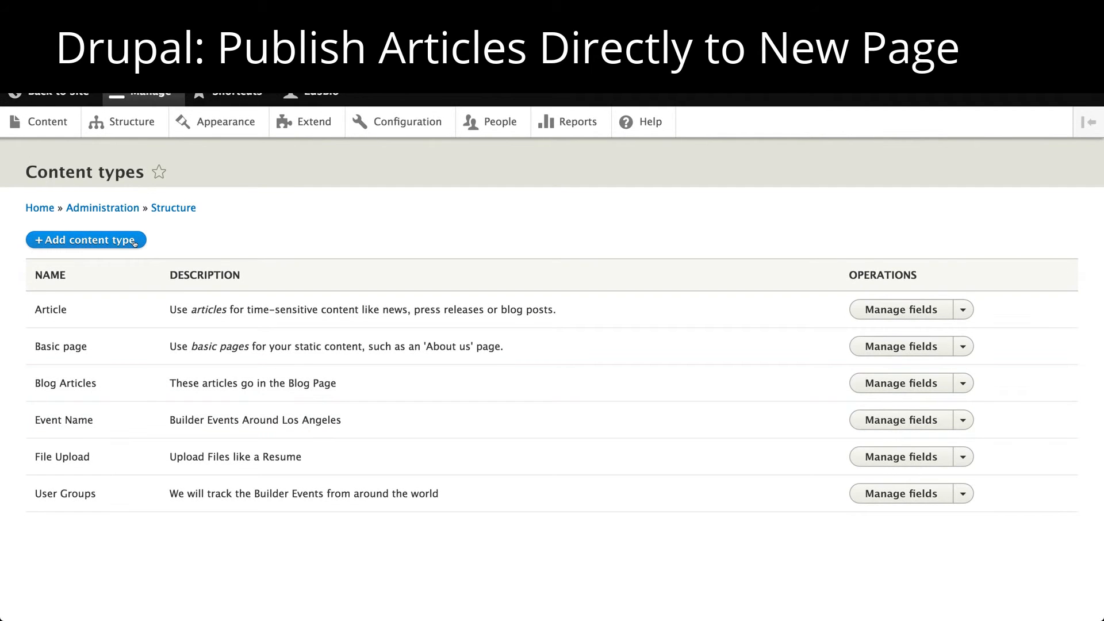
# Name a new content type 'News Article' and review its display and menu settings.
pyautogui.click(85, 240)
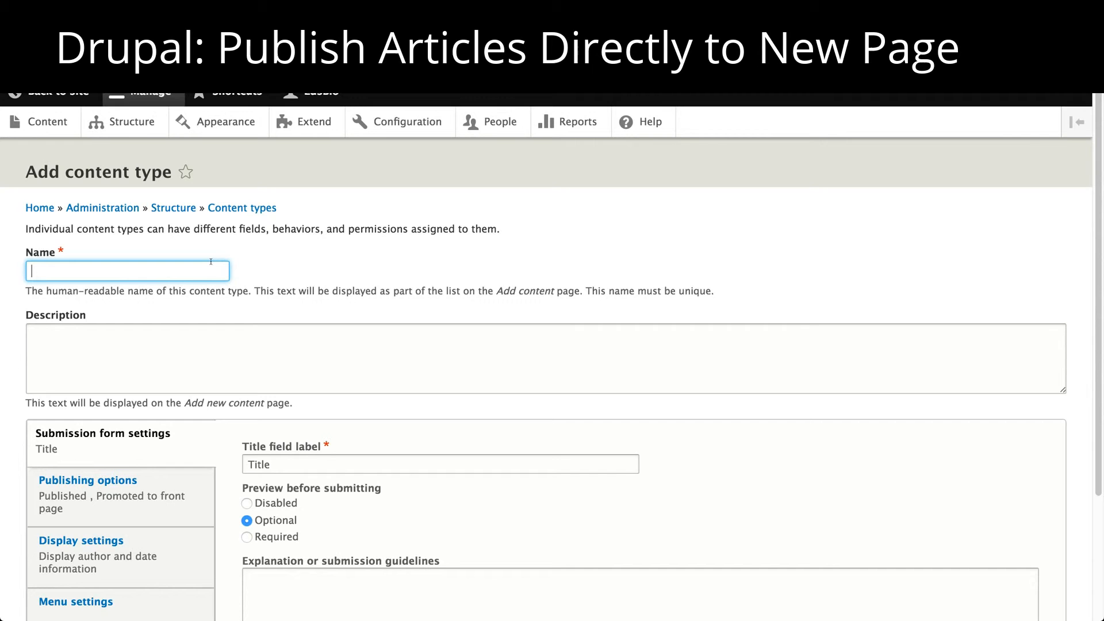
pyautogui.write('News Article')
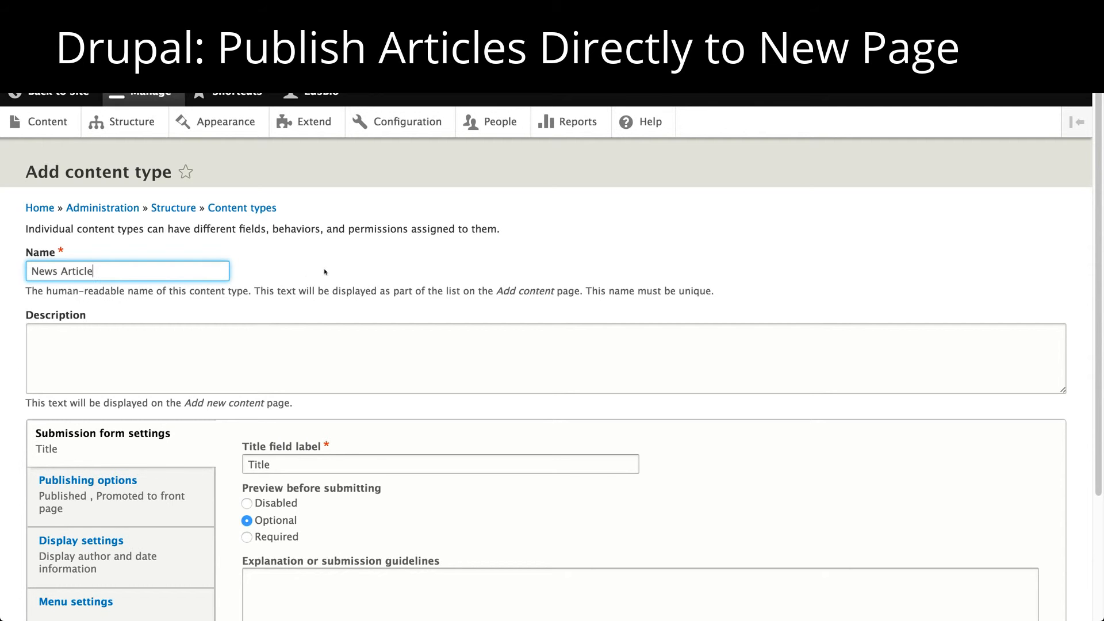
pyautogui.scroll(-3)
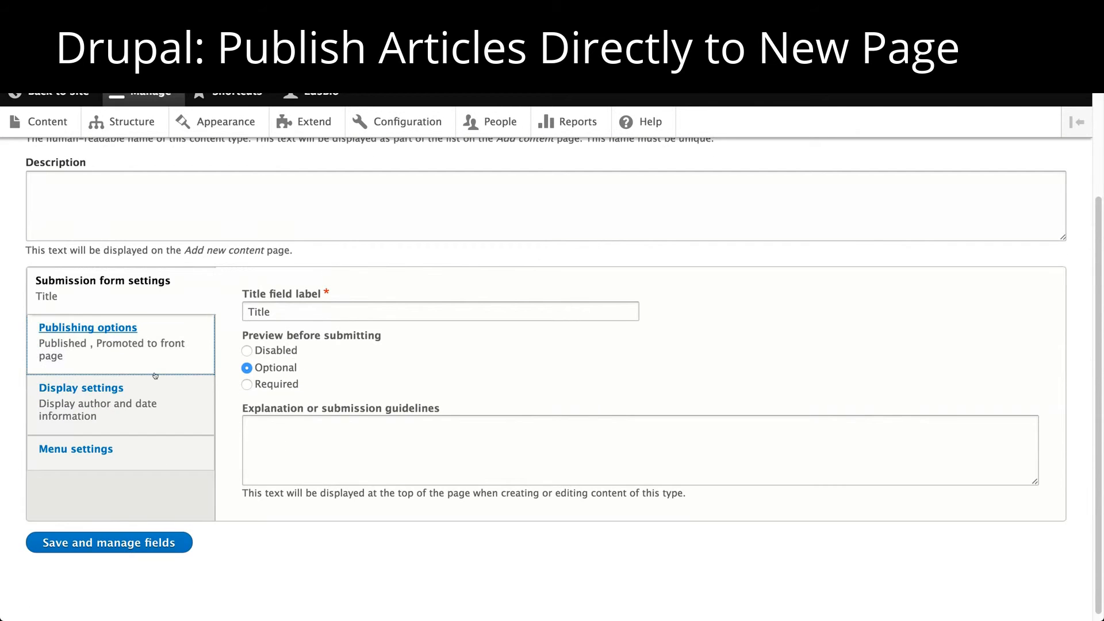
pyautogui.click(81, 388)
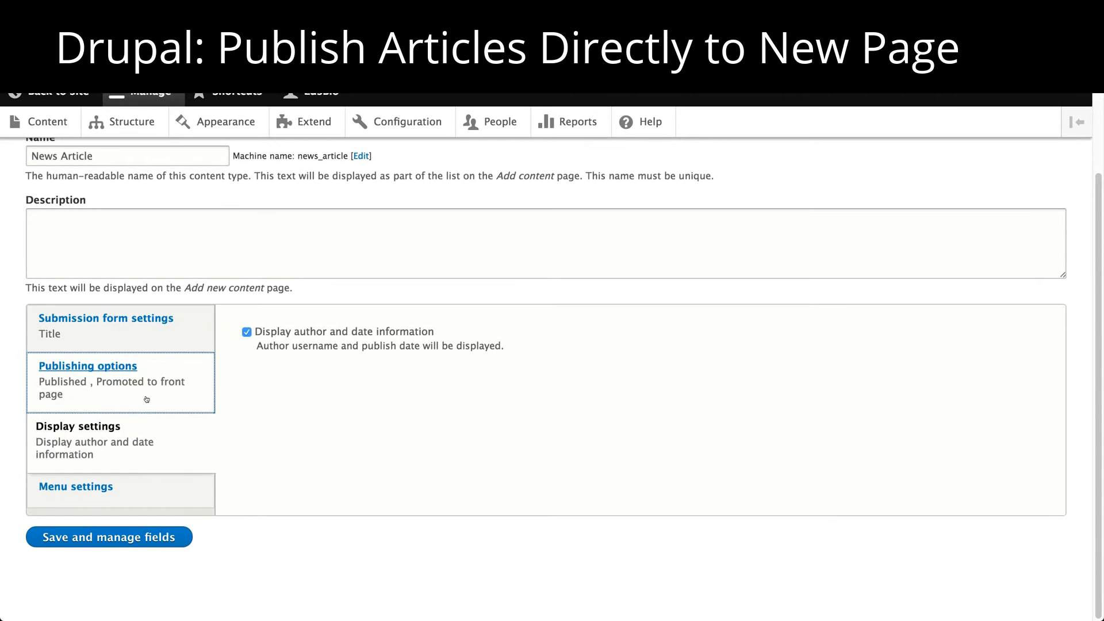
pyautogui.click(74, 487)
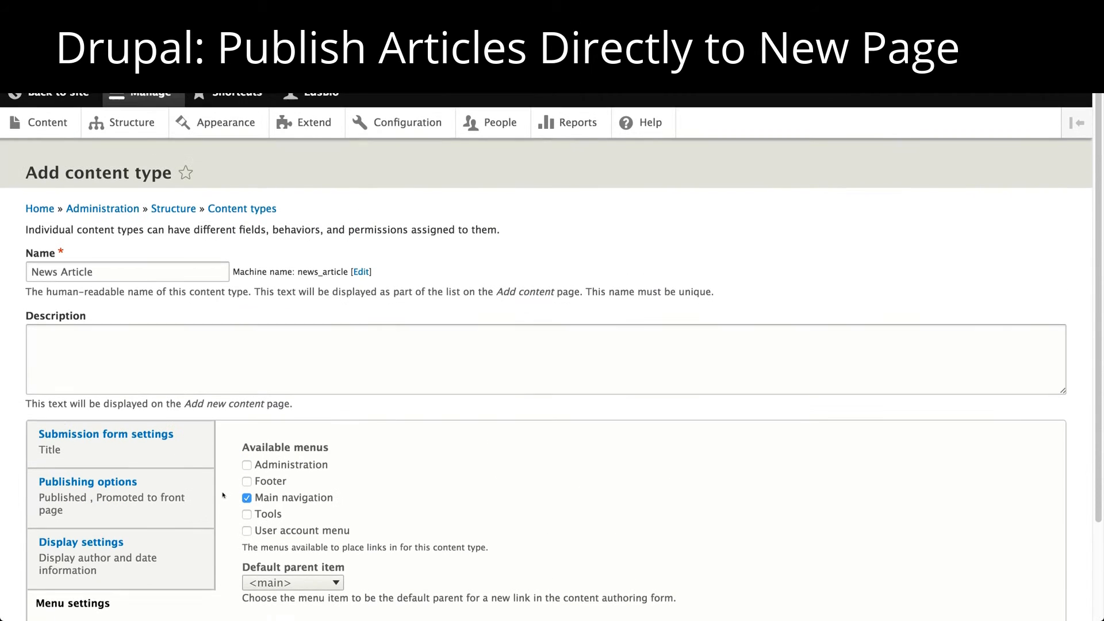
pyautogui.click(106, 435)
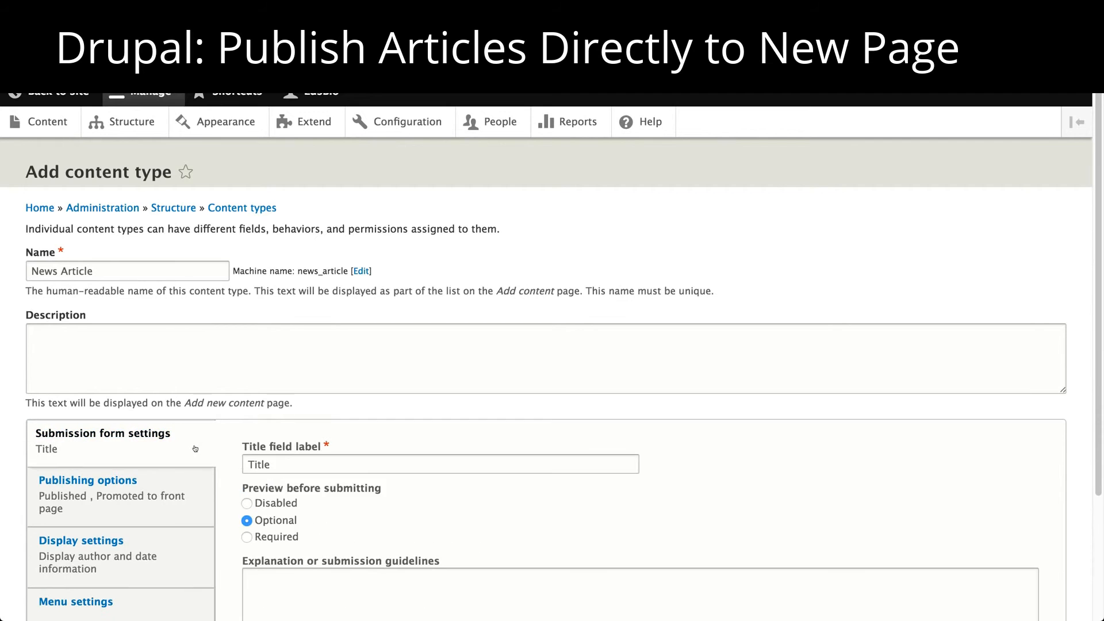
pyautogui.scroll(-3)
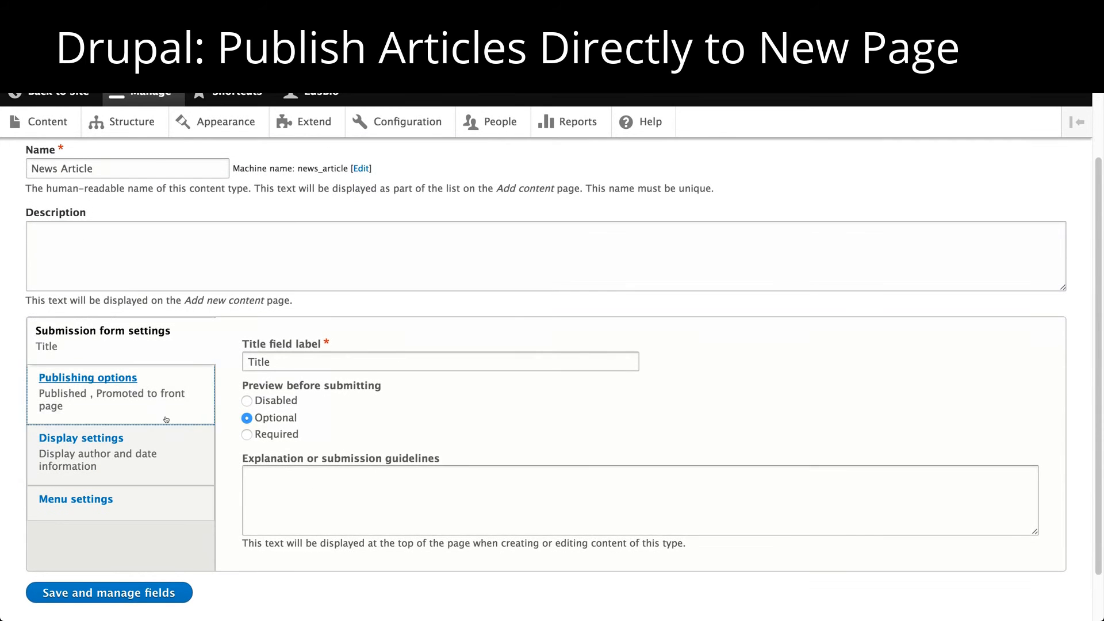
# Uncheck 'Promoted to front page', confirm Main navigation menus, and save the type.
pyautogui.click(87, 378)
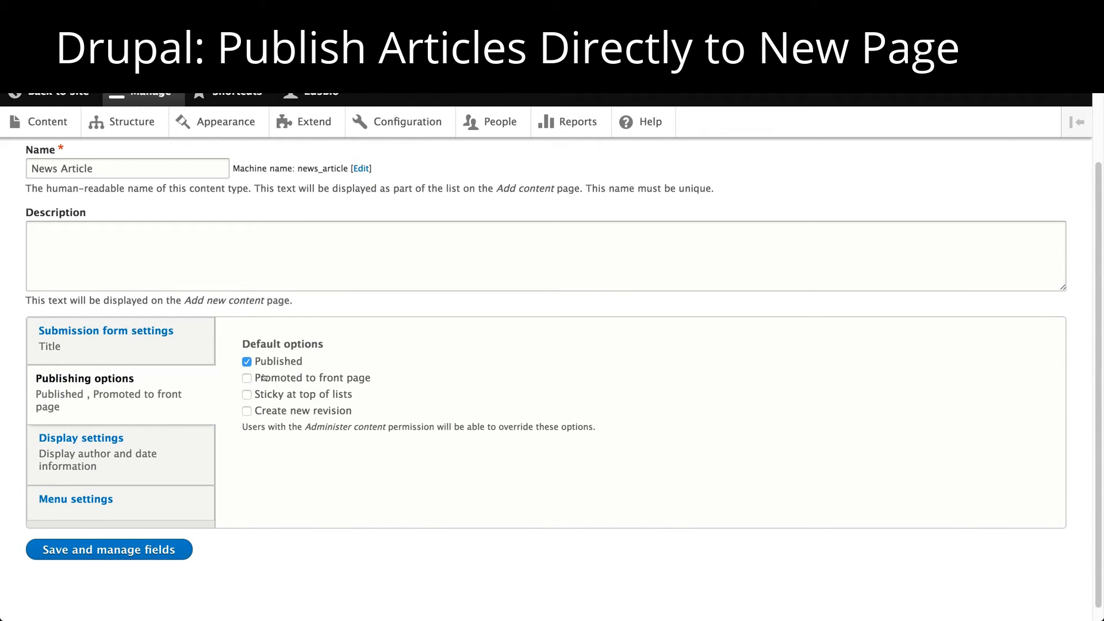
pyautogui.click(80, 438)
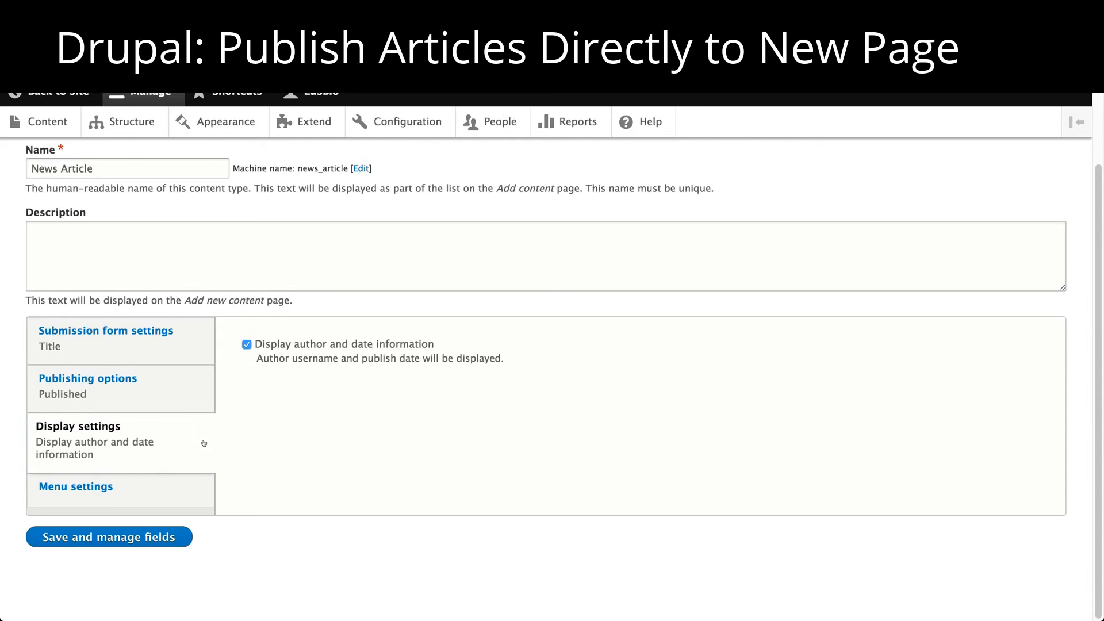
pyautogui.click(76, 487)
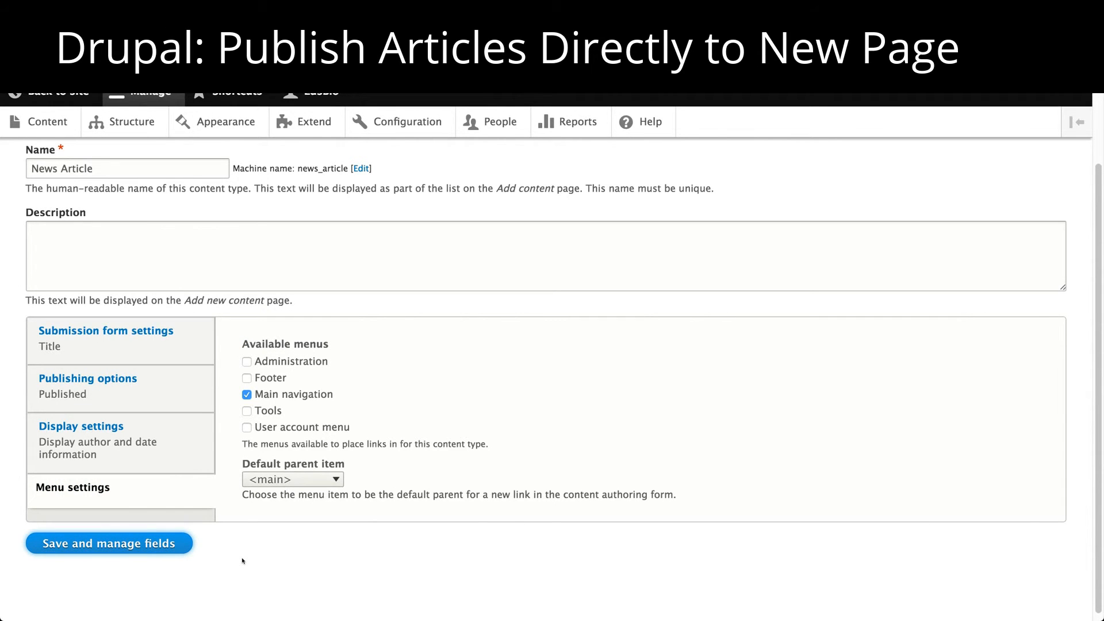
pyautogui.moveTo(270, 553)
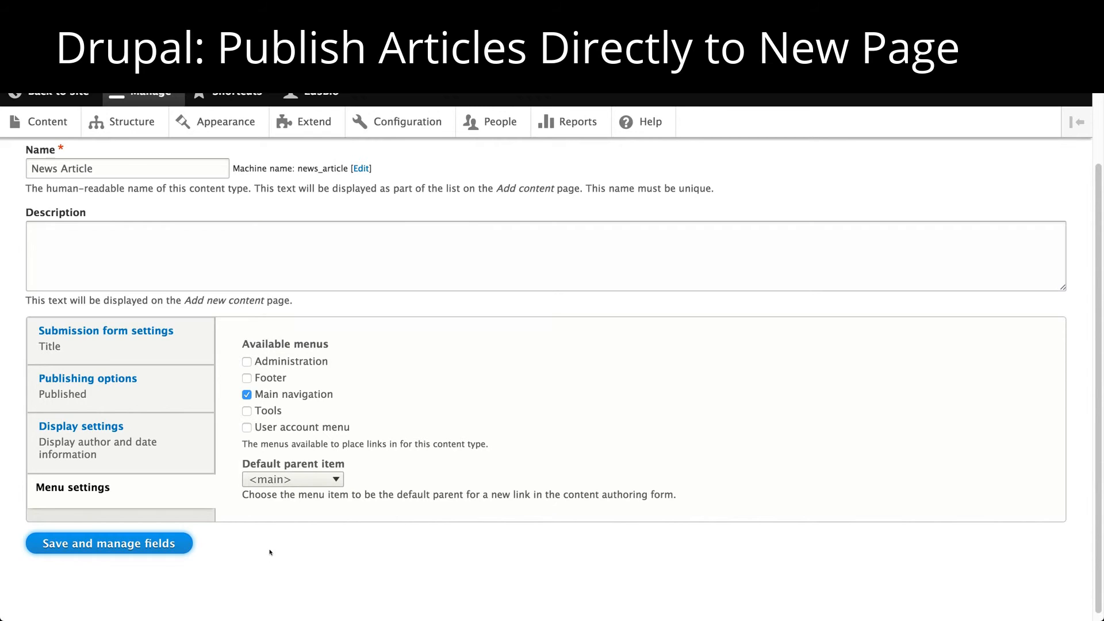
pyautogui.click(109, 544)
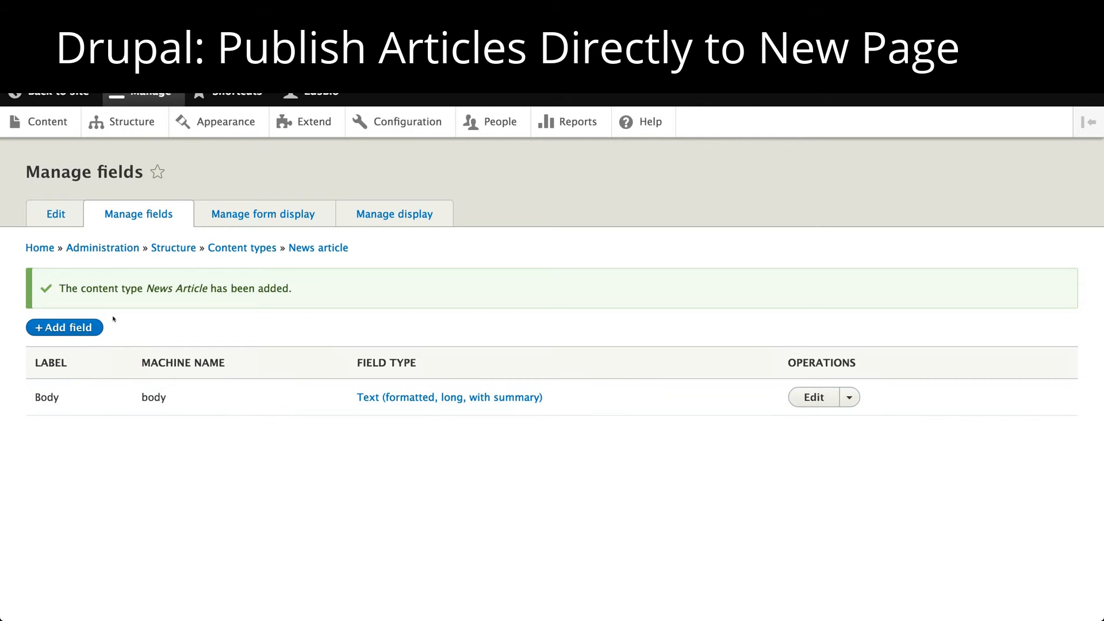
# Add a Text (formatted) field labelled 'News' with machine name news.
pyautogui.click(65, 327)
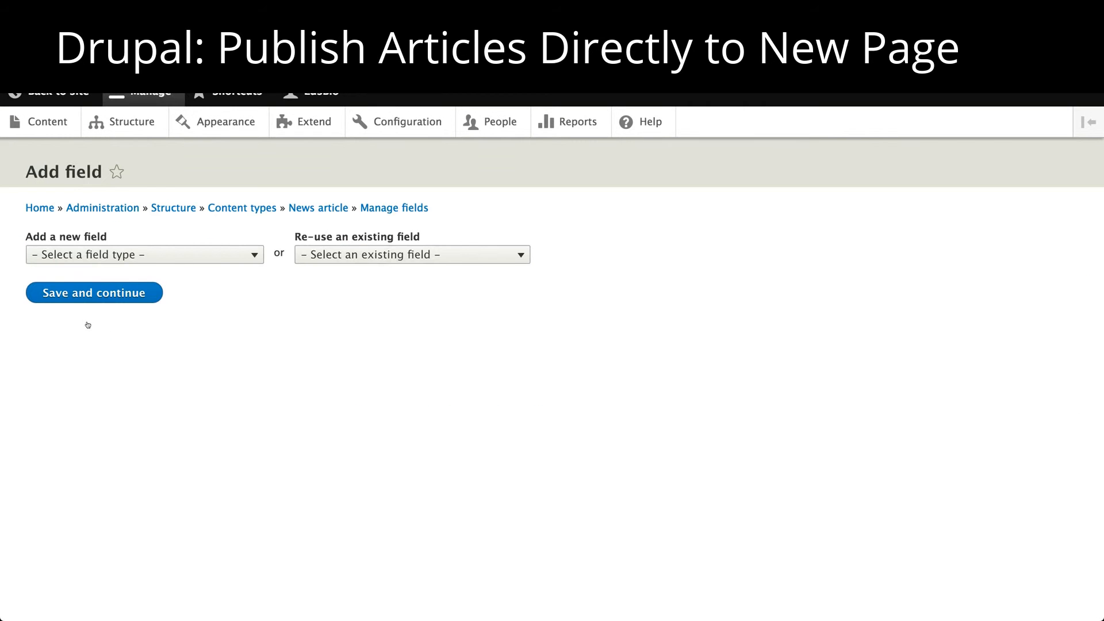
pyautogui.click(144, 254)
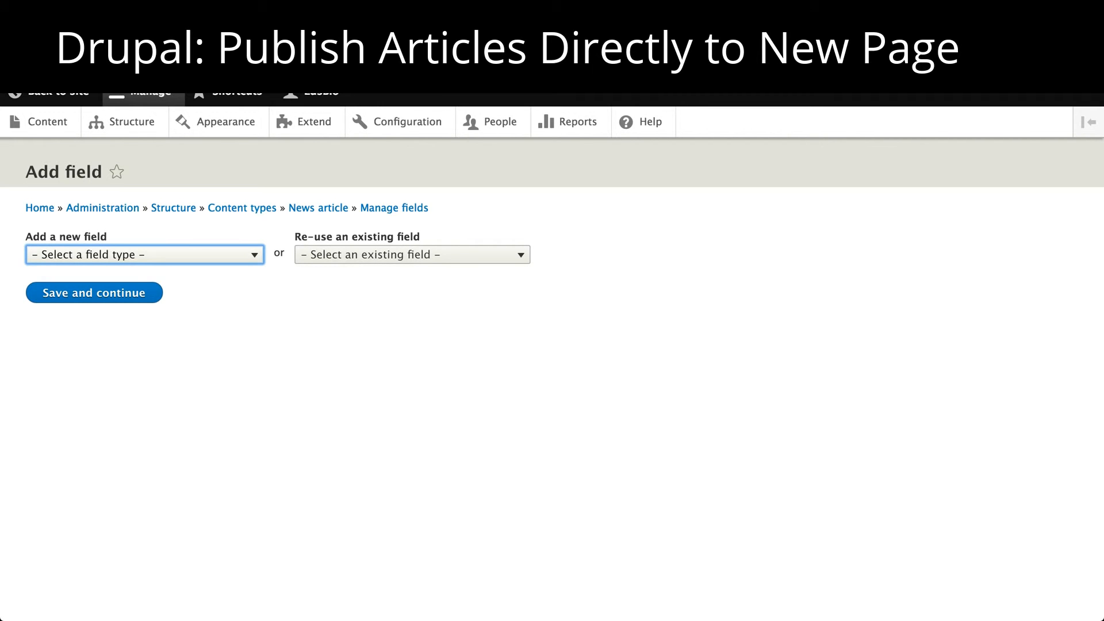
pyautogui.moveTo(276, 309)
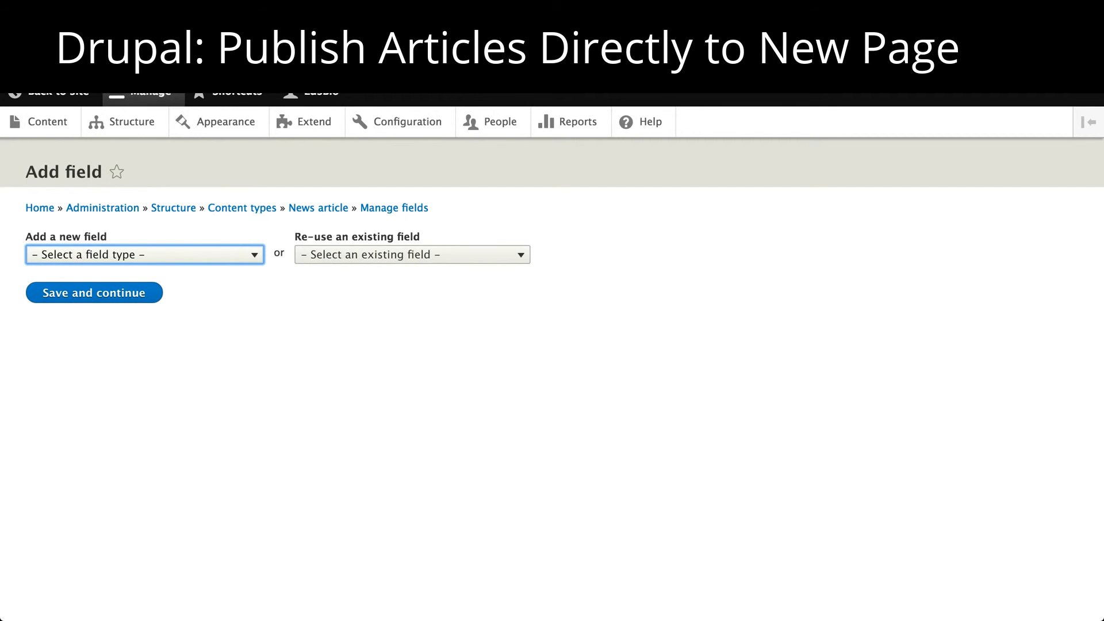
pyautogui.click(144, 255)
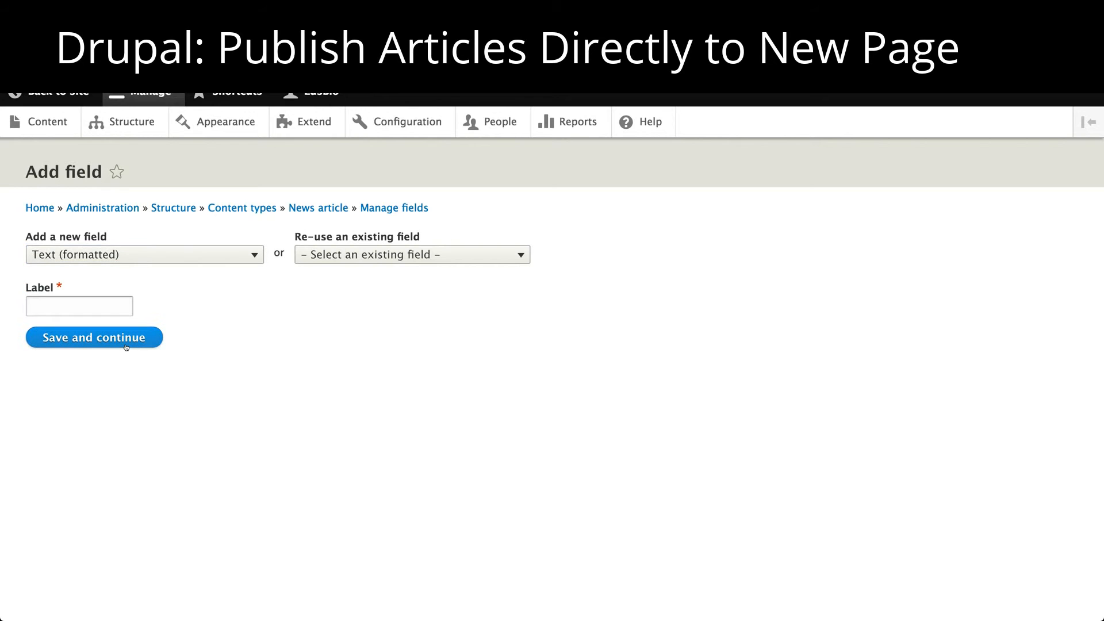
pyautogui.click(93, 338)
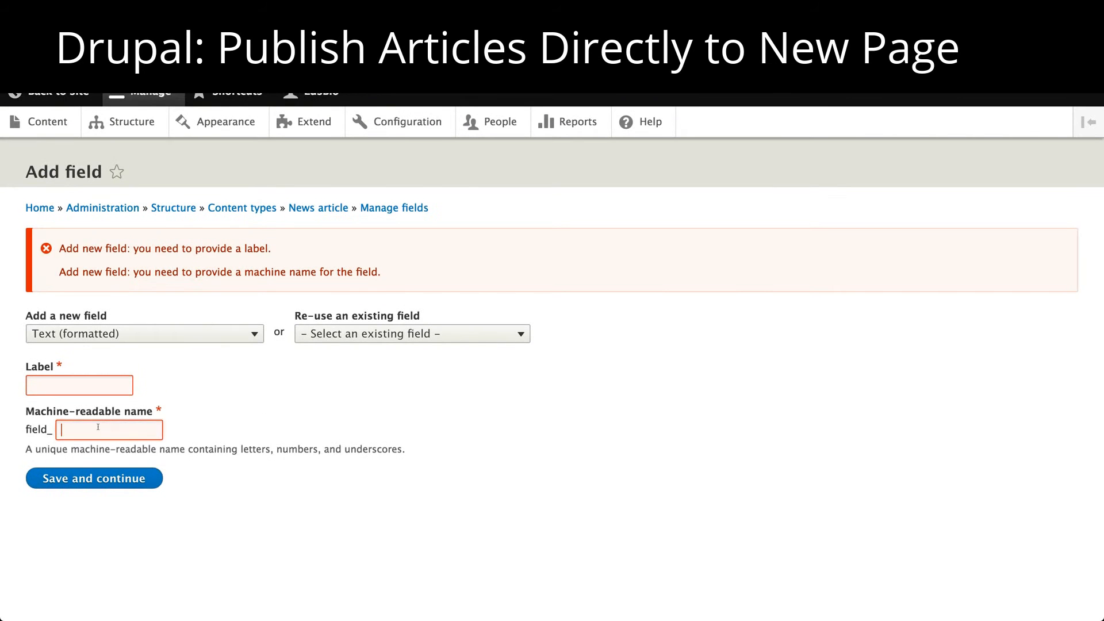
pyautogui.click(79, 384)
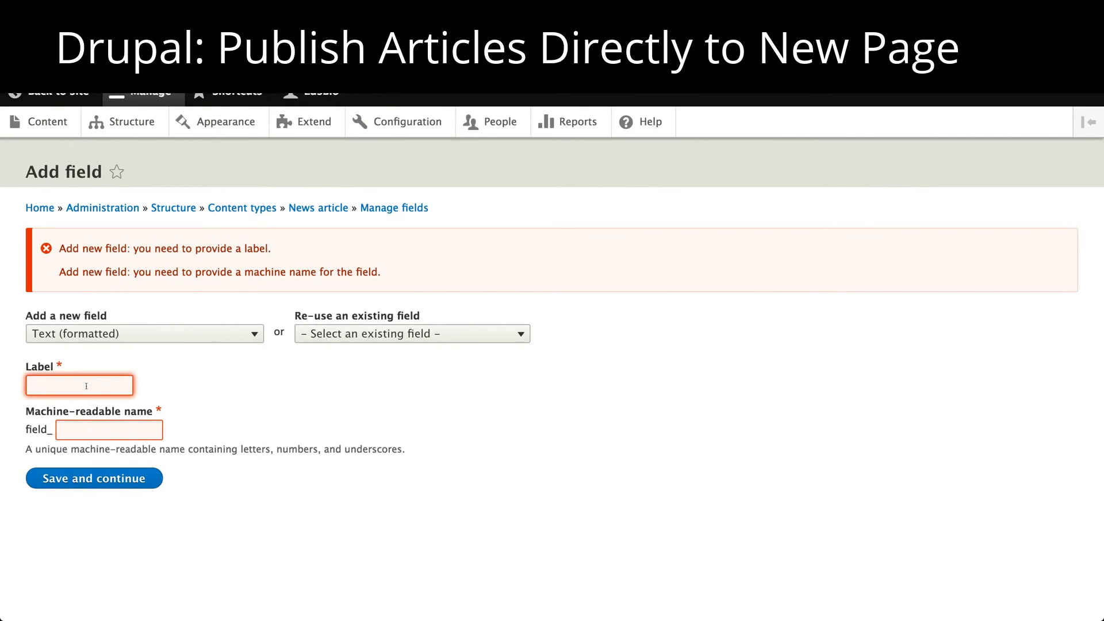
pyautogui.write('A')
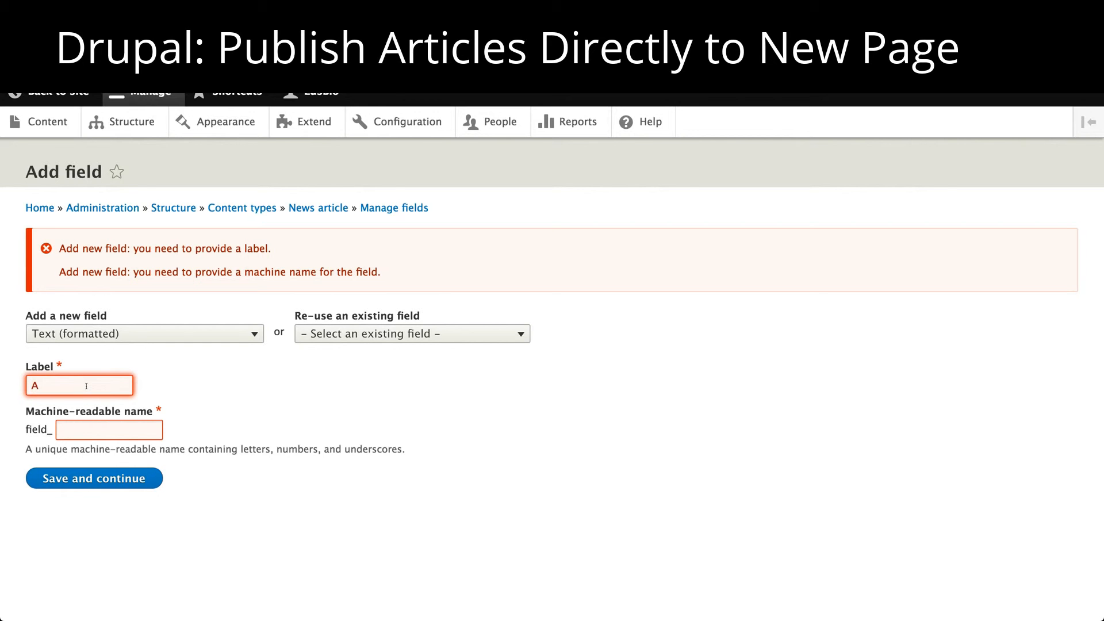
pyautogui.write('News')
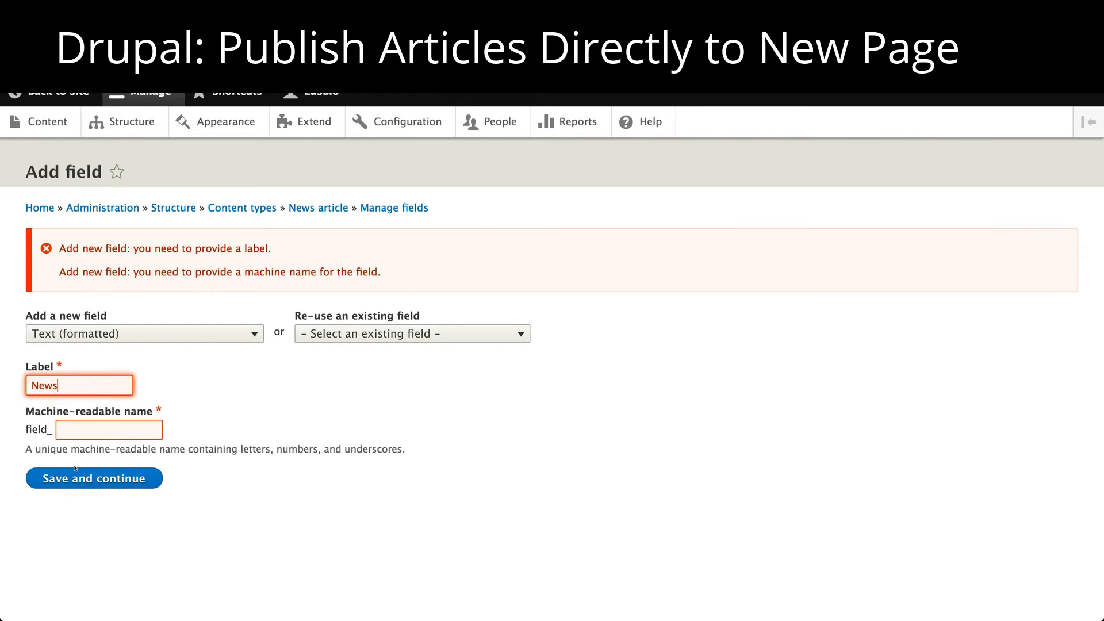
pyautogui.click(108, 407)
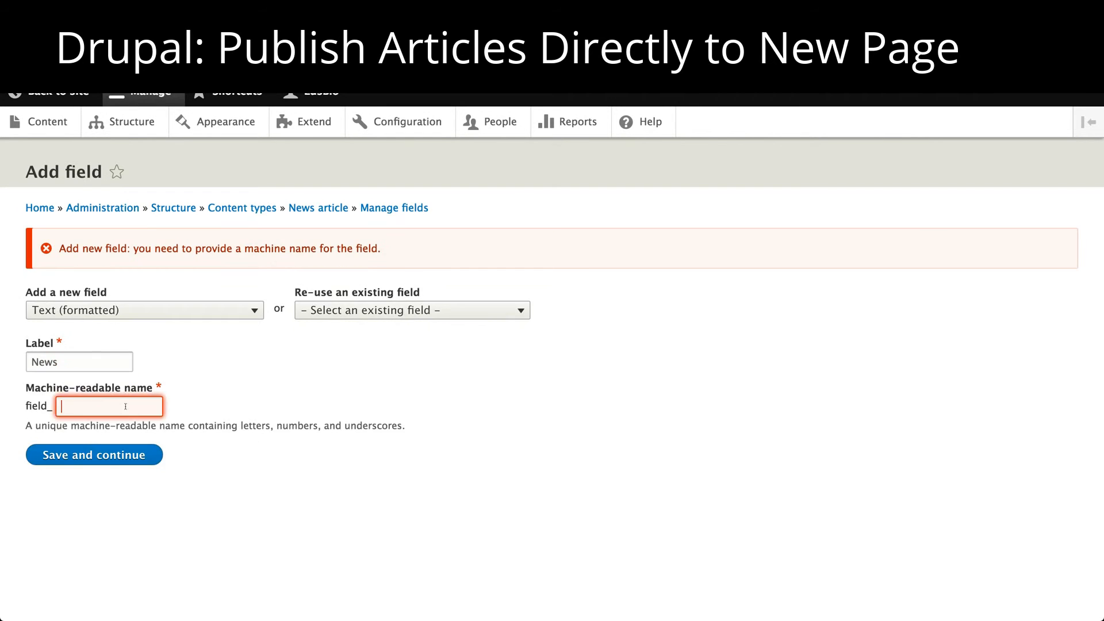
pyautogui.write('news')
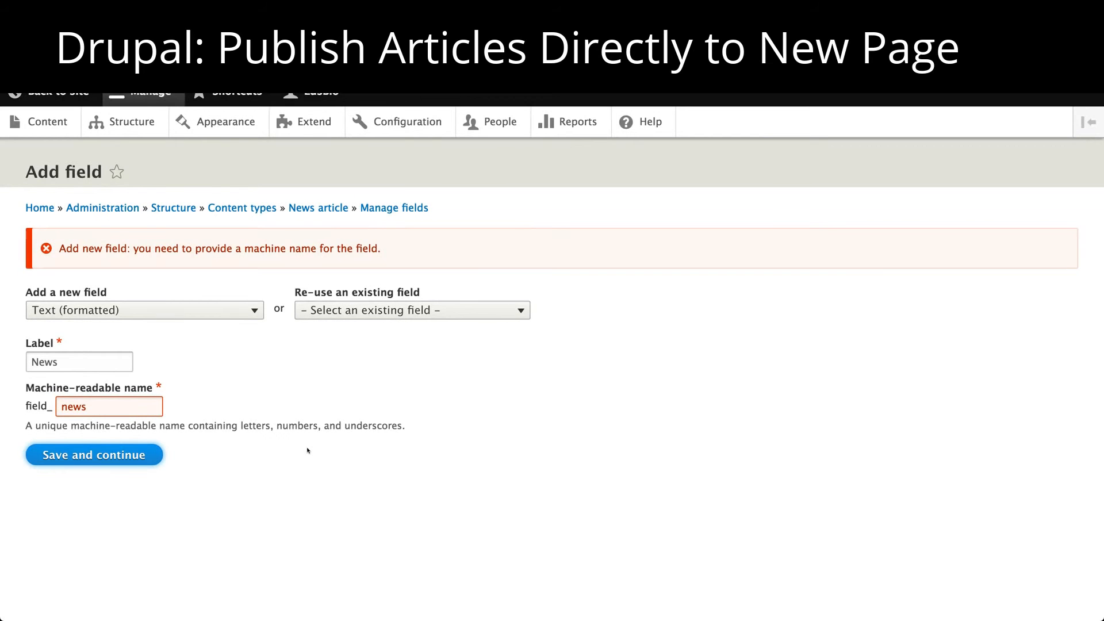
pyautogui.click(95, 454)
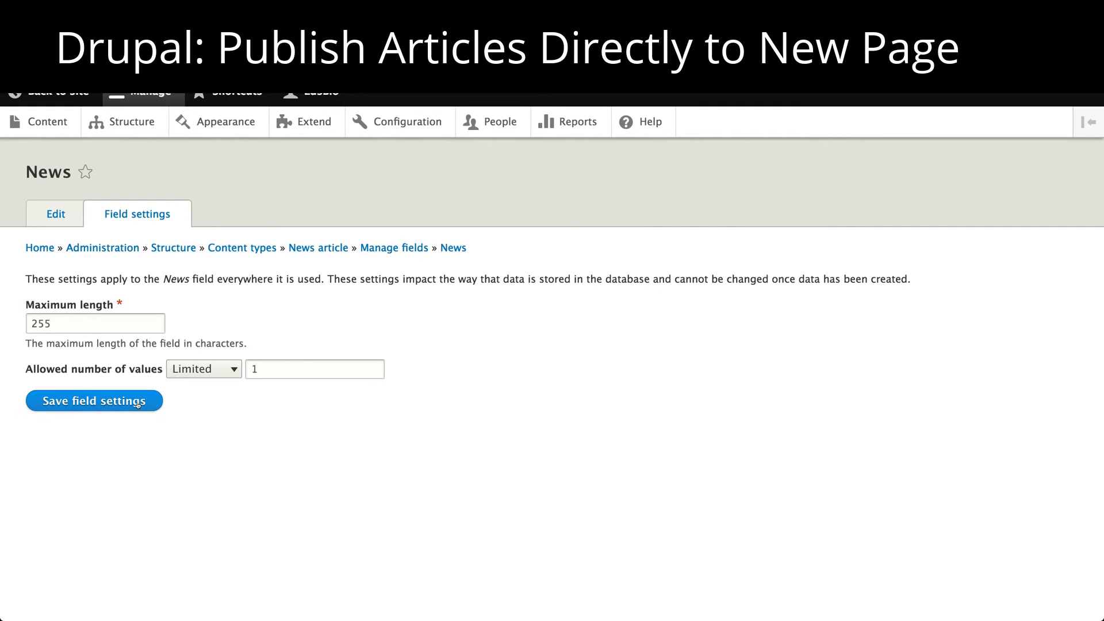
# Save the News field storage settings and return to the Structure overview.
pyautogui.click(94, 400)
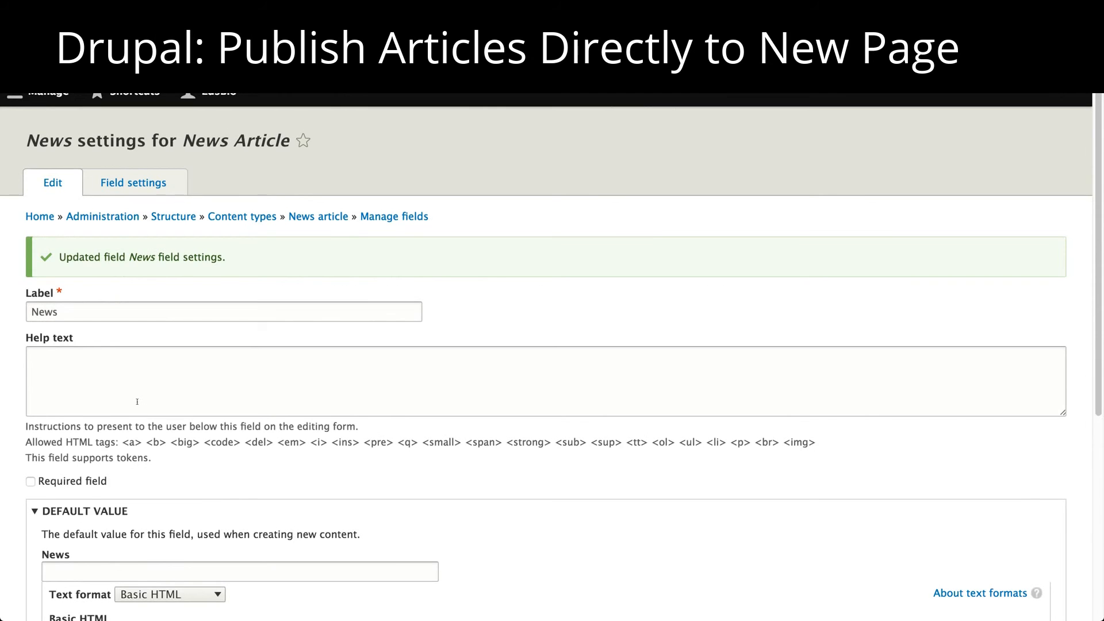
pyautogui.scroll(-3)
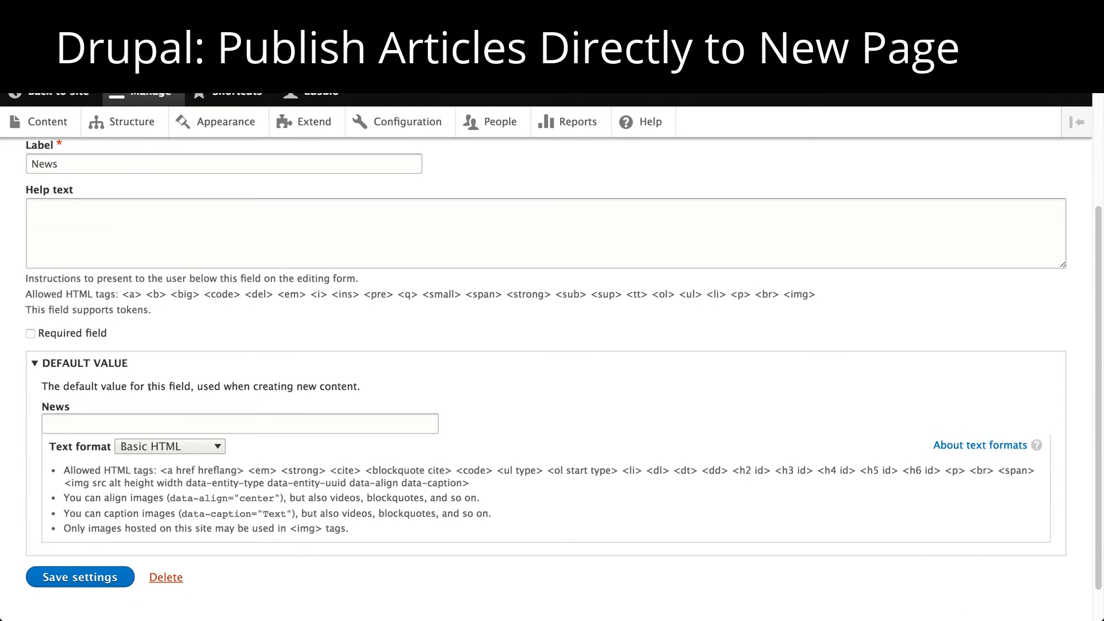
pyautogui.click(80, 577)
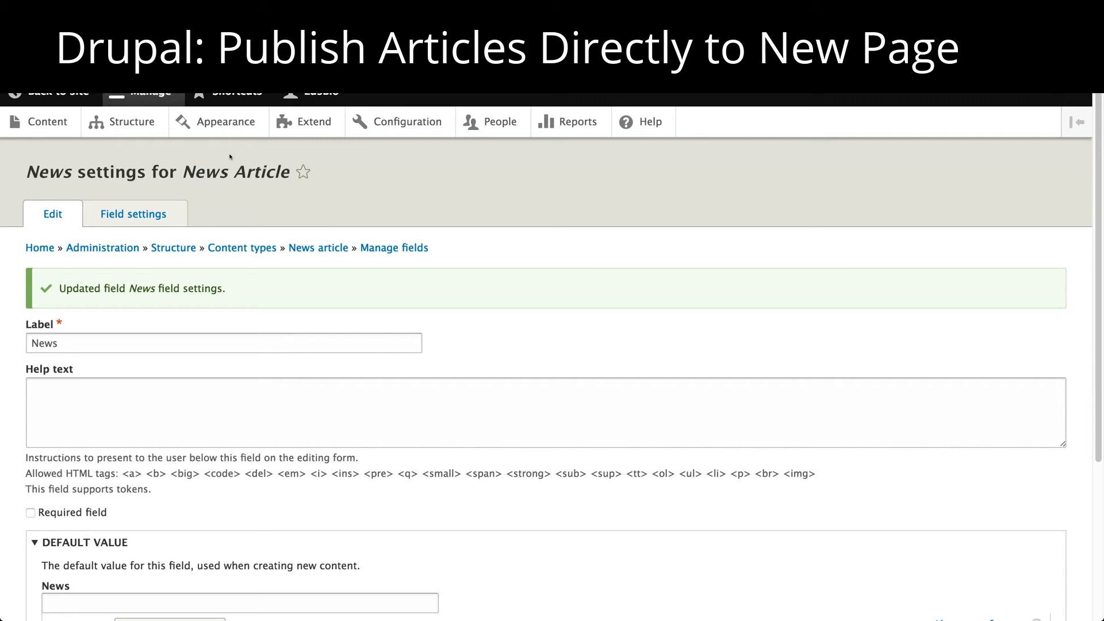
pyautogui.click(132, 121)
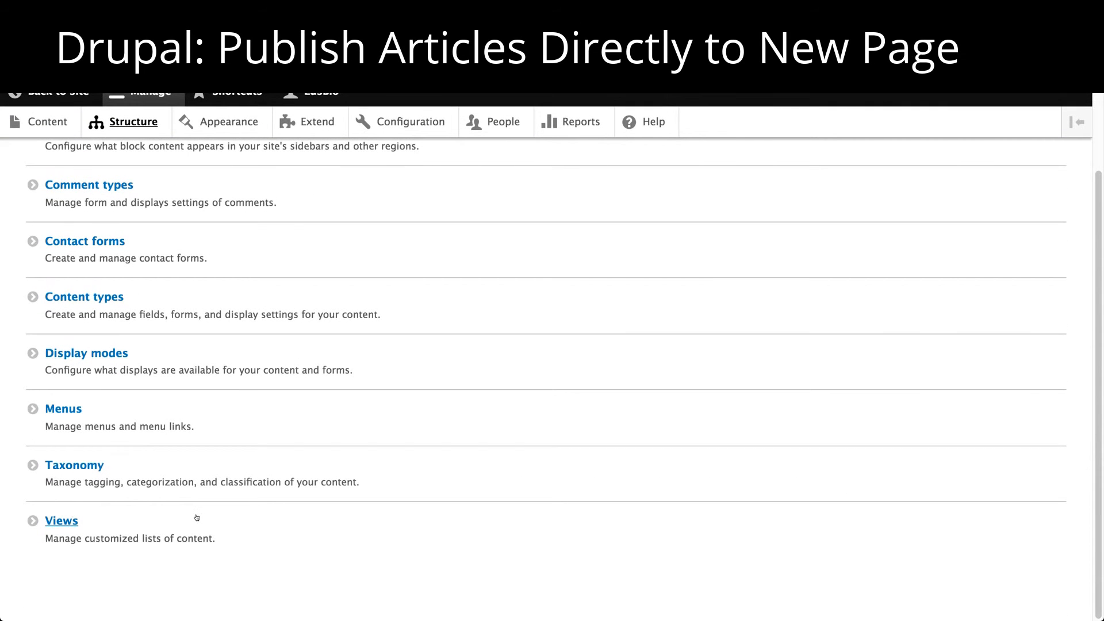
# From the Views list, open the News Articles view's edit screen.
pyautogui.click(61, 520)
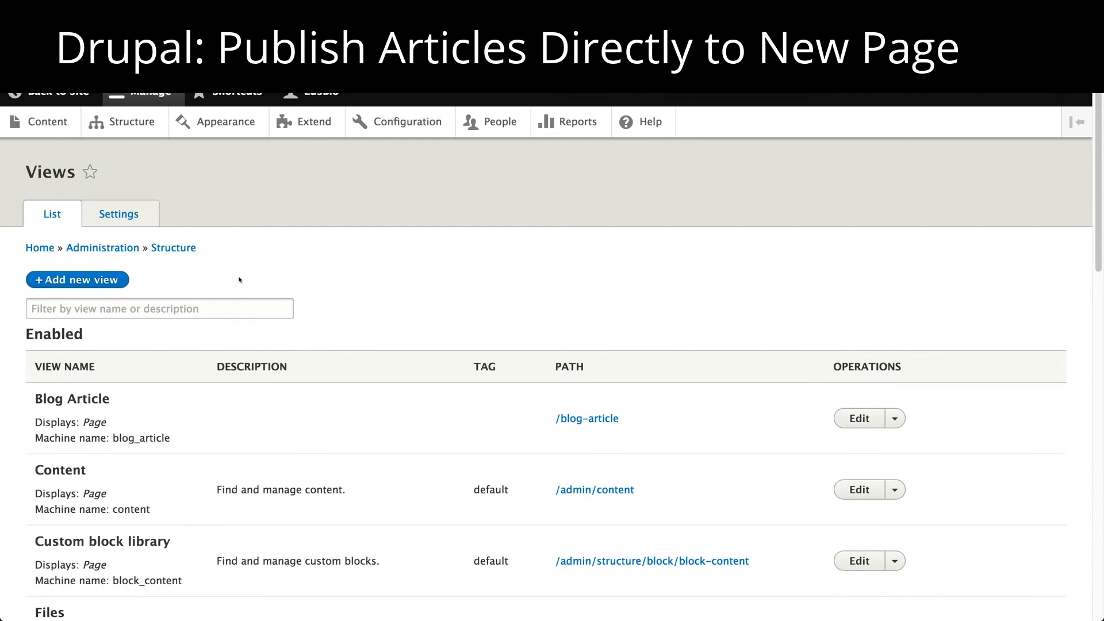
pyautogui.scroll(-3)
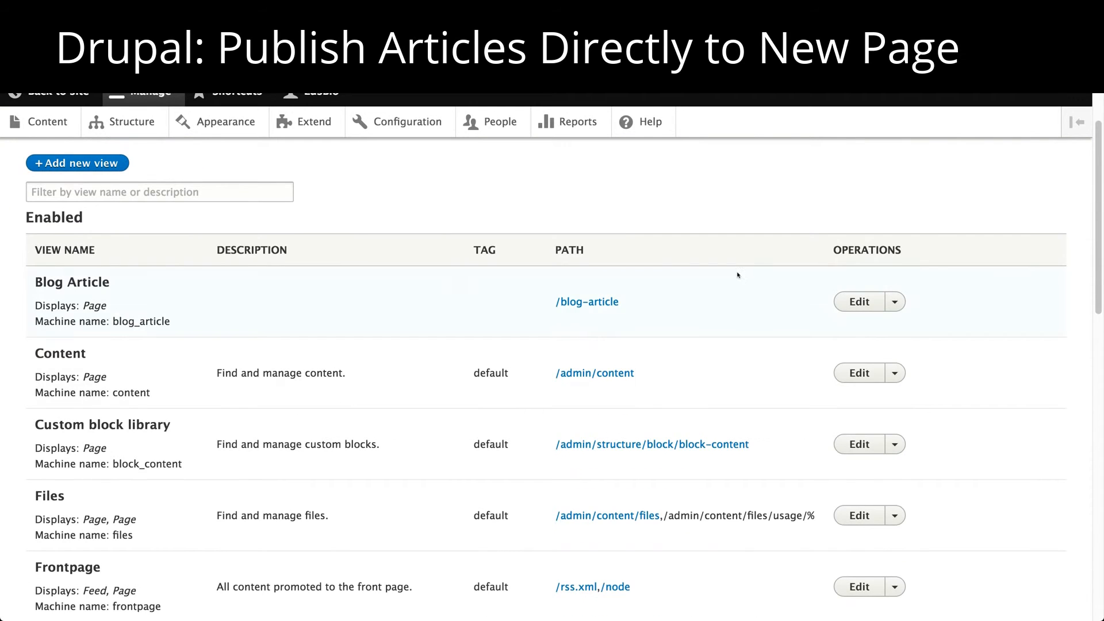
pyautogui.scroll(-3)
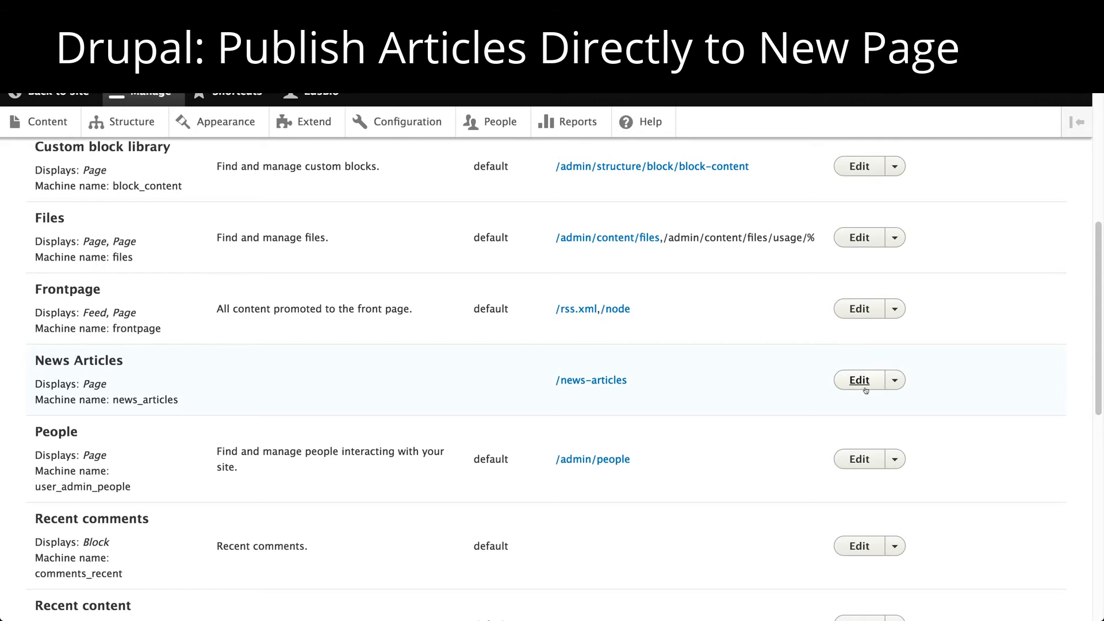
pyautogui.click(859, 380)
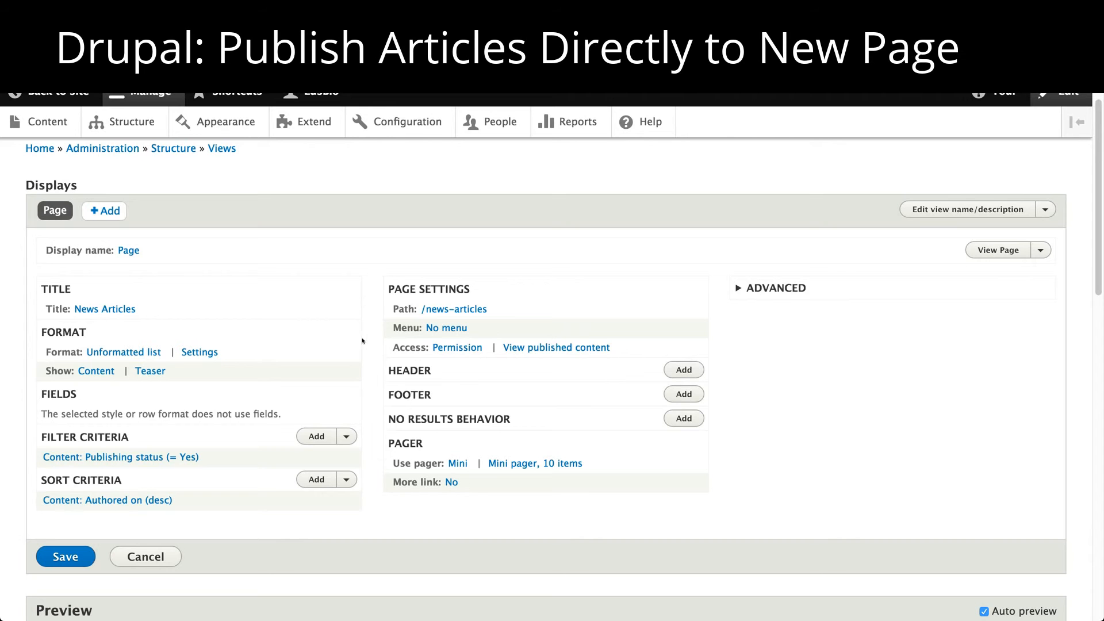
pyautogui.moveTo(237, 329)
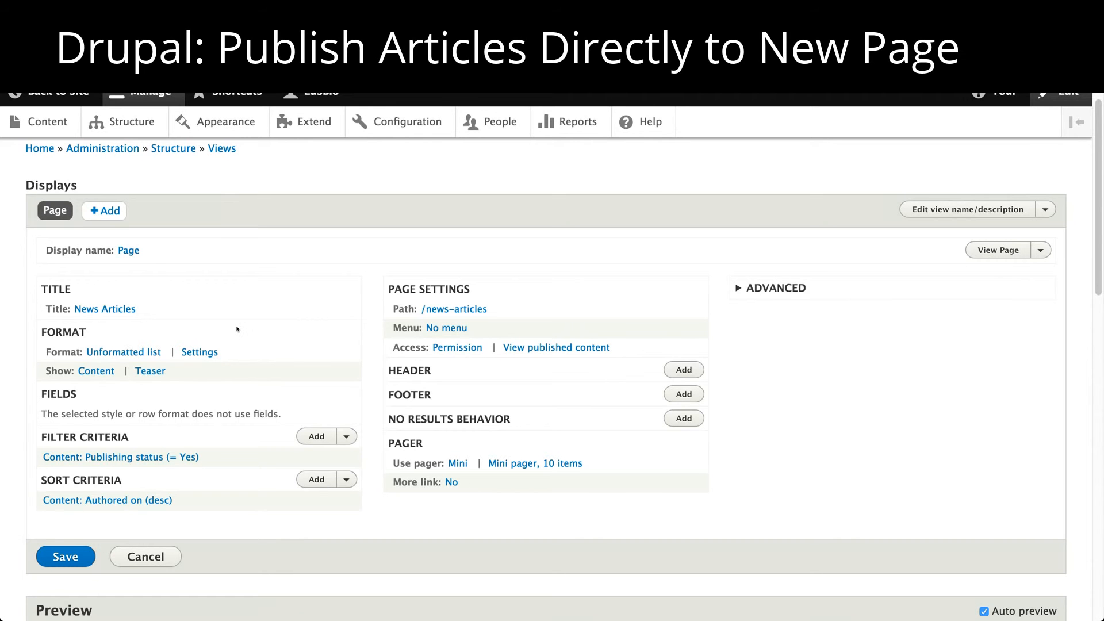
pyautogui.moveTo(269, 347)
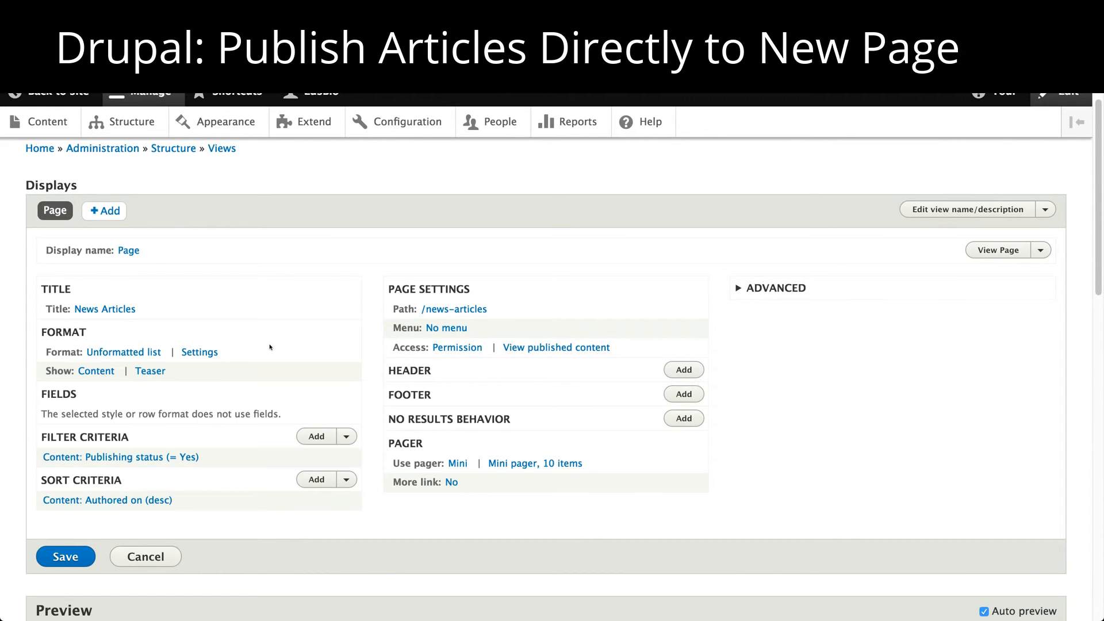
pyautogui.moveTo(294, 362)
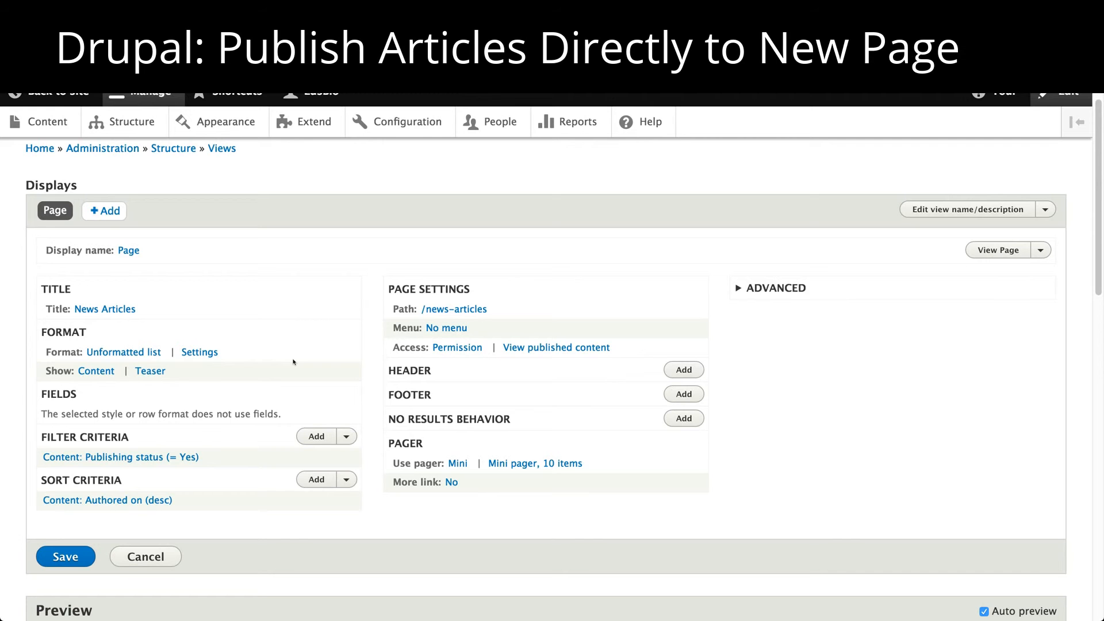
pyautogui.scroll(-3)
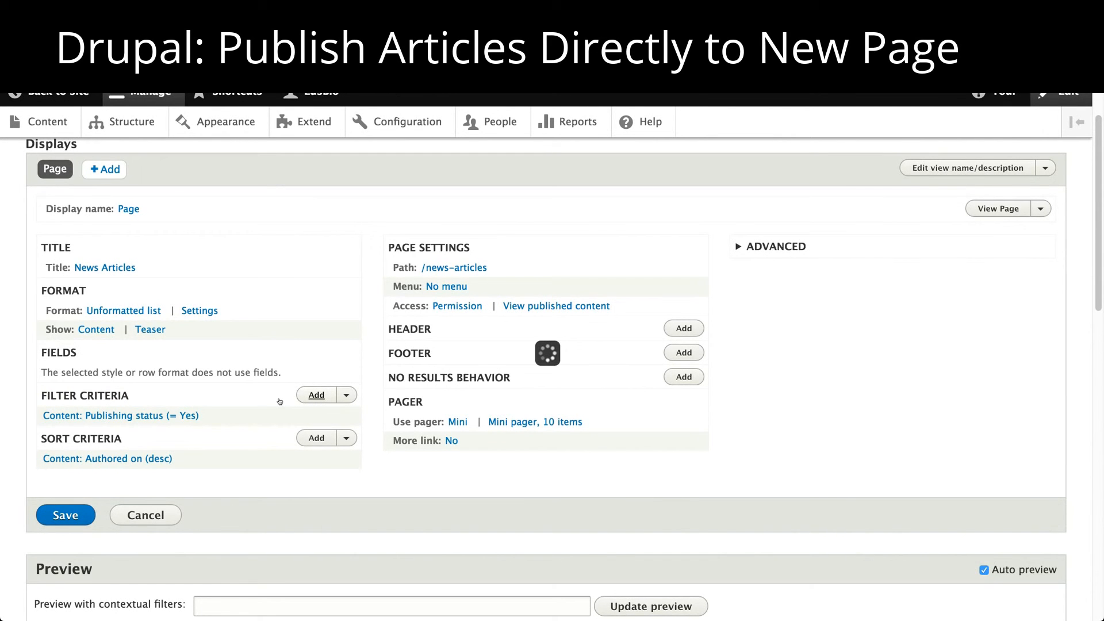
# Add a Content type filter restricted to News Article and apply it.
pyautogui.click(316, 395)
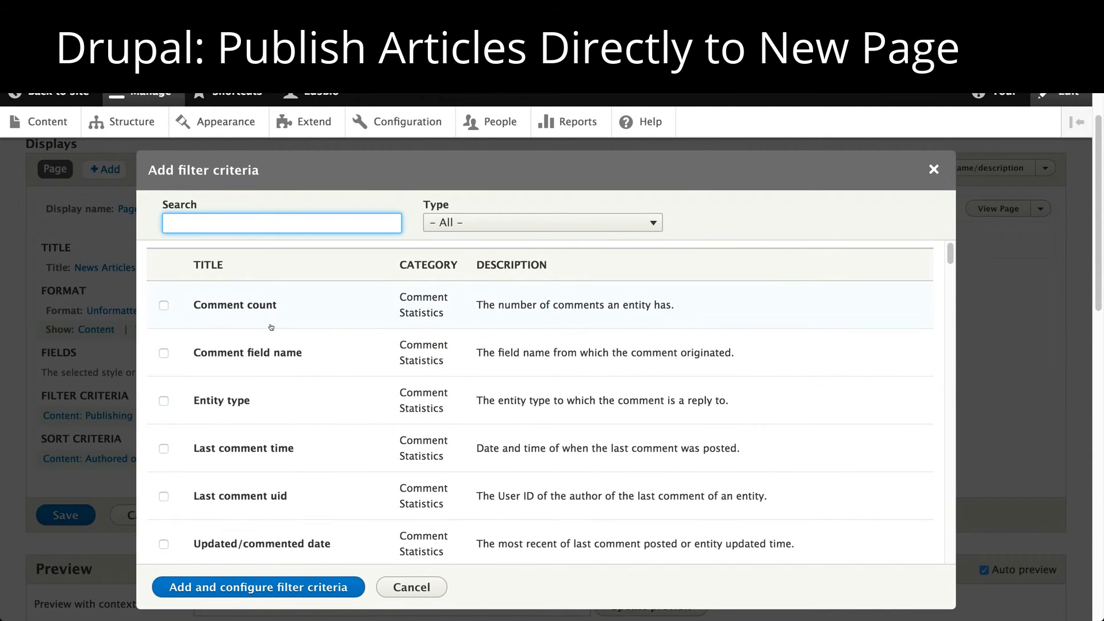
pyautogui.write('contet')
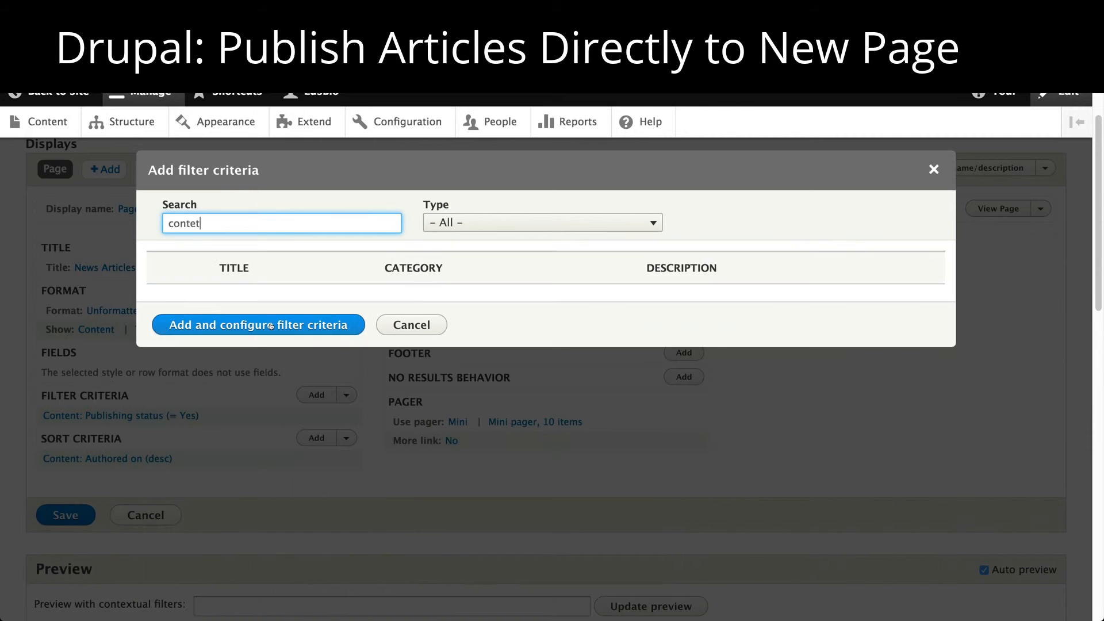
pyautogui.write('content')
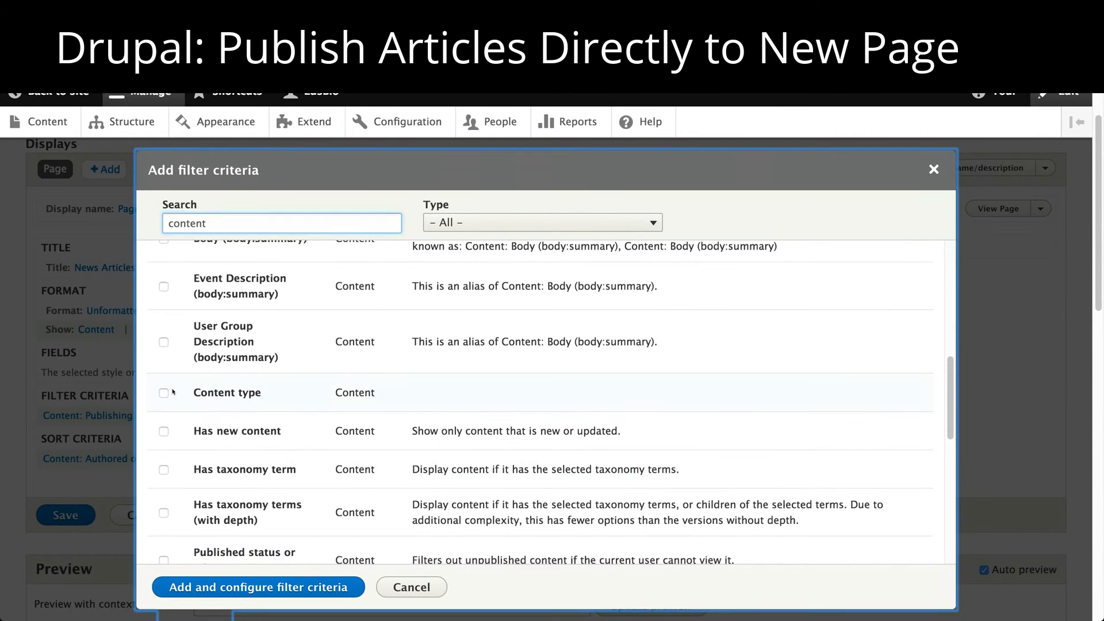
pyautogui.click(164, 393)
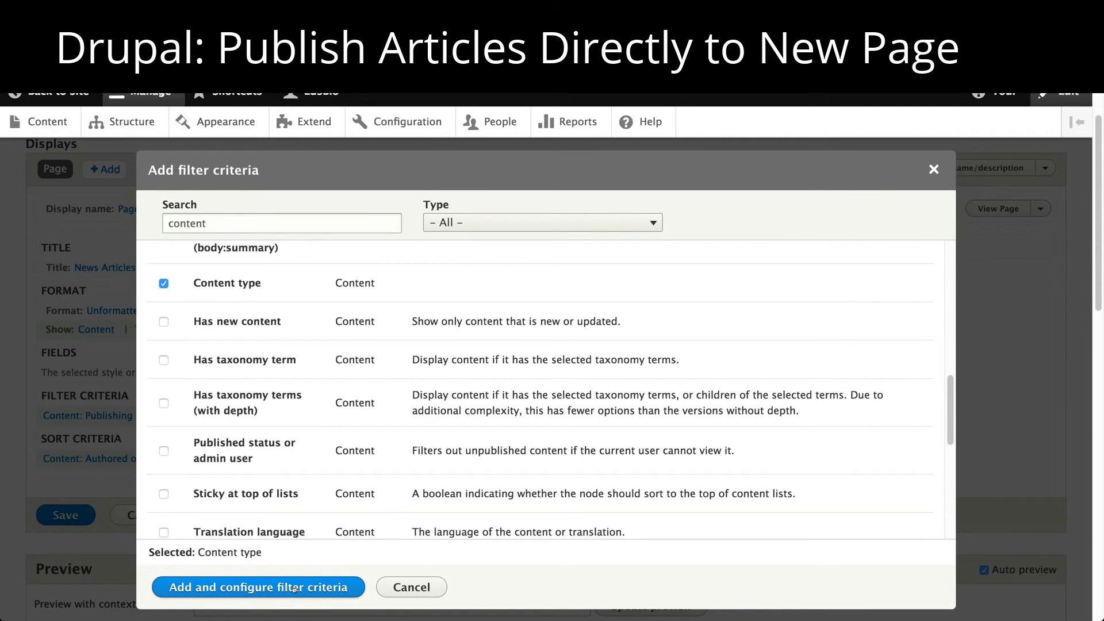
pyautogui.click(259, 587)
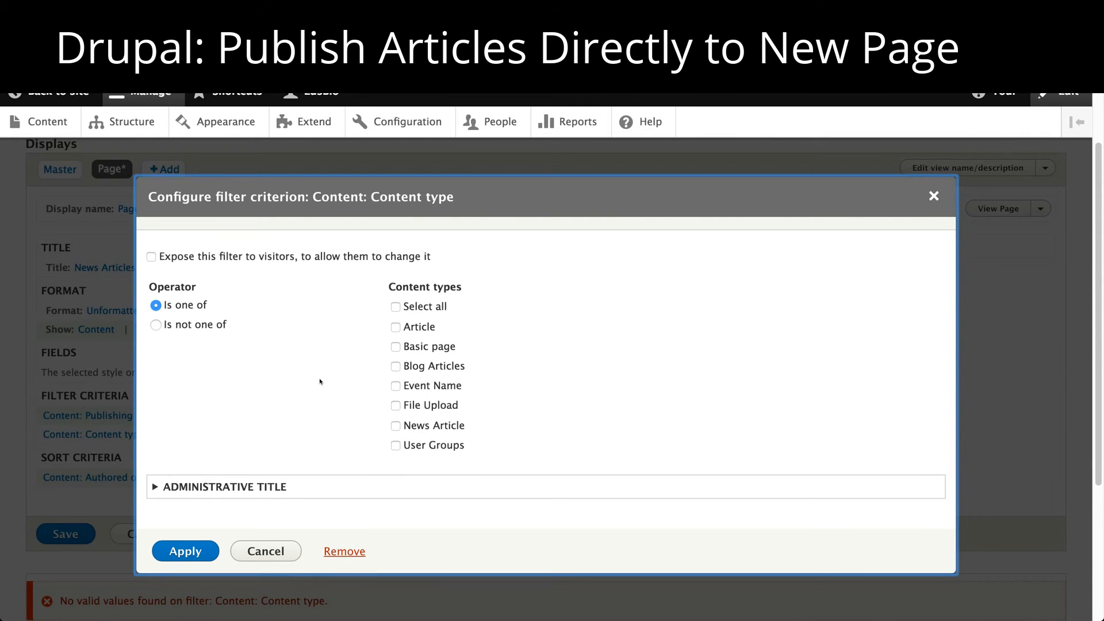
pyautogui.click(396, 426)
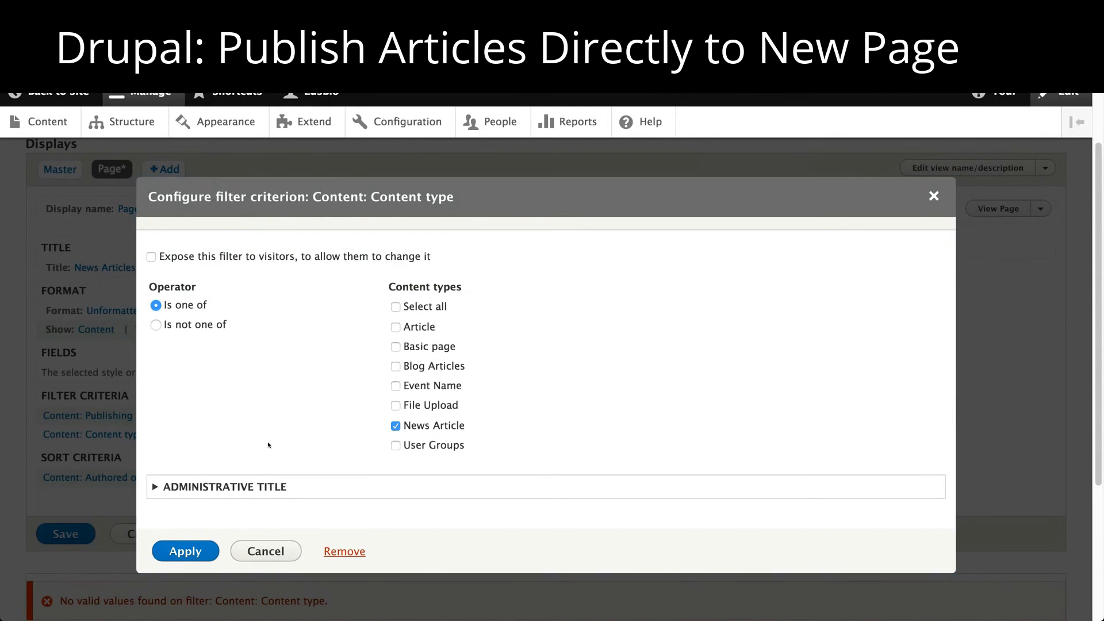
pyautogui.click(185, 550)
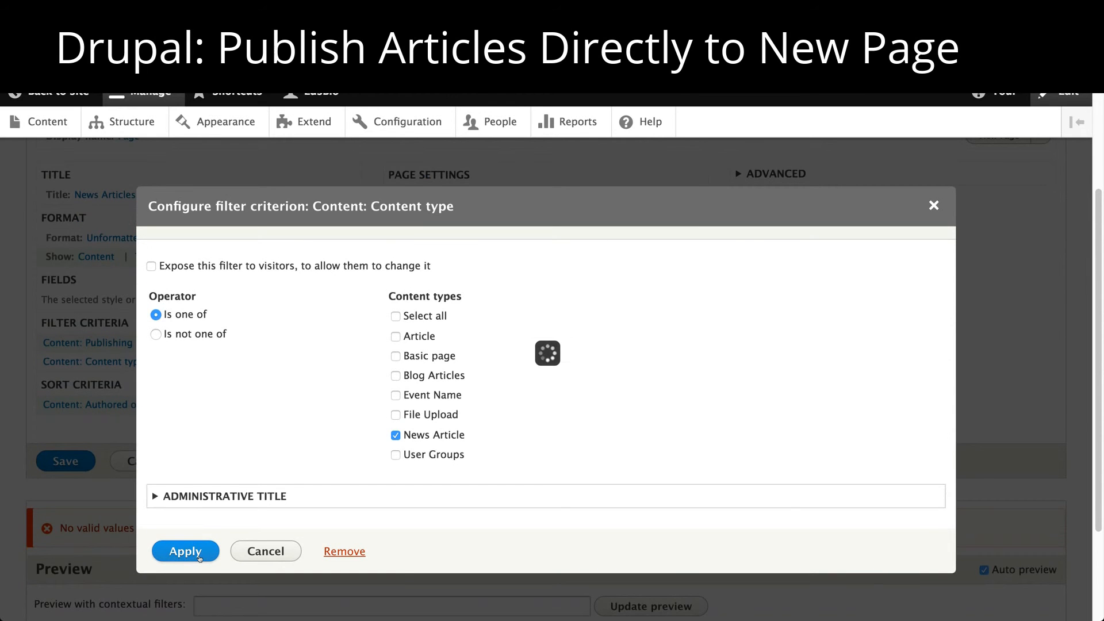
pyautogui.click(185, 551)
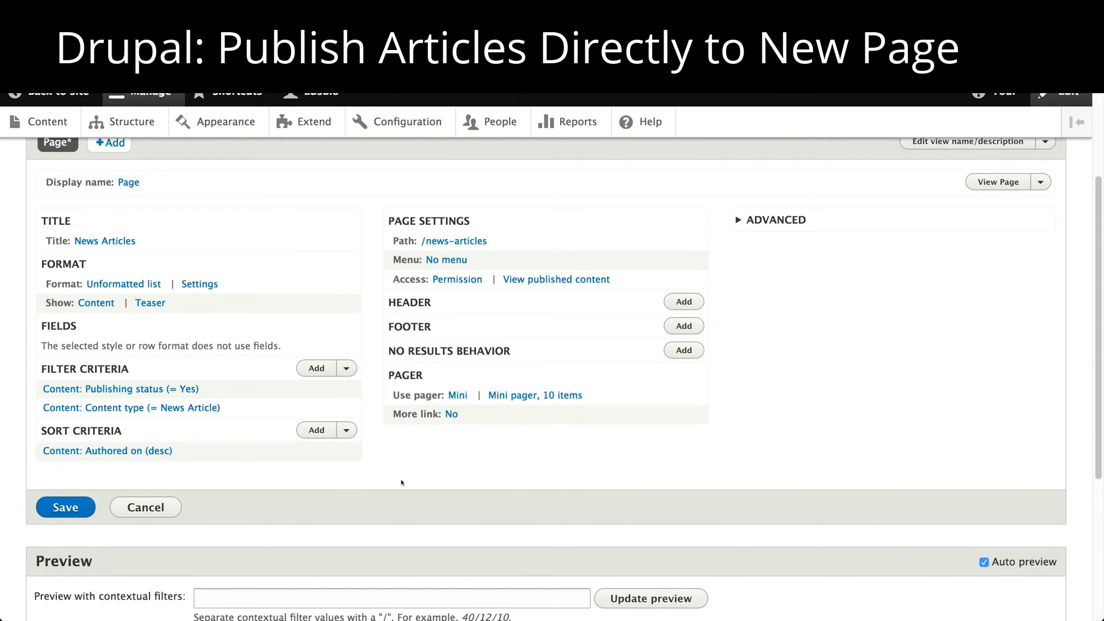
pyautogui.moveTo(529, 287)
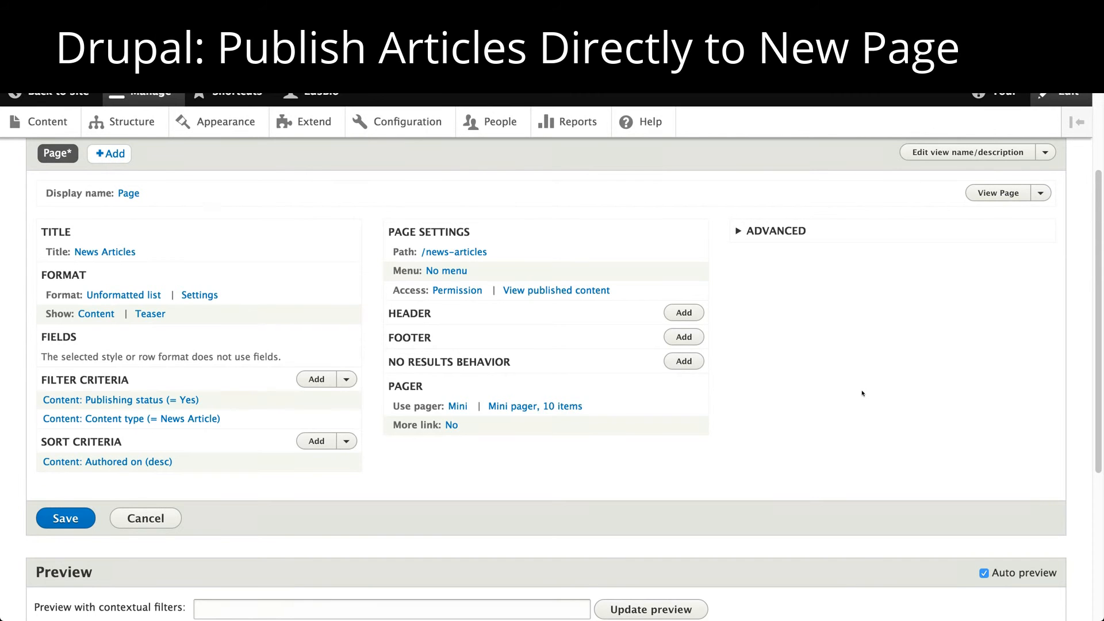
pyautogui.moveTo(790, 383)
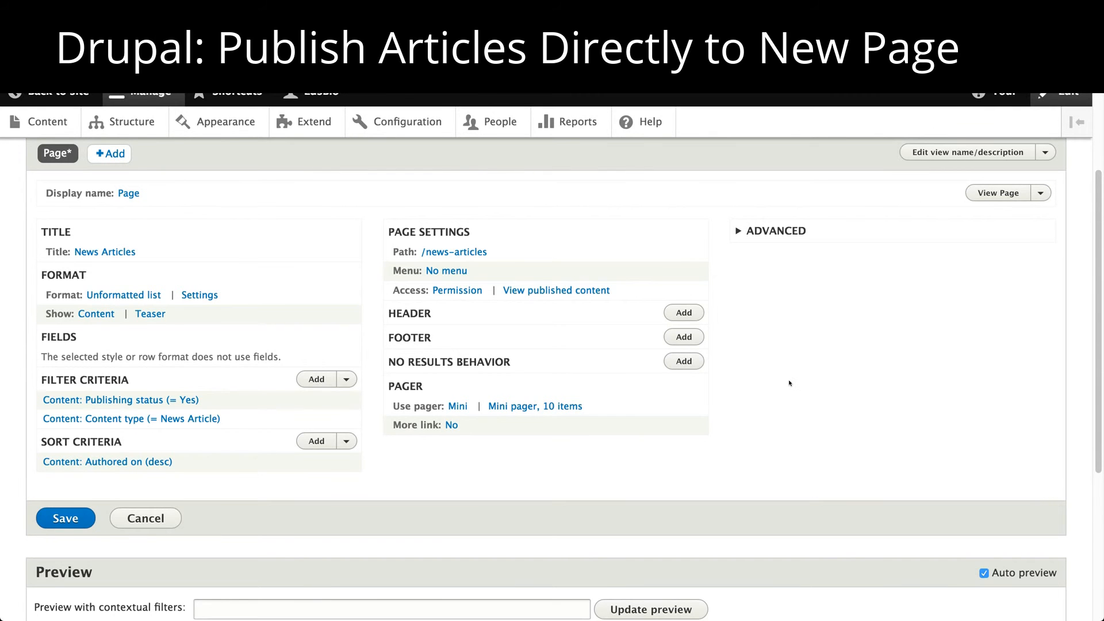
pyautogui.scroll(-3)
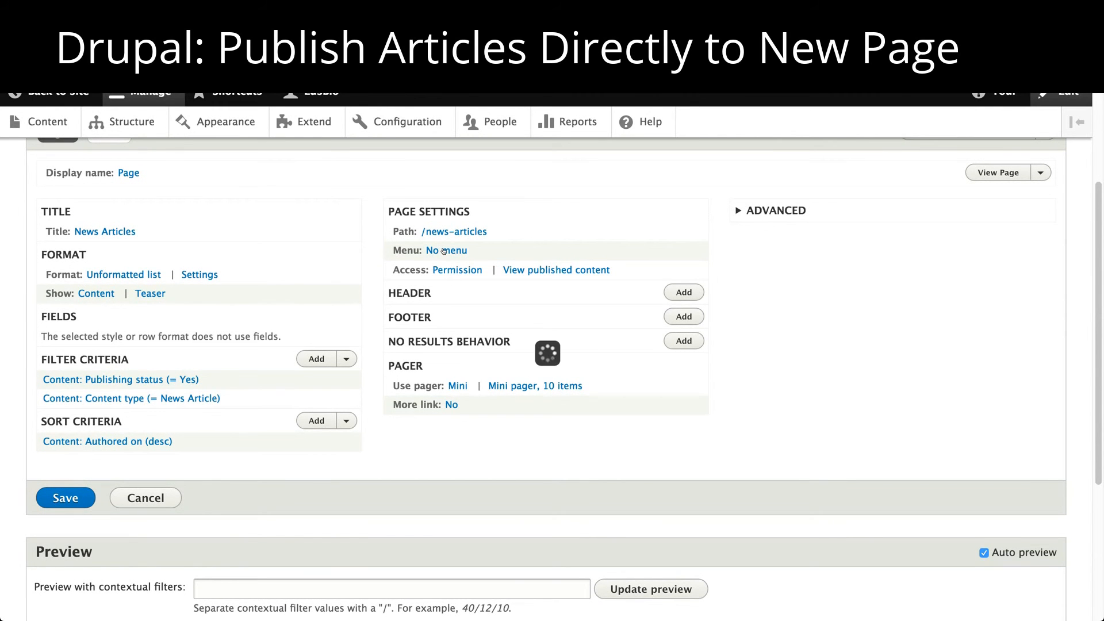
# Give the page a normal Main navigation menu entry titled 'News Articles'.
pyautogui.click(446, 250)
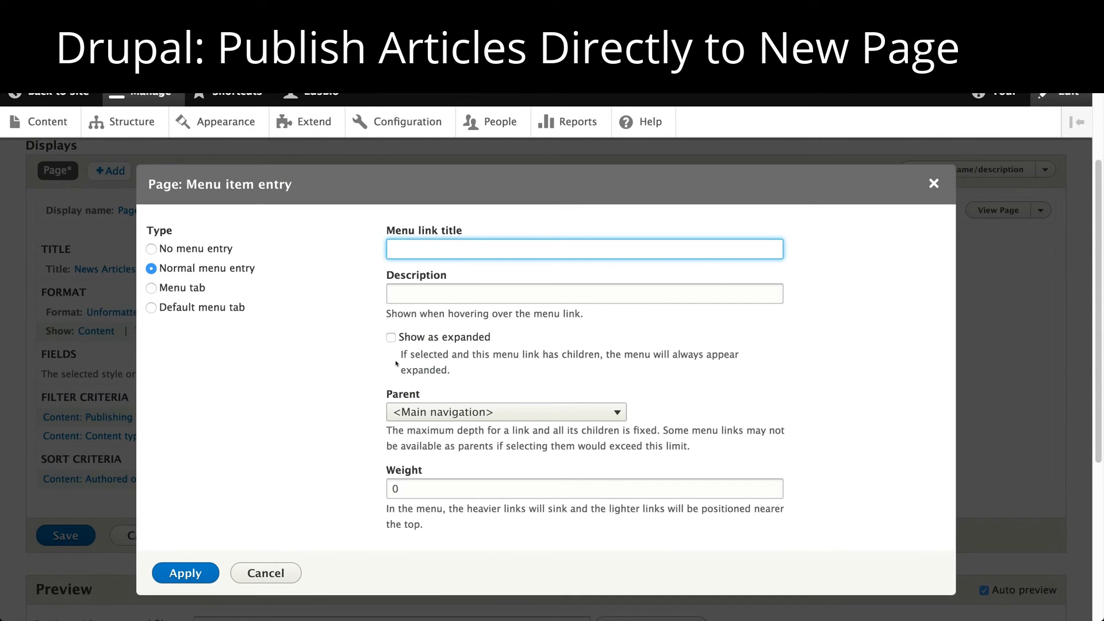
pyautogui.write('News Articles')
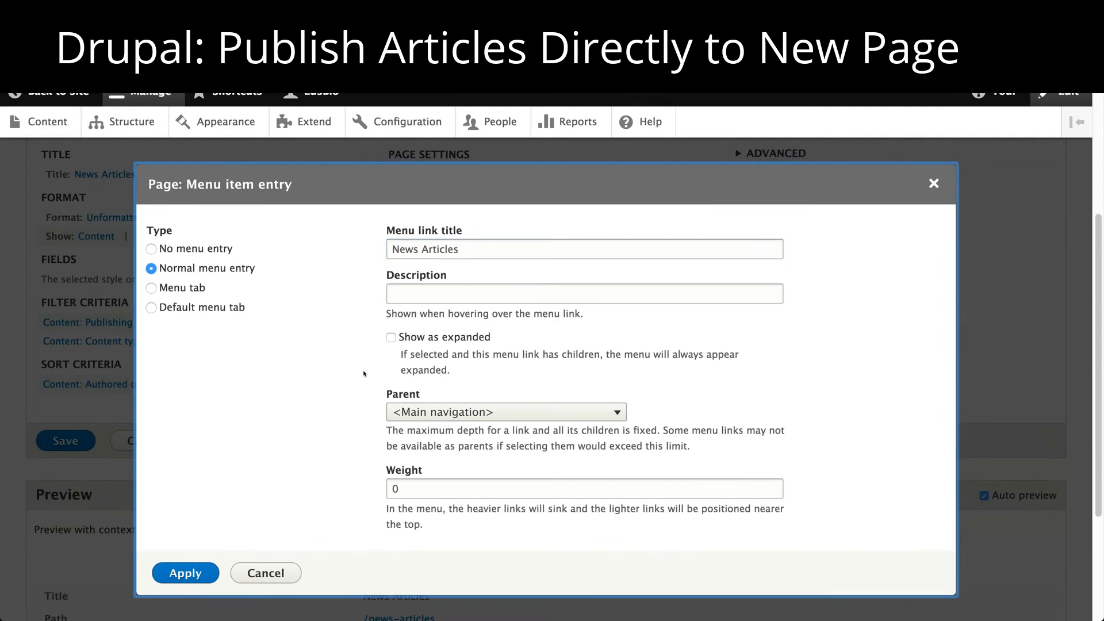
pyautogui.click(505, 412)
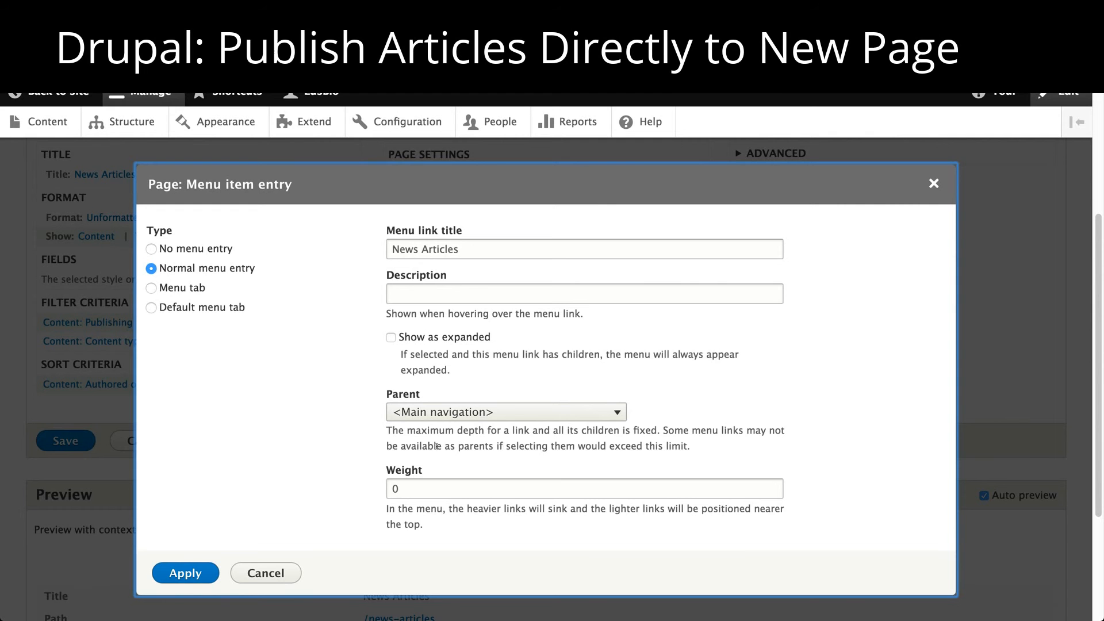
pyautogui.click(186, 573)
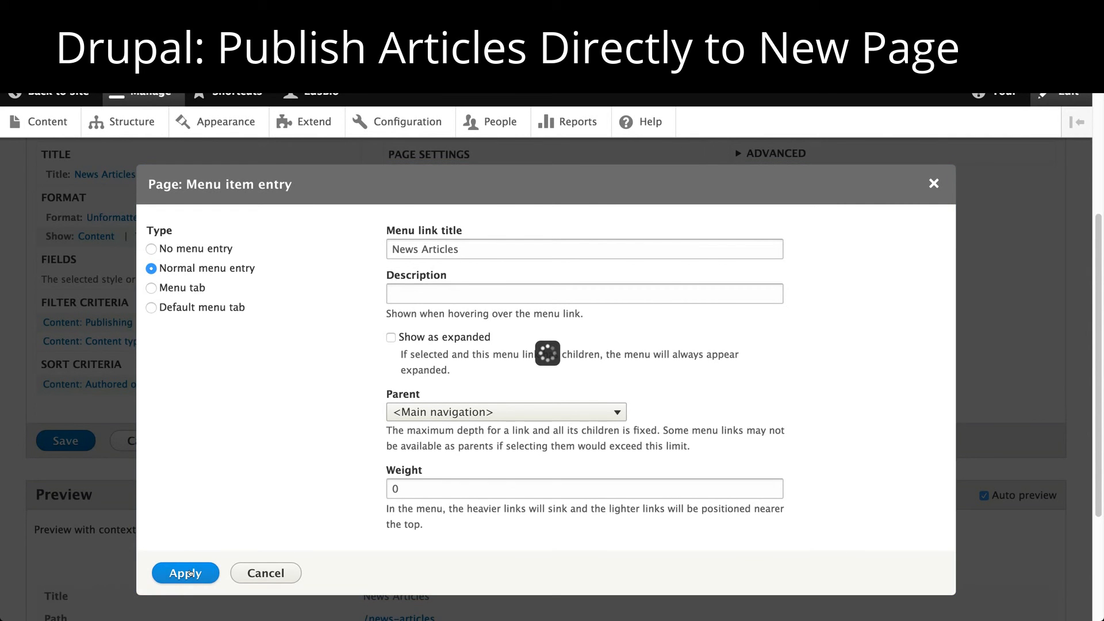
pyautogui.click(185, 573)
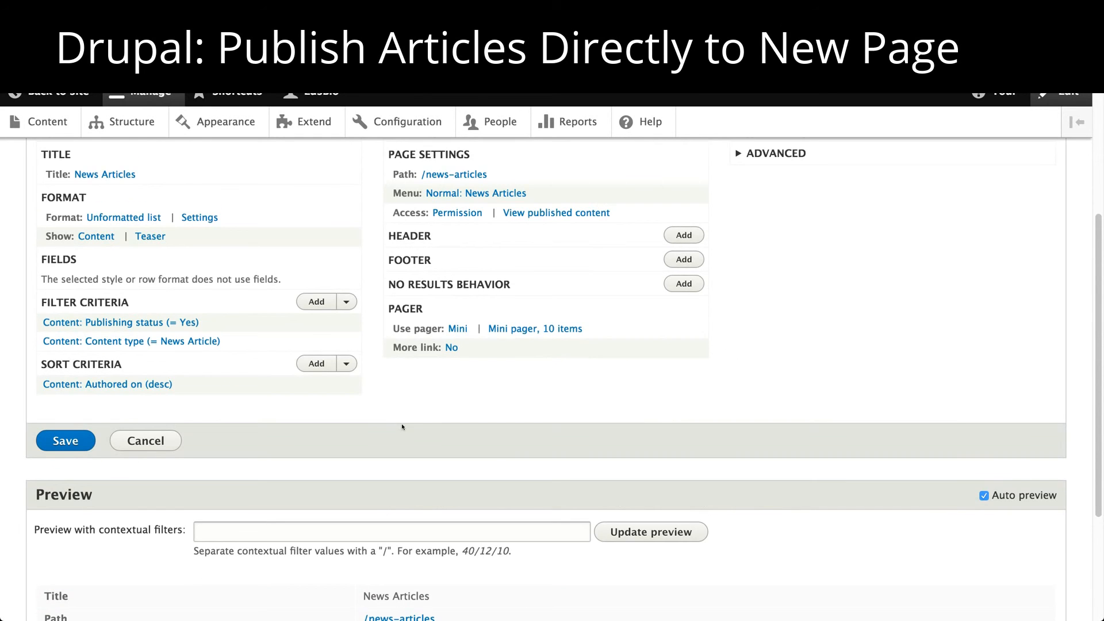
# Scroll the Content overview listing Blog Article 1, Blog Article 2 and Resume.
pyautogui.scroll(-3)
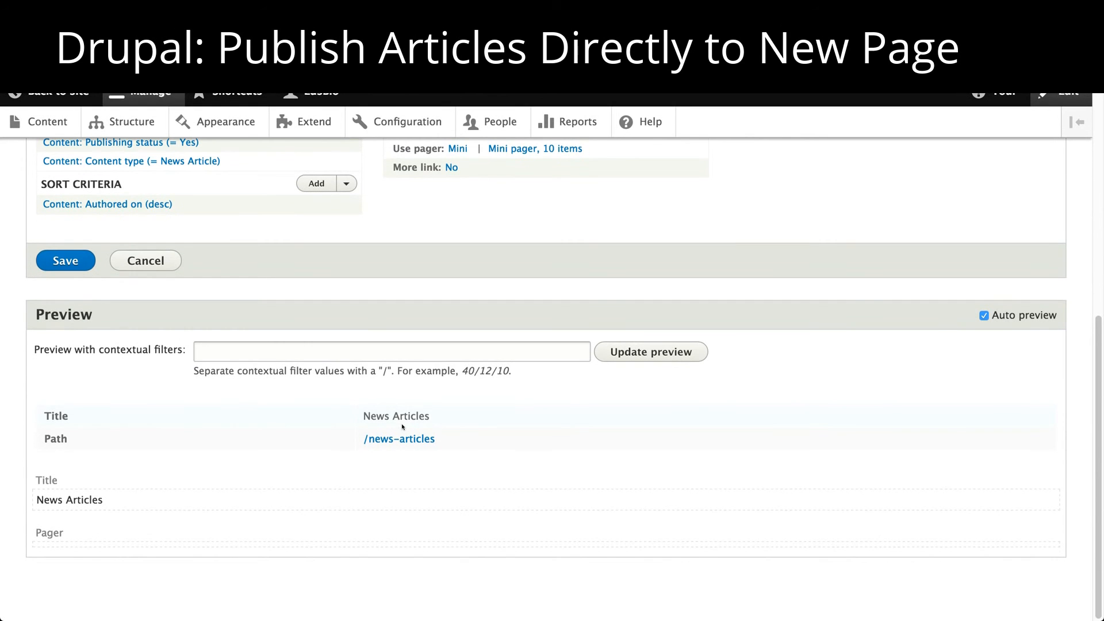
pyautogui.moveTo(818, 380)
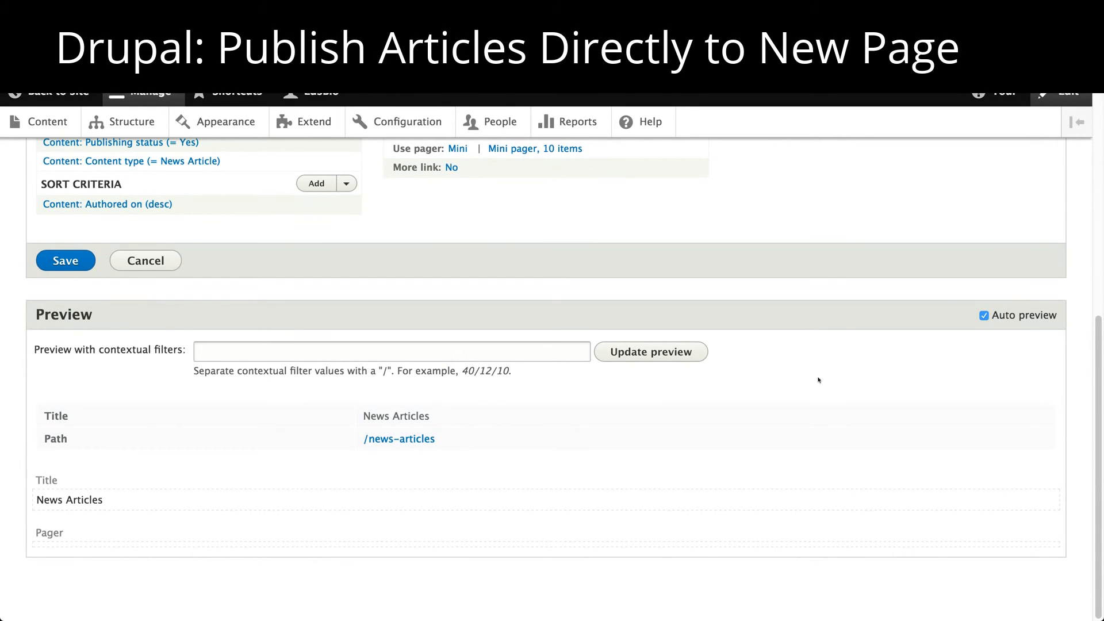
pyautogui.moveTo(742, 499)
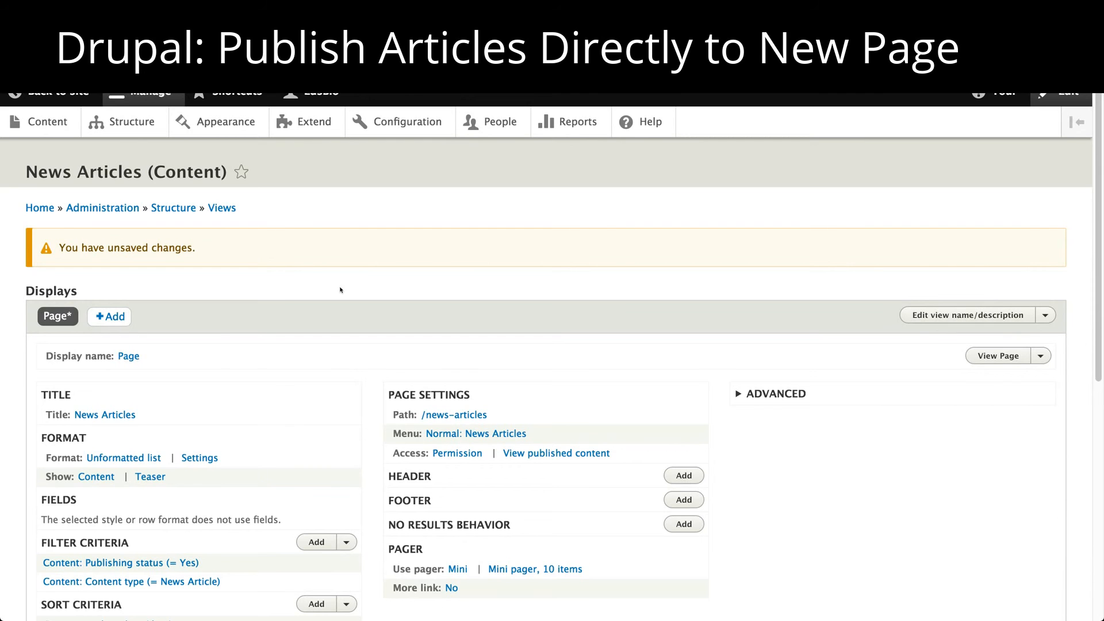
pyautogui.scroll(-3)
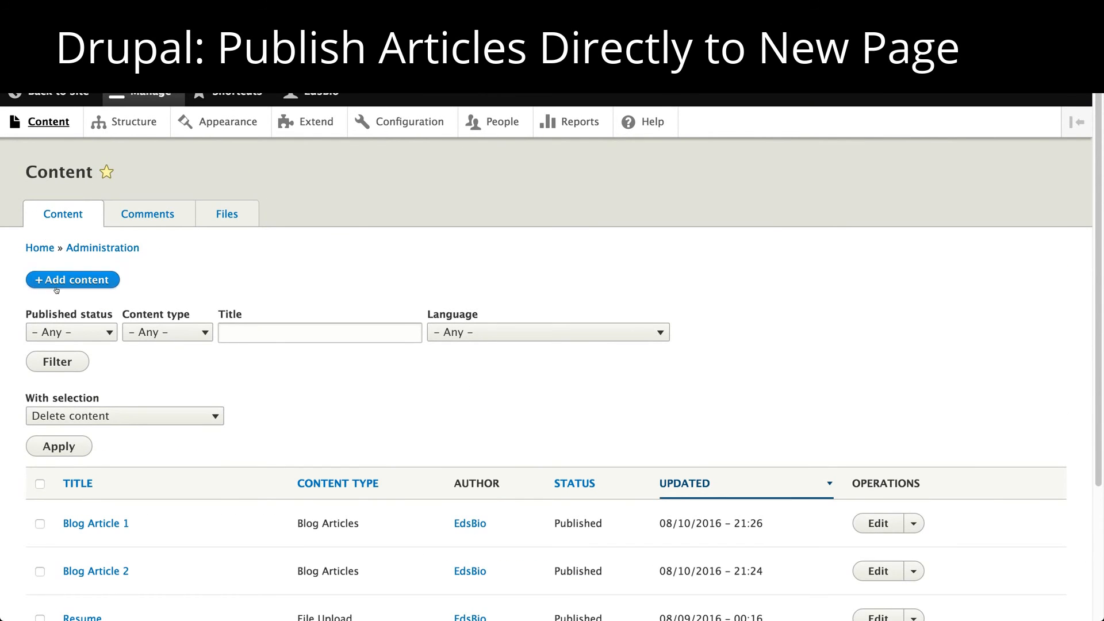
# Create a News Article 'My first news article' with body 'News happens all the time!' and publish it.
pyautogui.click(72, 280)
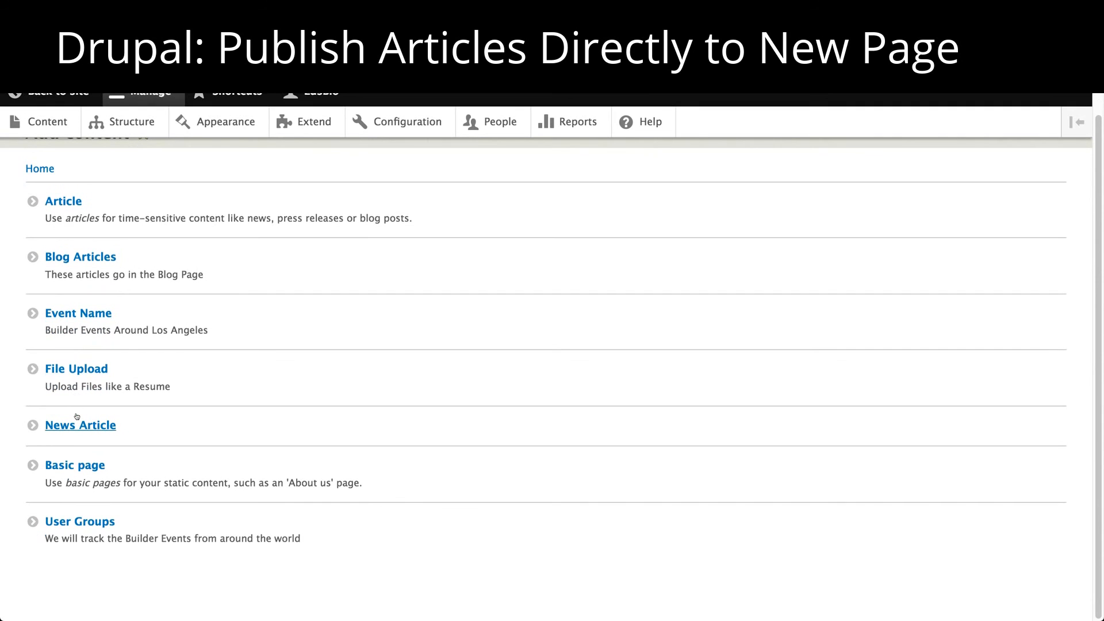
pyautogui.click(80, 425)
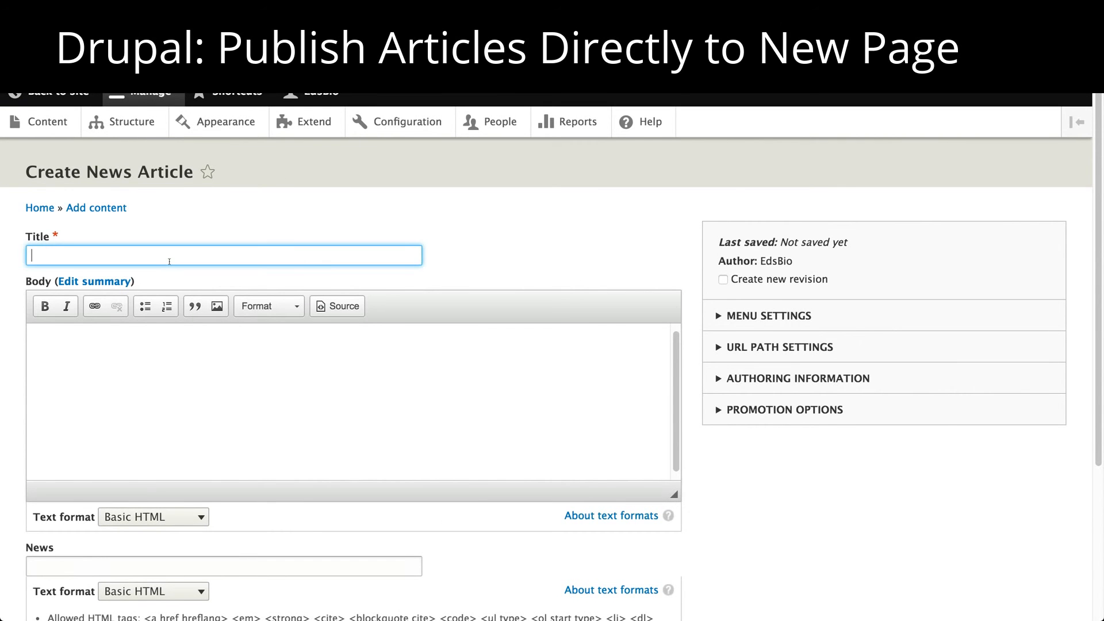
pyautogui.write('My first news article')
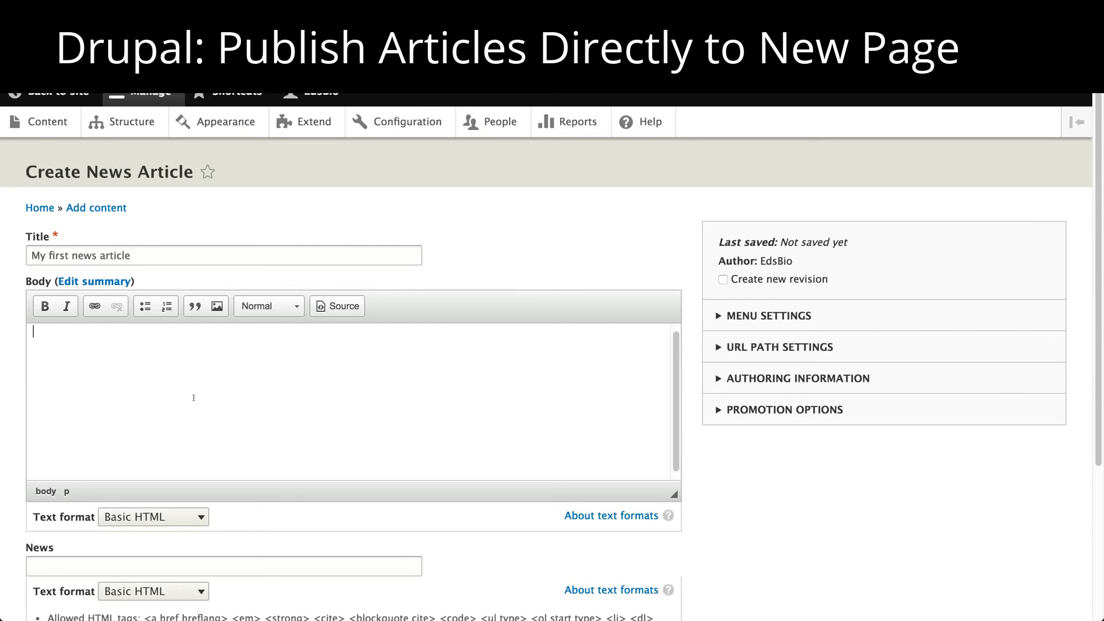
pyautogui.write('News h')
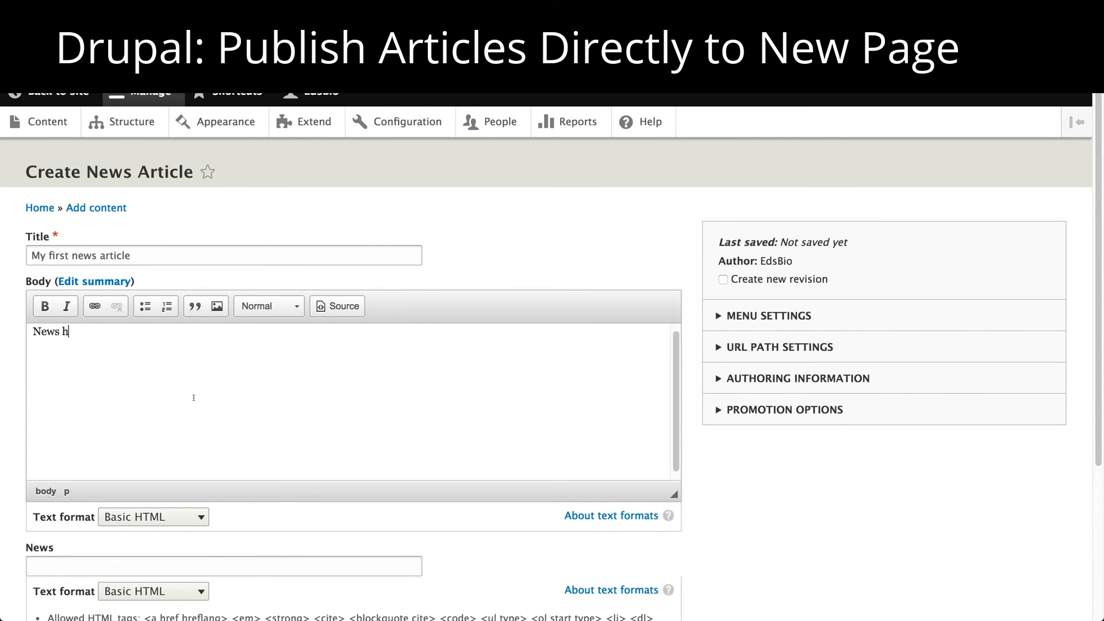
pyautogui.write('appens all the time!')
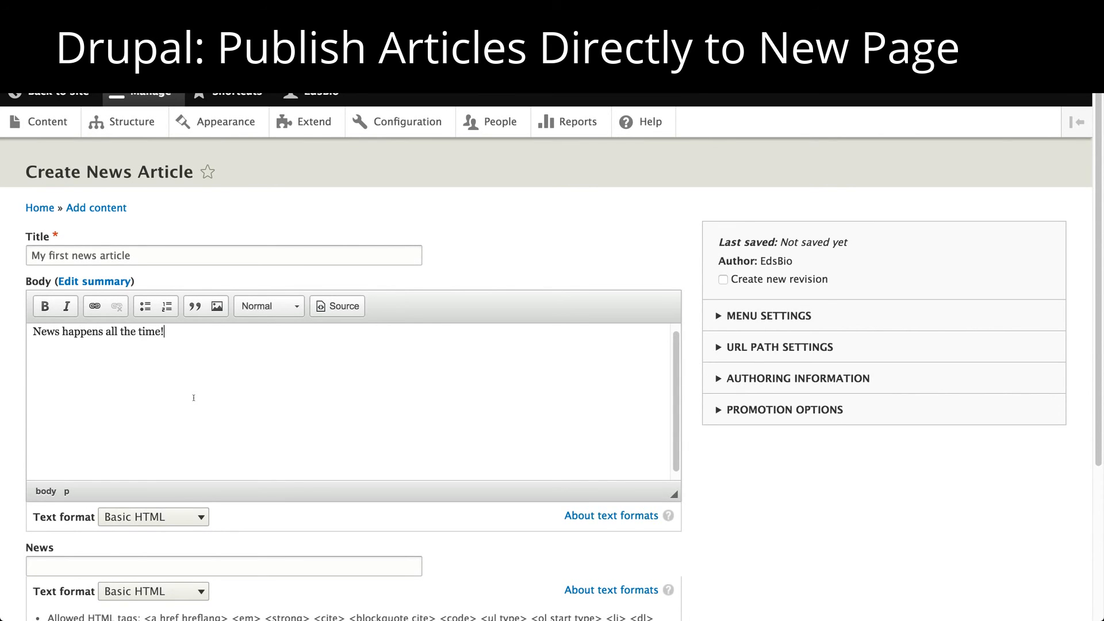
pyautogui.scroll(-3)
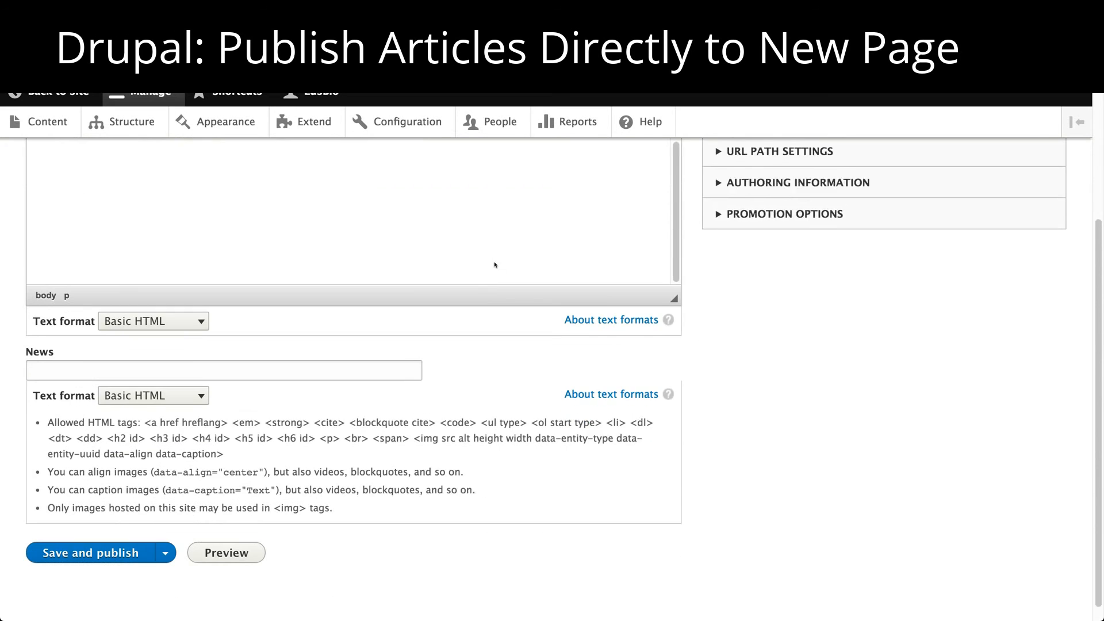
pyautogui.scroll(-3)
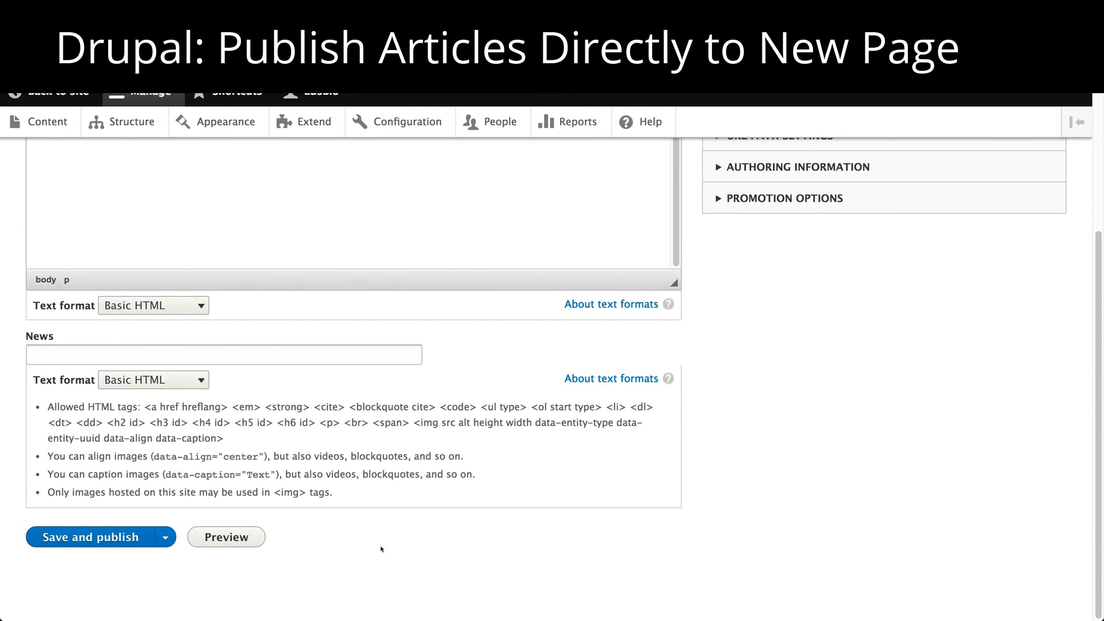
pyautogui.click(90, 538)
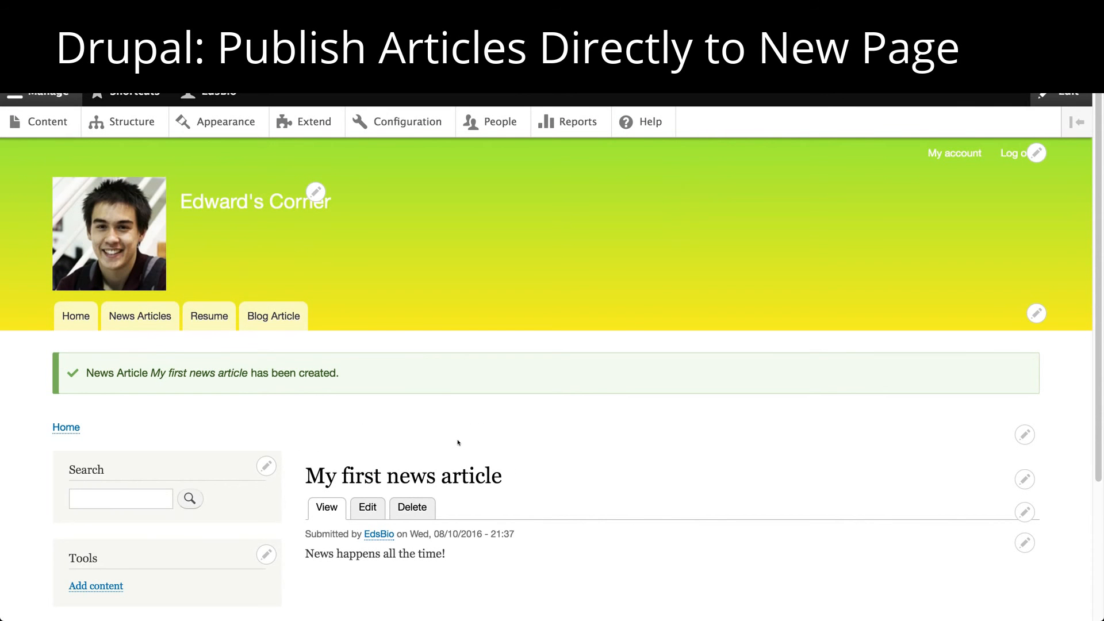
pyautogui.moveTo(136, 323)
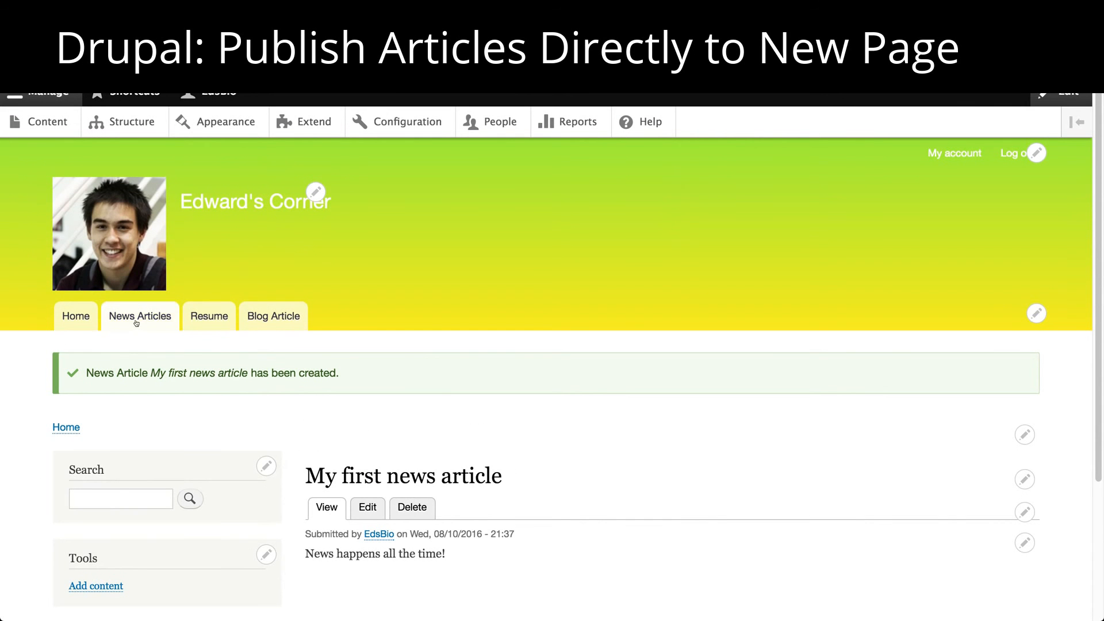
# Check that the News Articles page lists My first news article, then go back through Home.
pyautogui.click(139, 315)
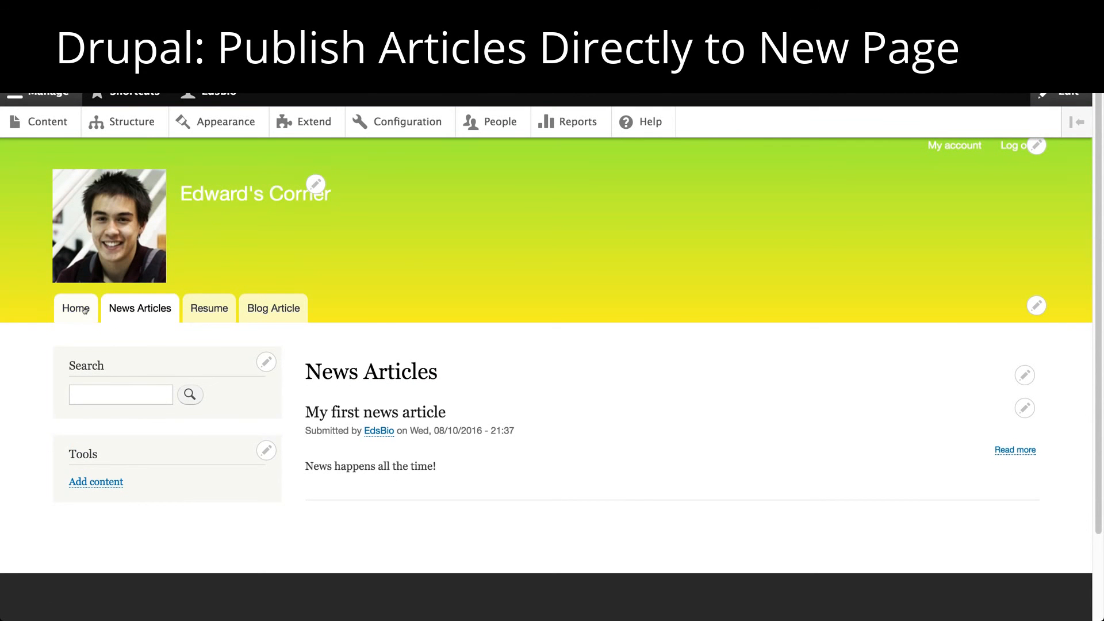
pyautogui.click(76, 309)
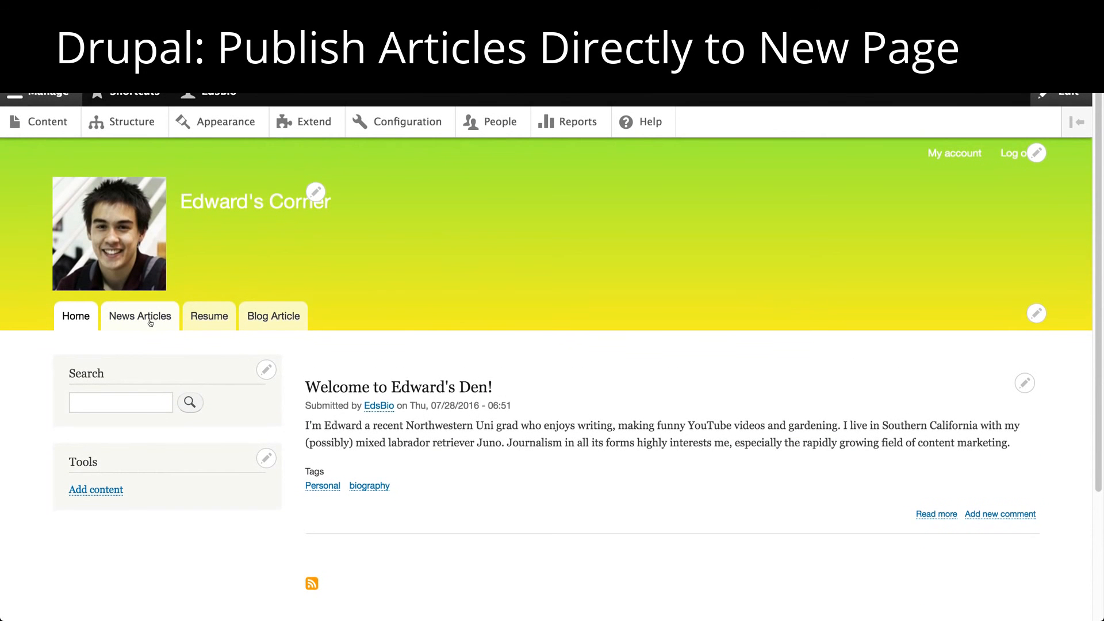
pyautogui.click(140, 316)
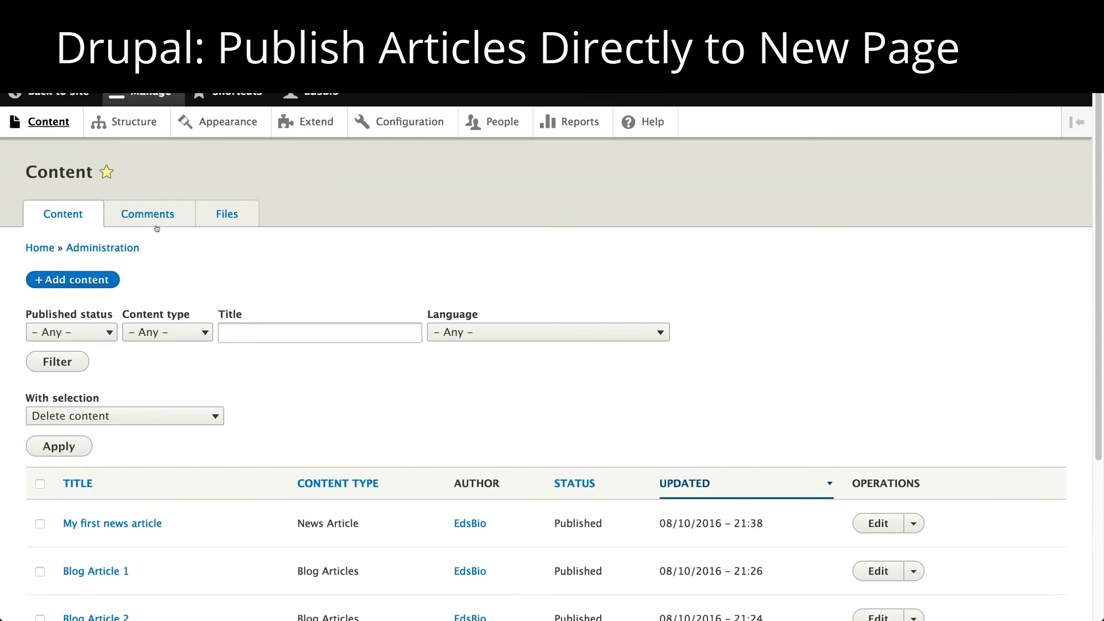
# Create a News Article 'News Article 2' with body 'This is my second news article' and publish it.
pyautogui.scroll(-3)
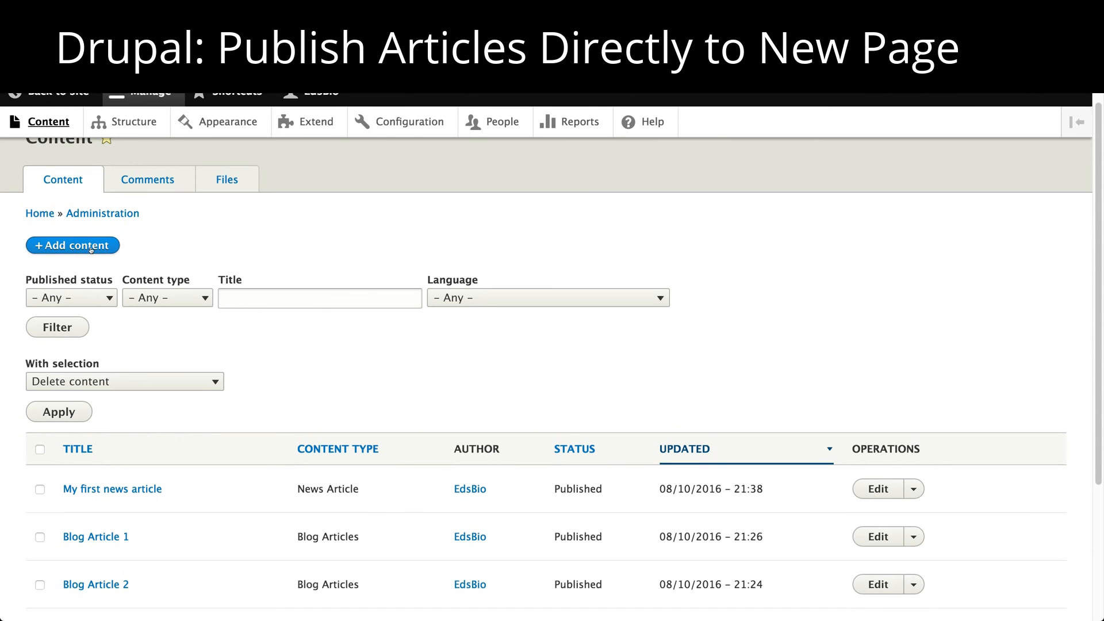
pyautogui.click(72, 246)
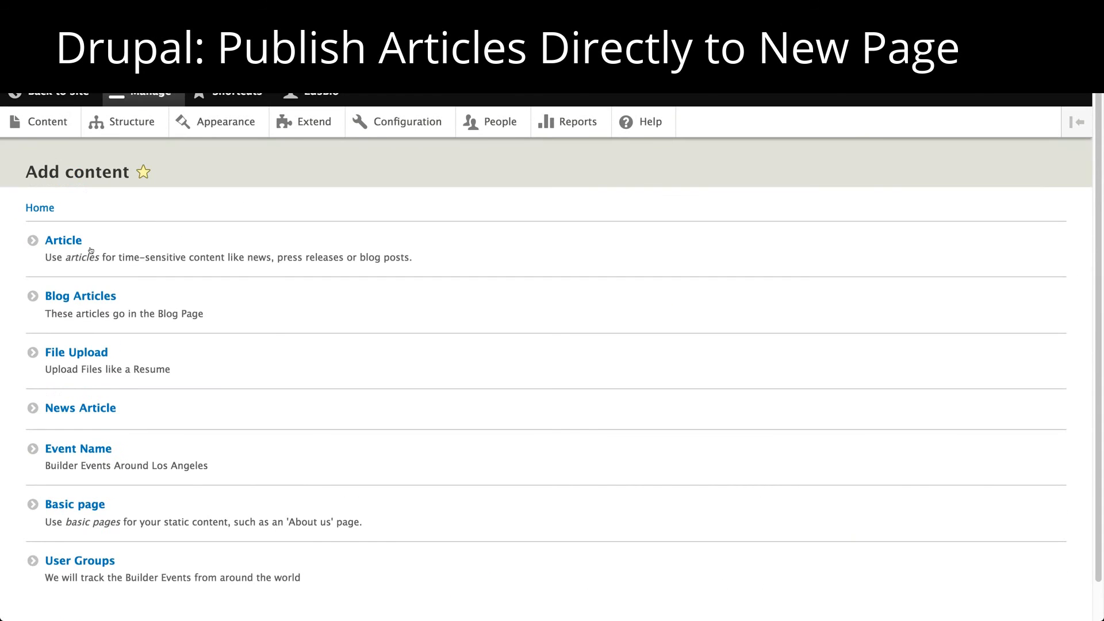
pyautogui.click(79, 408)
pyautogui.write('/')
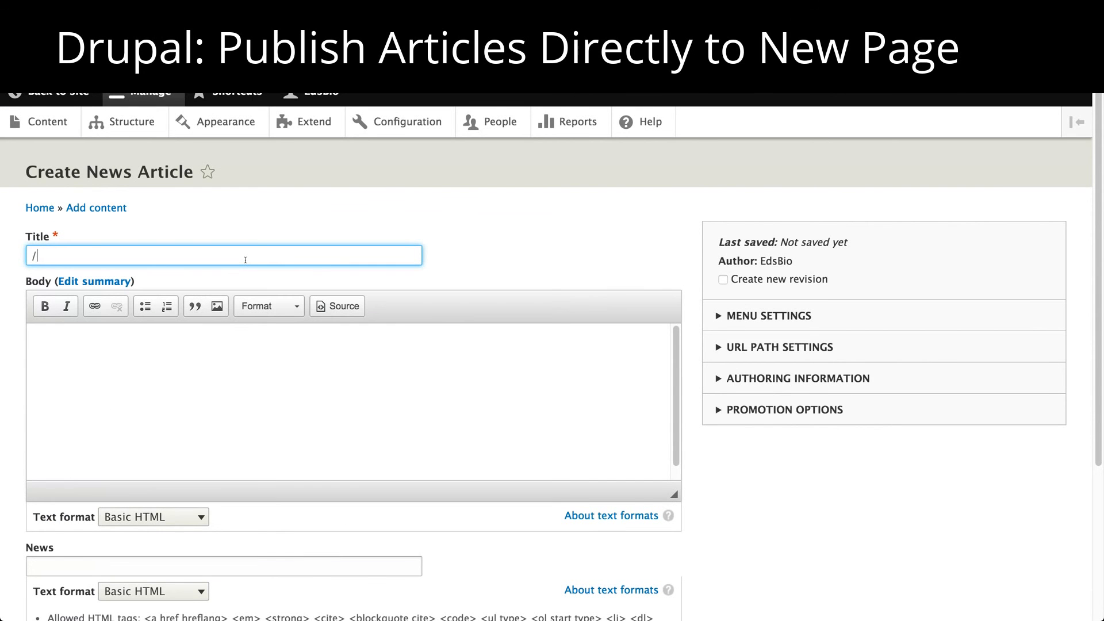
pyautogui.write('News Arit')
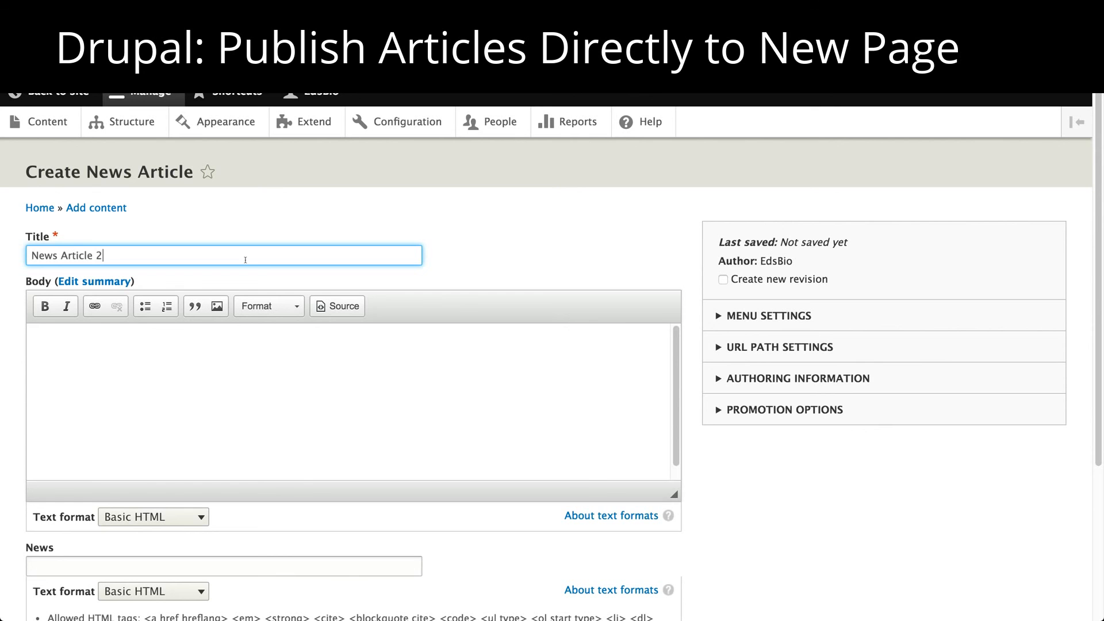
pyautogui.write('This is my s')
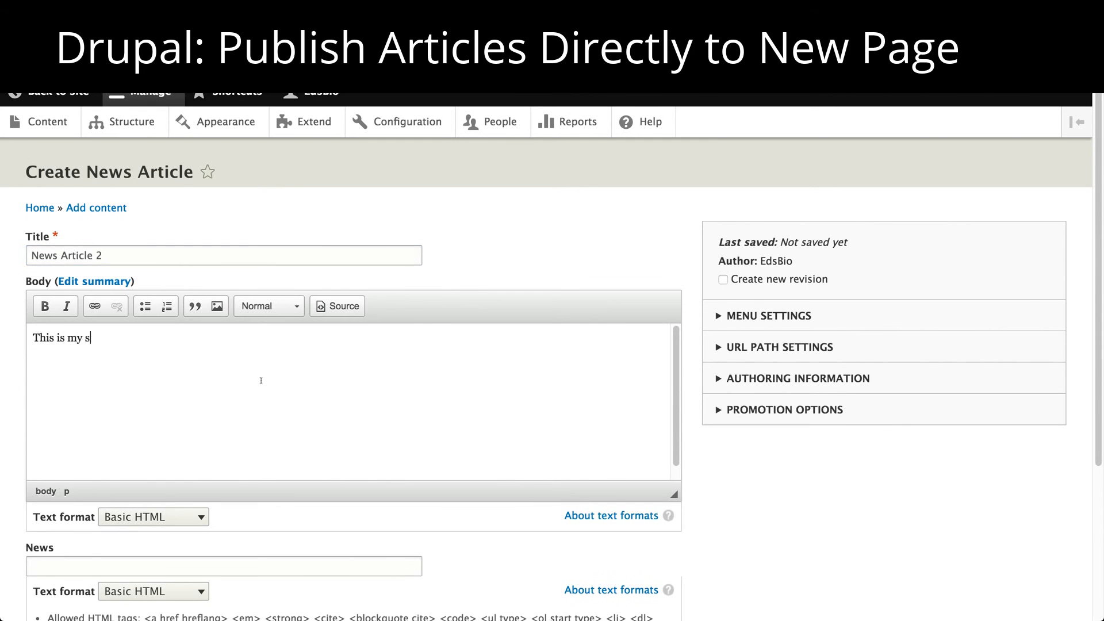
pyautogui.write('econd news article')
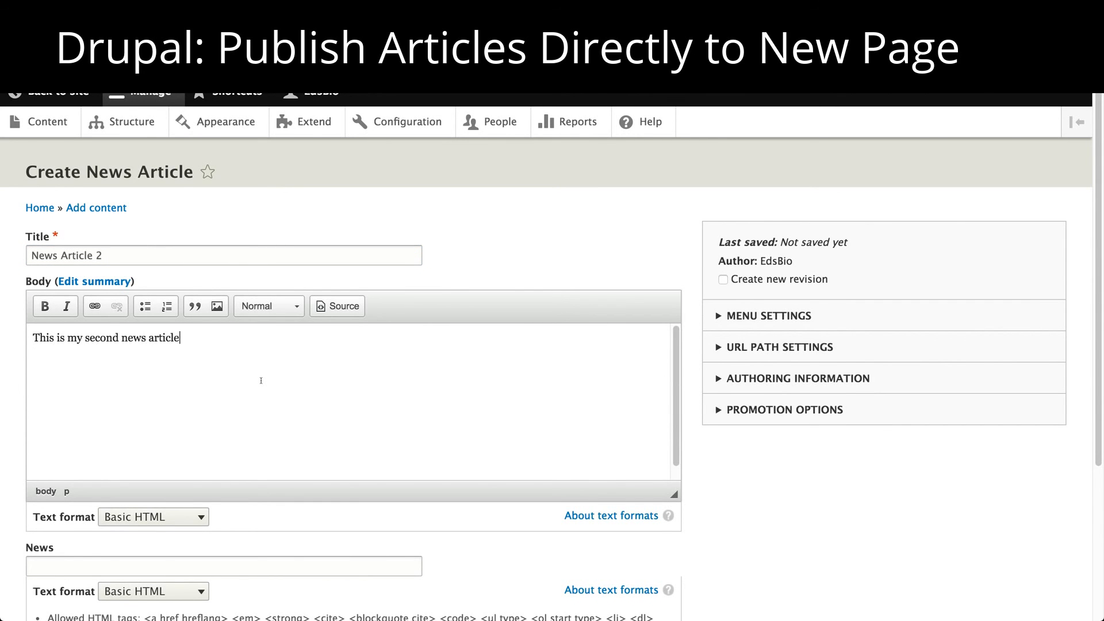
pyautogui.scroll(-3)
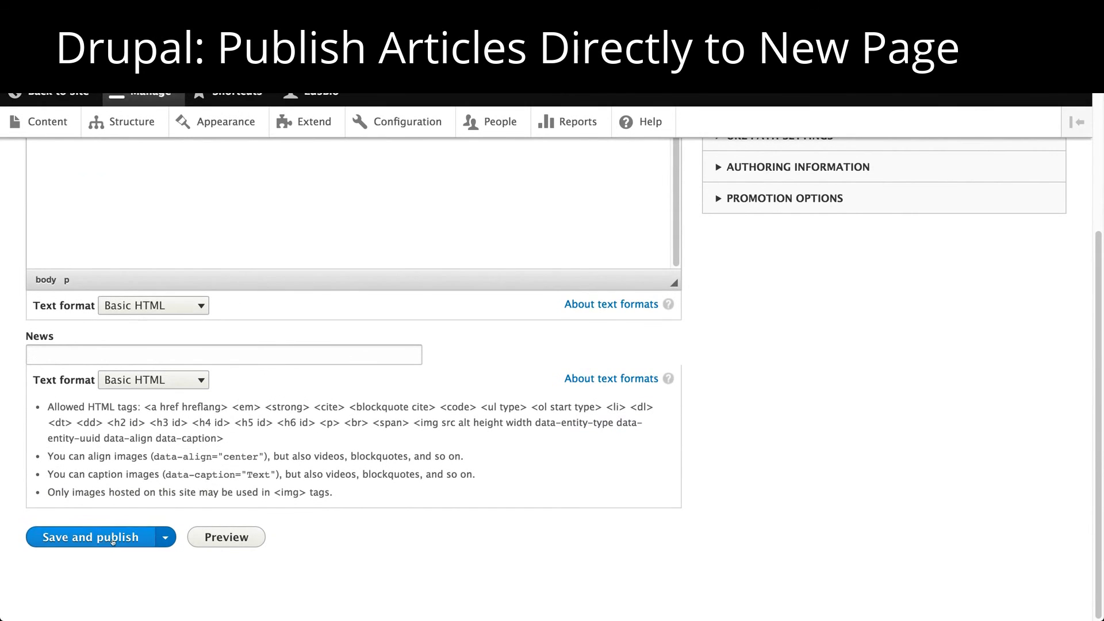
pyautogui.click(95, 537)
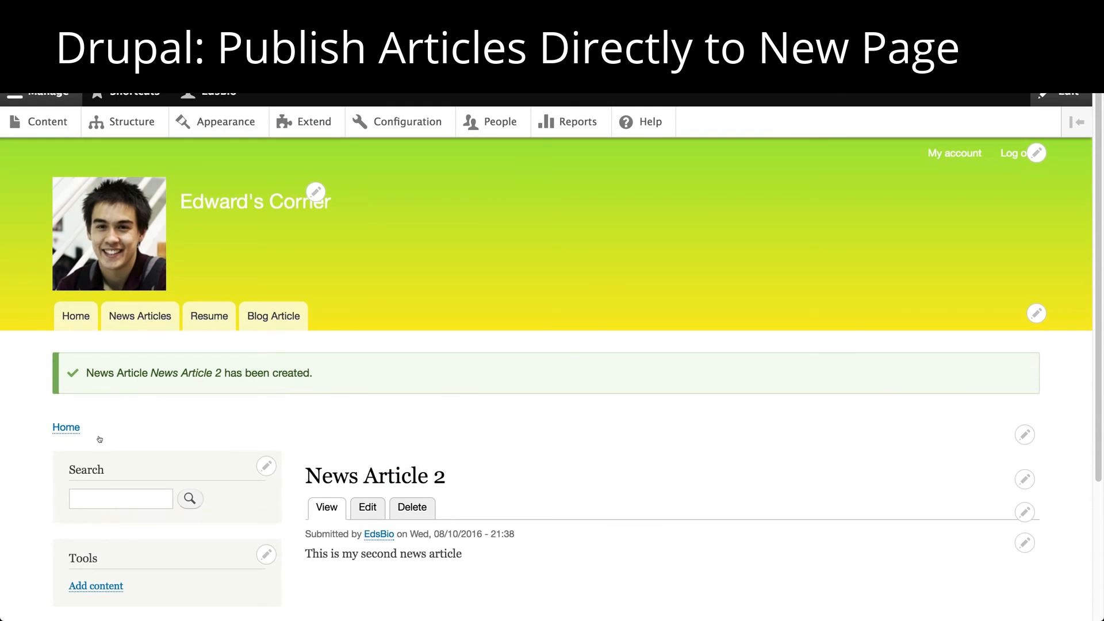
pyautogui.moveTo(128, 309)
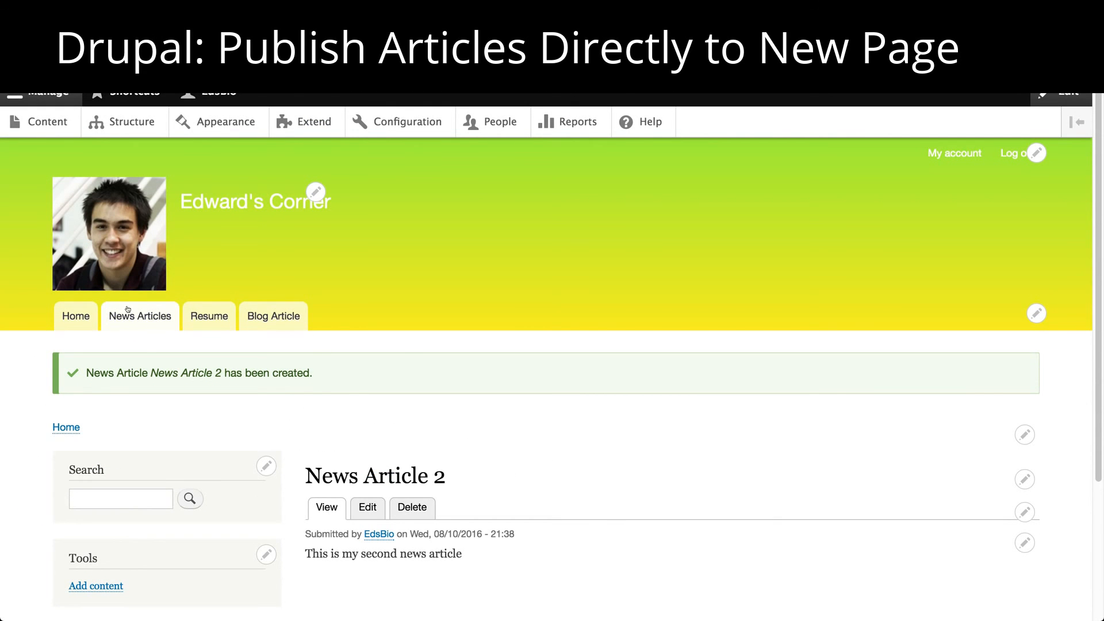
# View the News Articles page with both news posts, then return to the Home page.
pyautogui.click(140, 316)
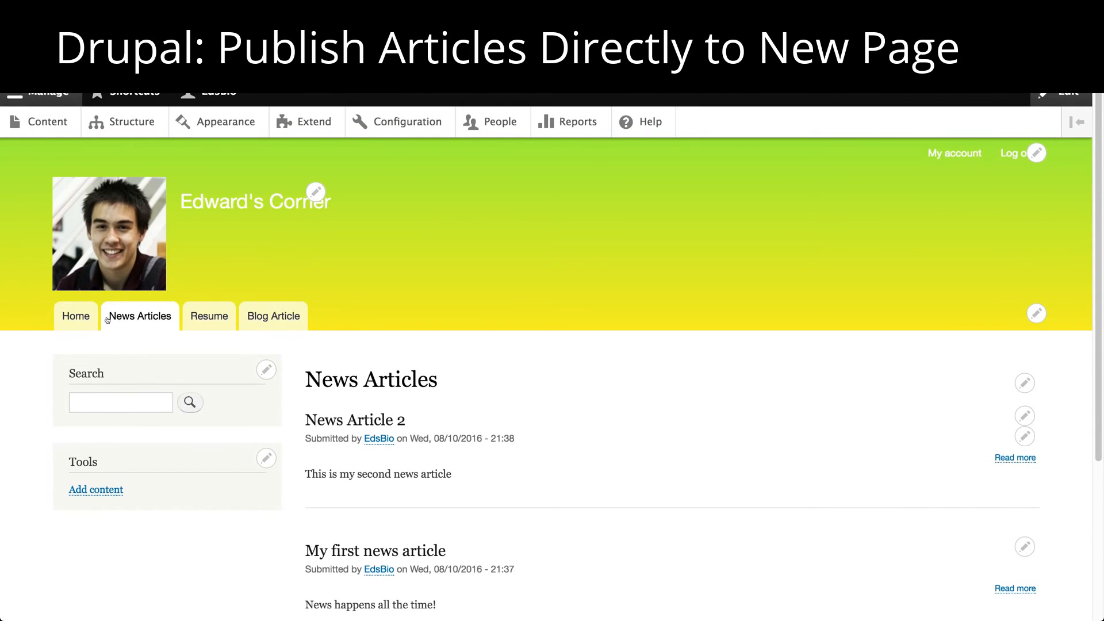
pyautogui.click(76, 317)
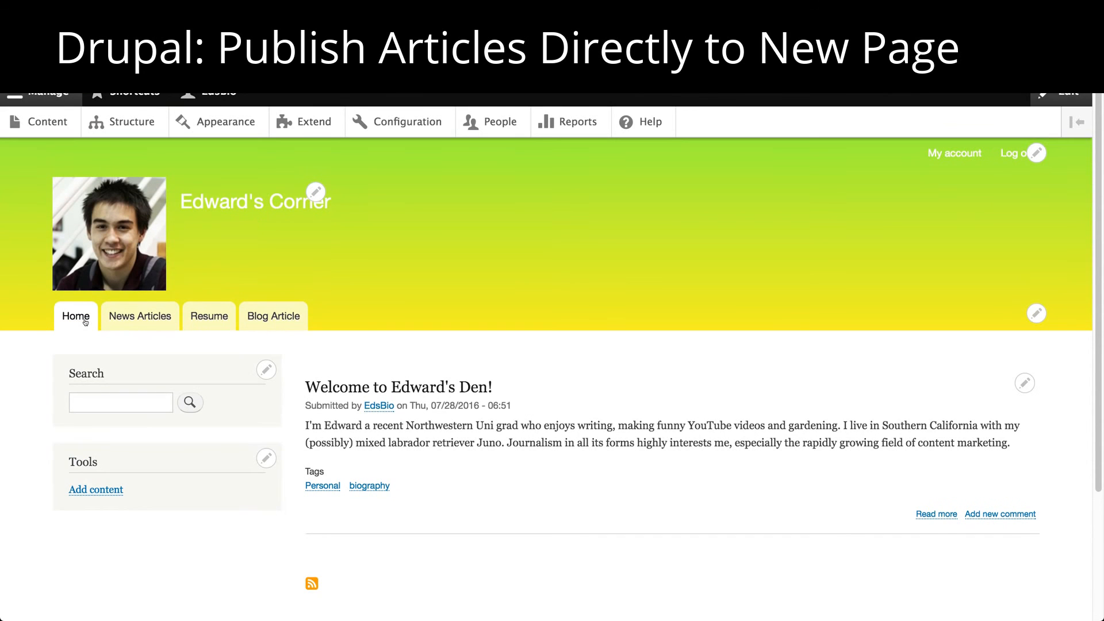